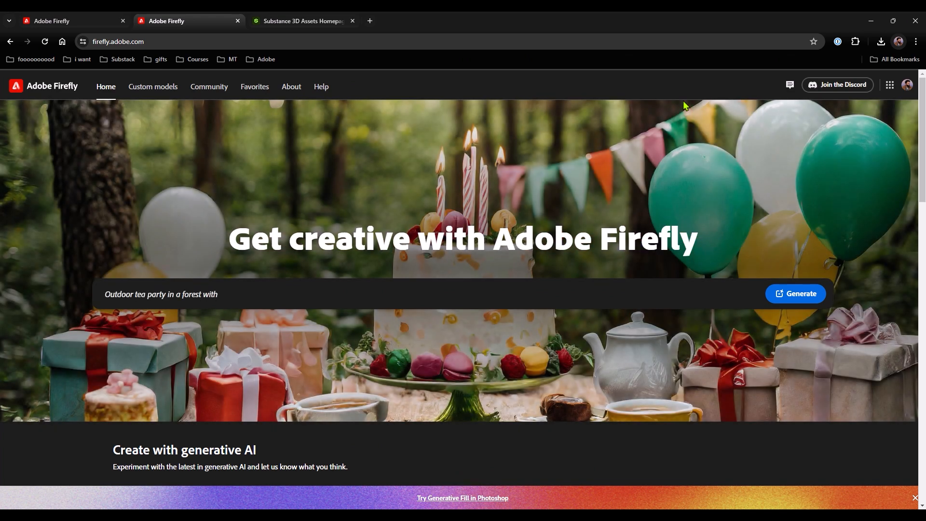
- Enter the sample text 'birthday presents and a' on the Firefly home page before leaving it
{"action": "type", "text": "birthday presents and a"}
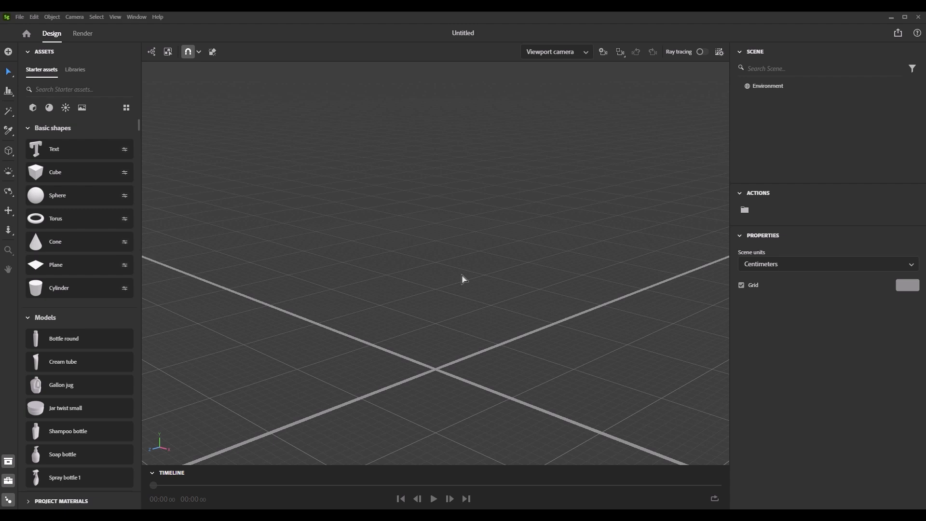
{"action": "mouse_move", "coordinate": [56, 264]}
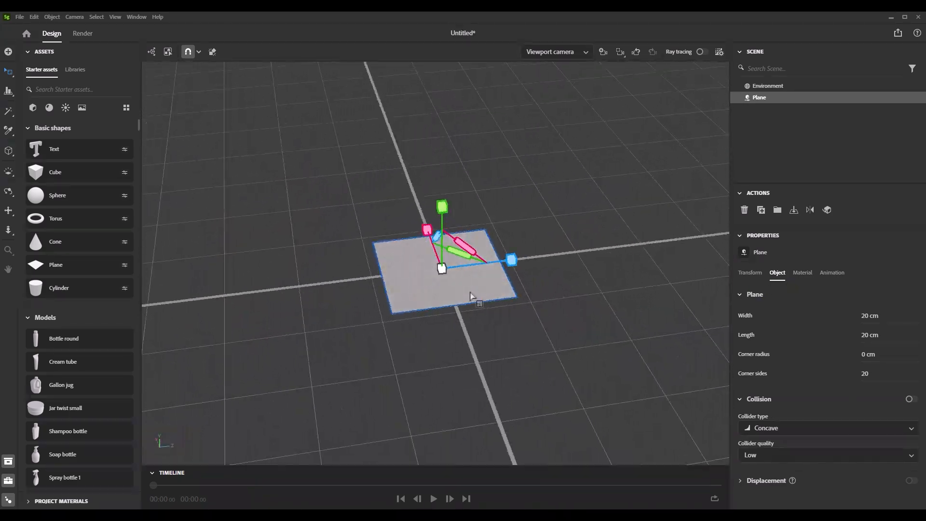
{"action": "mouse_move", "coordinate": [538, 312]}
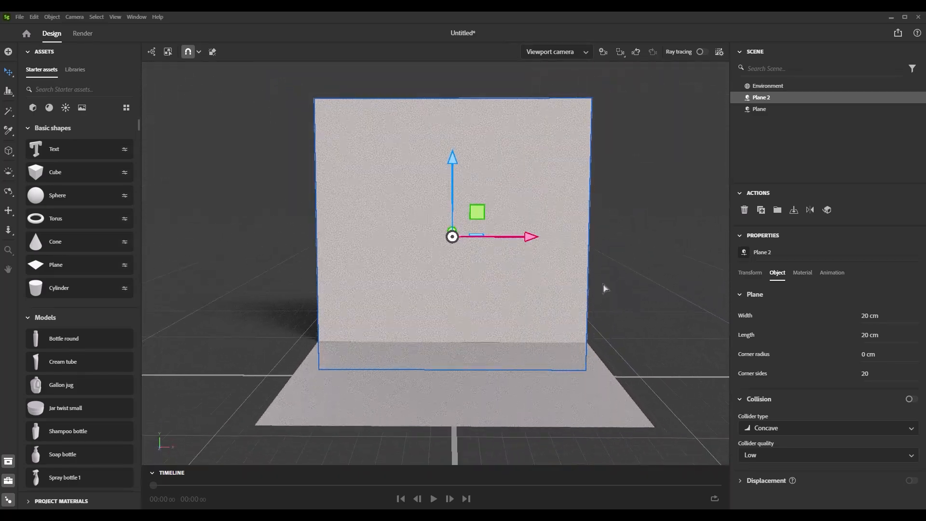
- Select the duplicated plane in the scene list to use as the upright back wall
{"action": "left_click", "coordinate": [768, 86]}
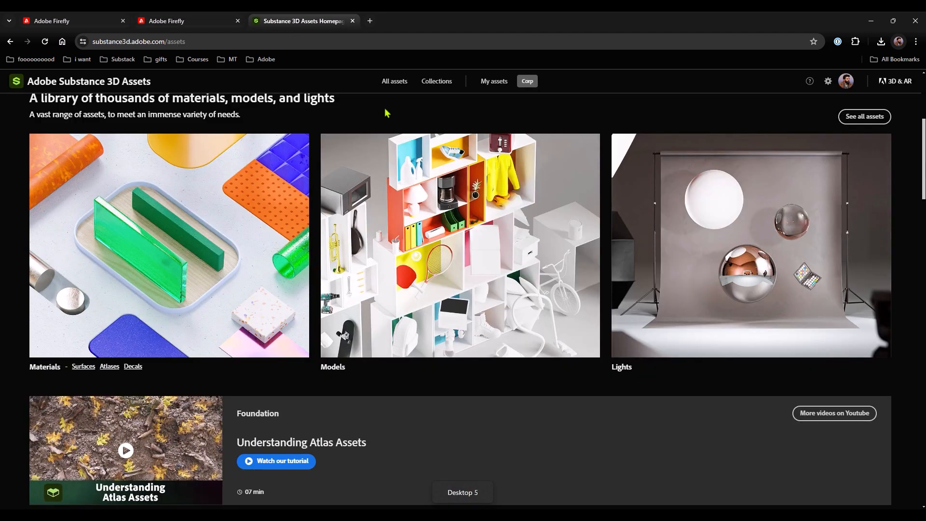
- Search the Substance 3D Assets library for 'human' and filter results to Models only
{"action": "scroll", "scroll_direction": "up", "scroll_amount": 3}
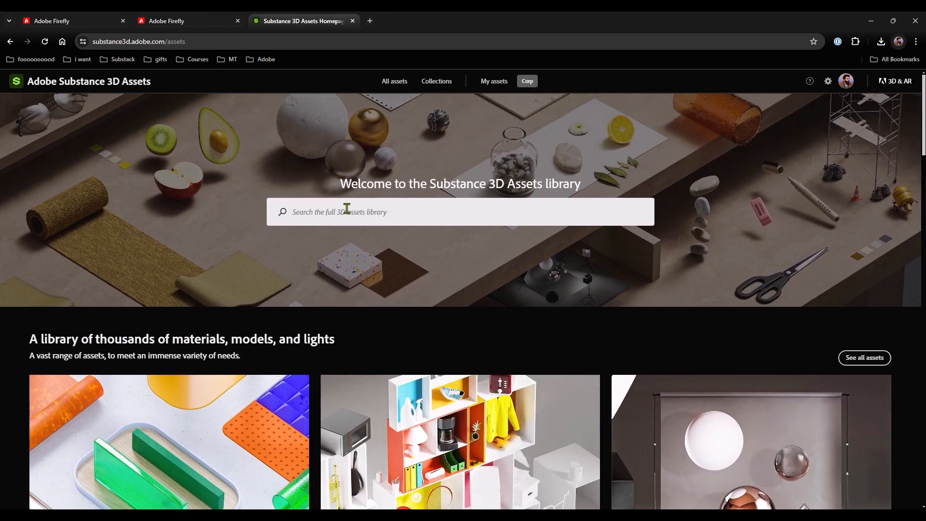
{"action": "type", "text": "human"}
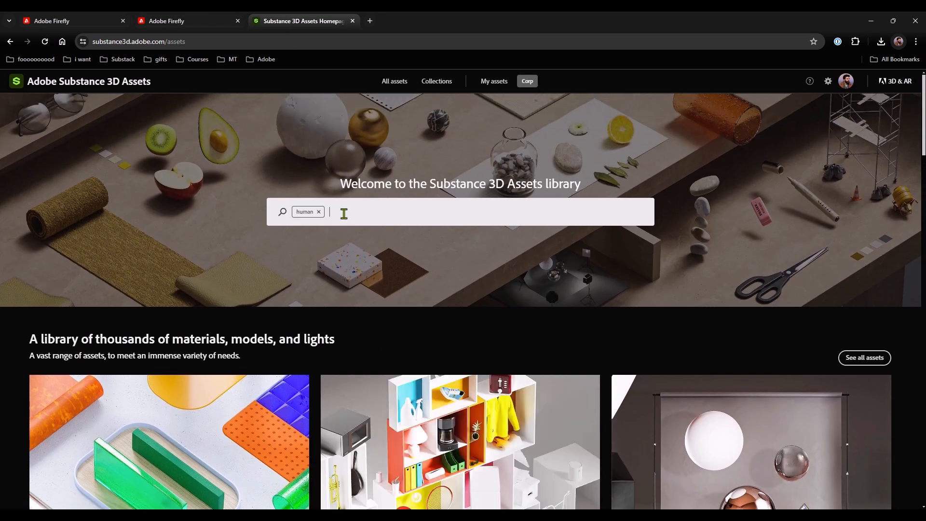
{"action": "key", "text": "Return"}
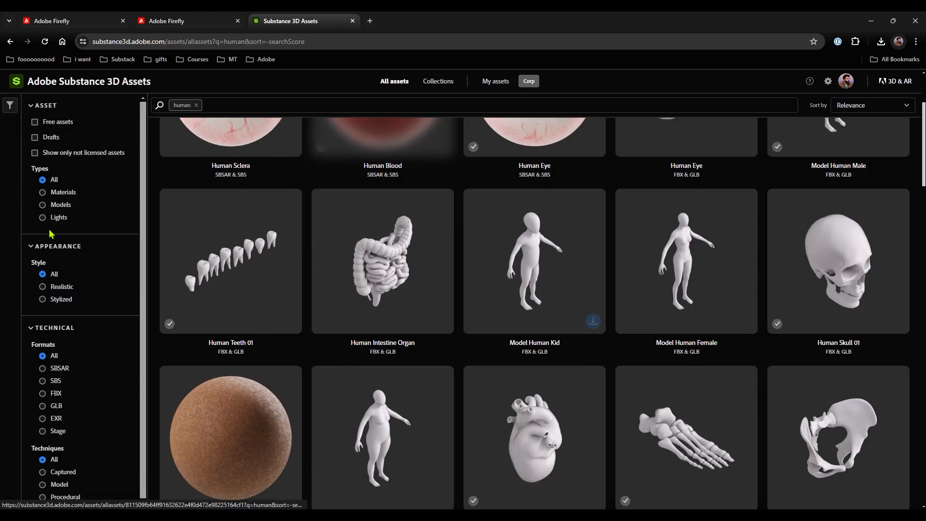
{"action": "left_click", "coordinate": [61, 204]}
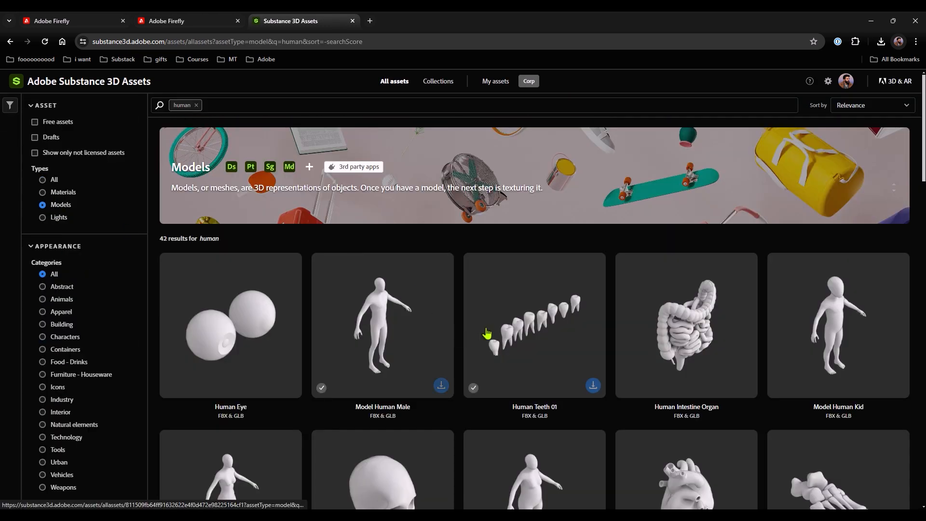
- Browse the 42 human model results to find the seated and walking figure sets
{"action": "scroll", "scroll_direction": "down", "scroll_amount": 3}
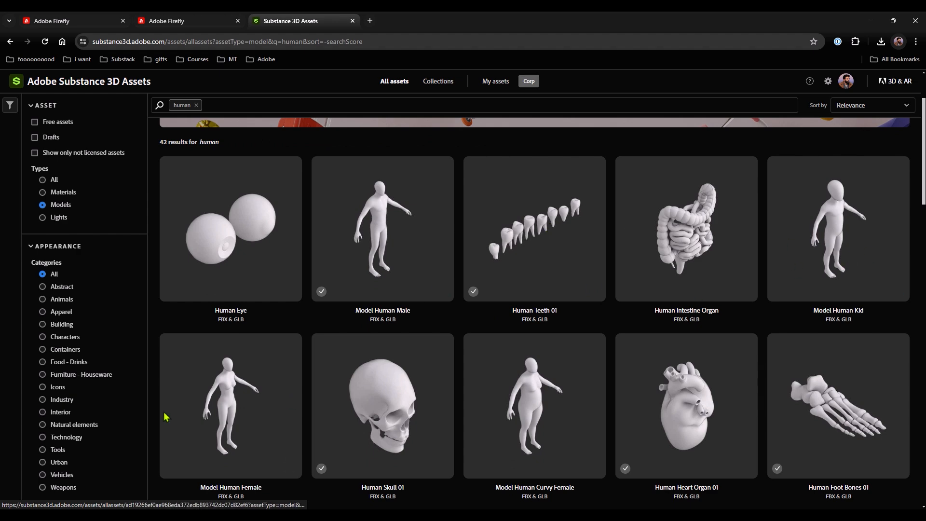
{"action": "scroll", "scroll_direction": "up", "scroll_amount": 3}
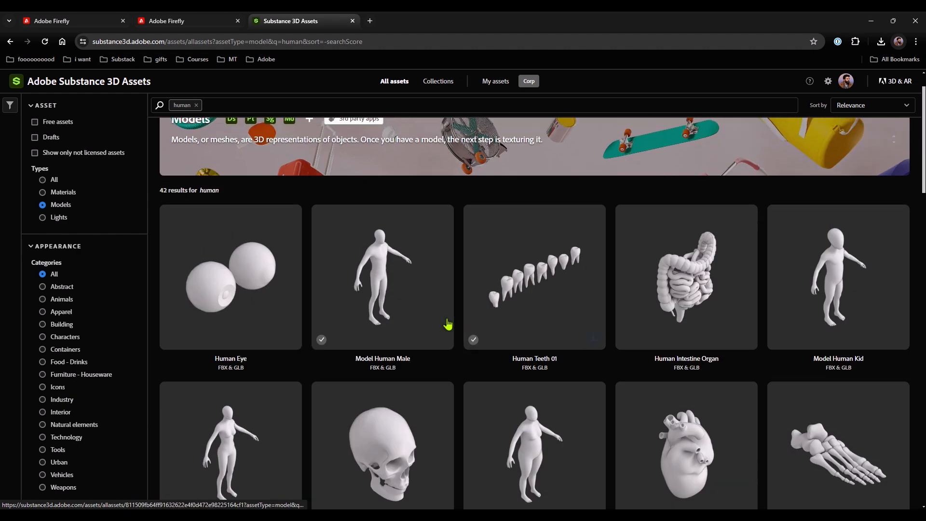
{"action": "mouse_move", "coordinate": [866, 282]}
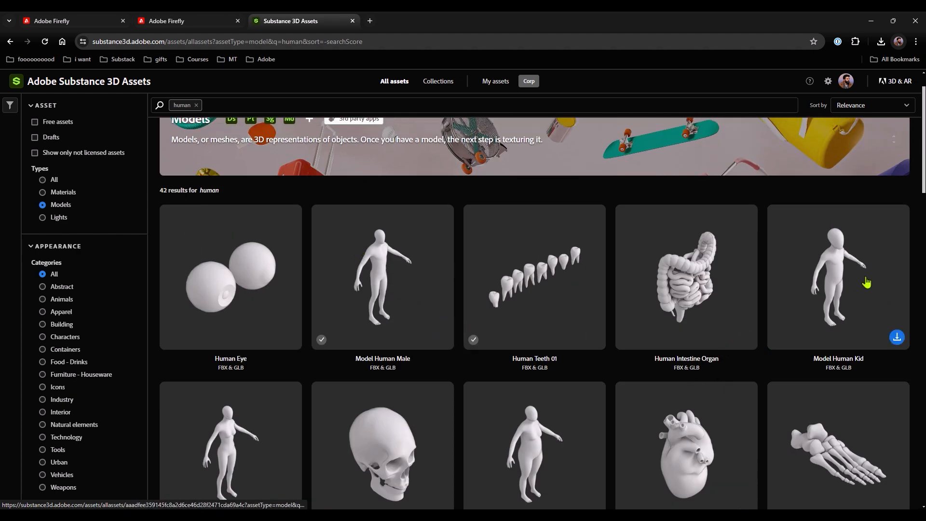
{"action": "scroll", "scroll_direction": "down", "scroll_amount": 3}
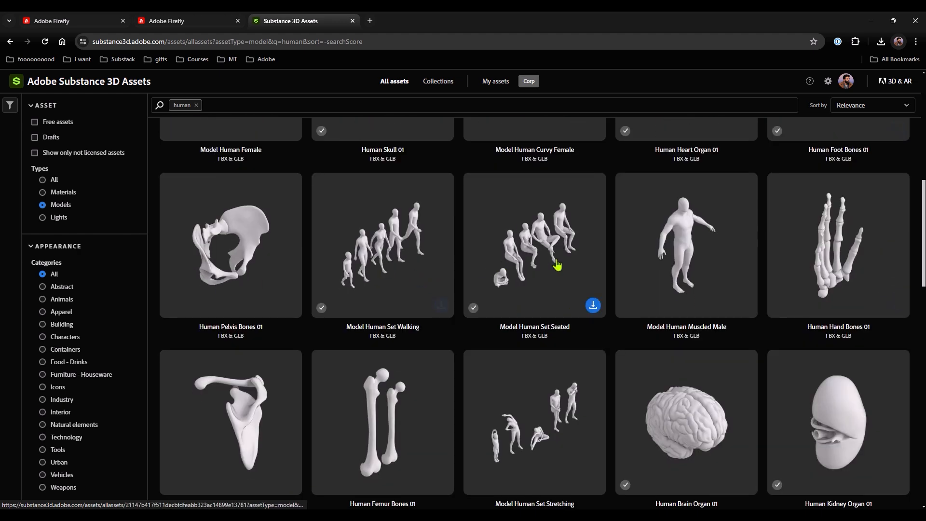
{"action": "mouse_move", "coordinate": [729, 292]}
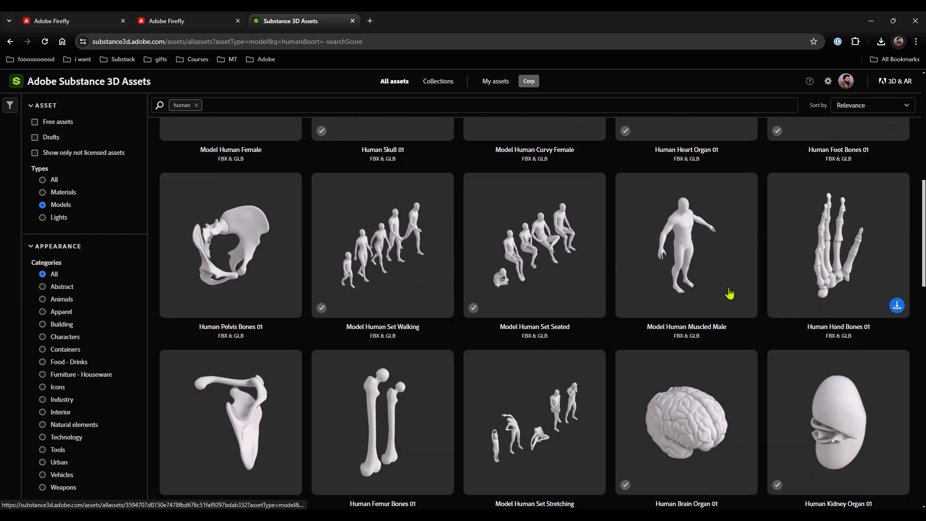
{"action": "scroll", "scroll_direction": "down", "scroll_amount": 3}
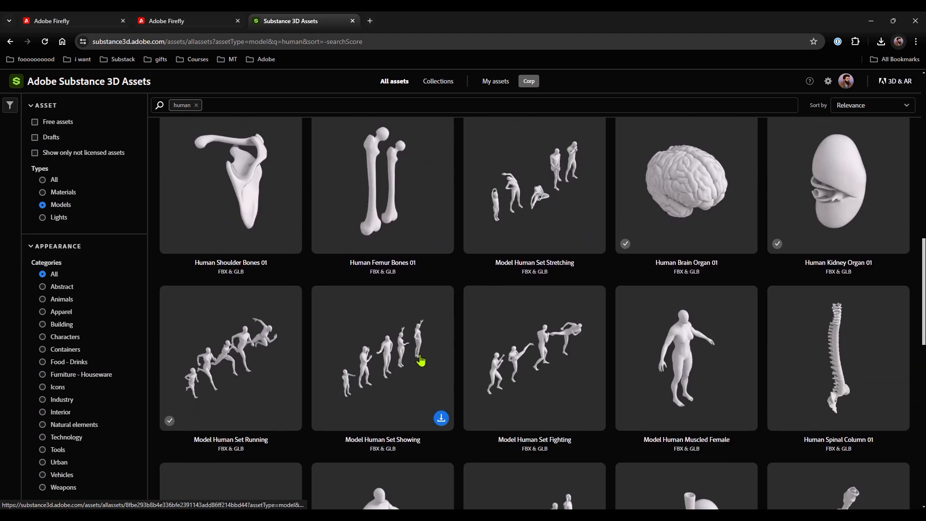
{"action": "scroll", "scroll_direction": "up", "scroll_amount": 3}
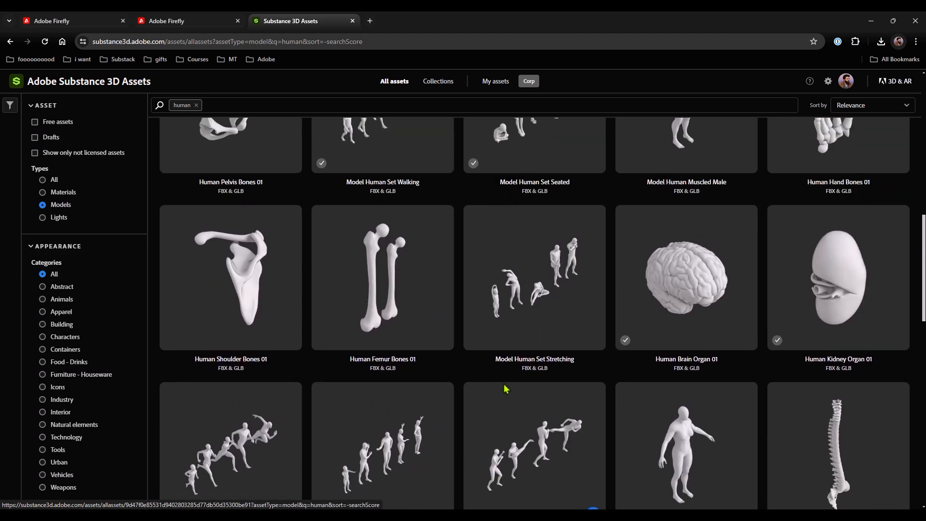
{"action": "scroll", "scroll_direction": "down", "scroll_amount": 3}
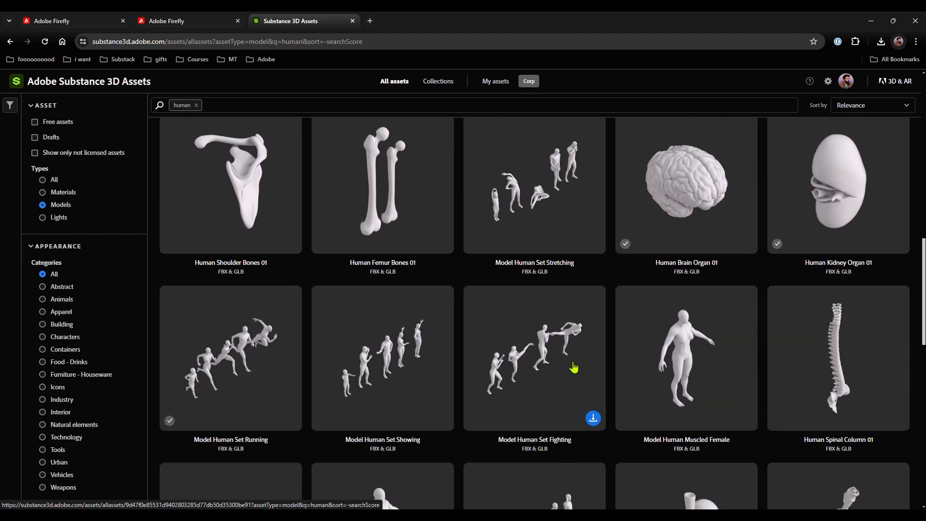
{"action": "scroll", "scroll_direction": "up", "scroll_amount": 3}
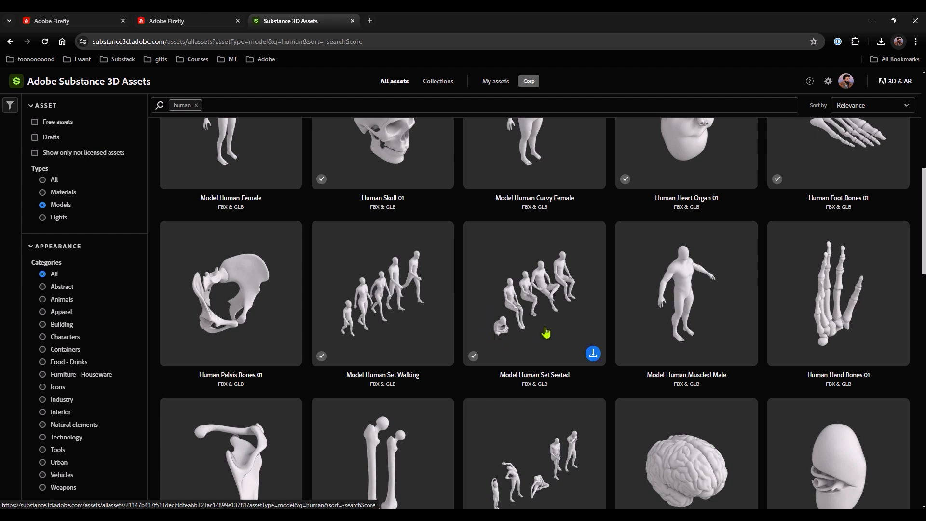
{"action": "mouse_move", "coordinate": [529, 359]}
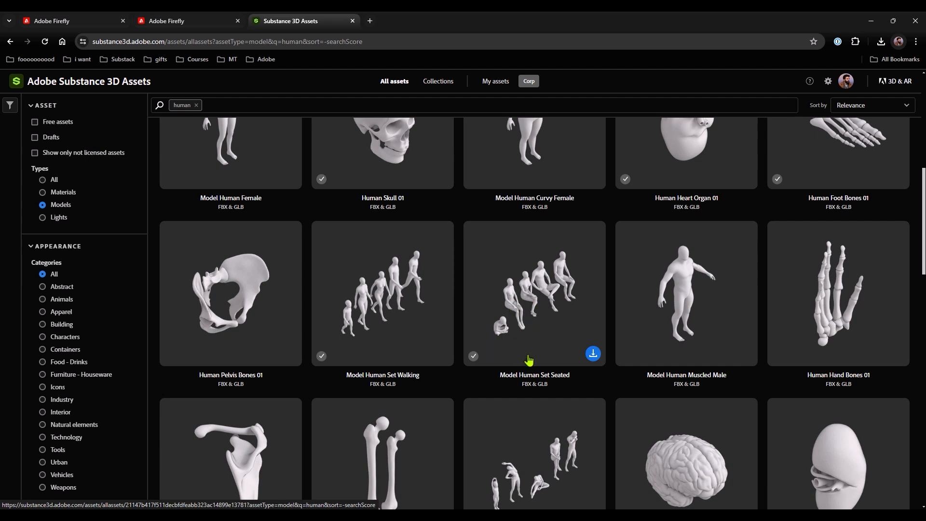
{"action": "mouse_move", "coordinate": [528, 360]}
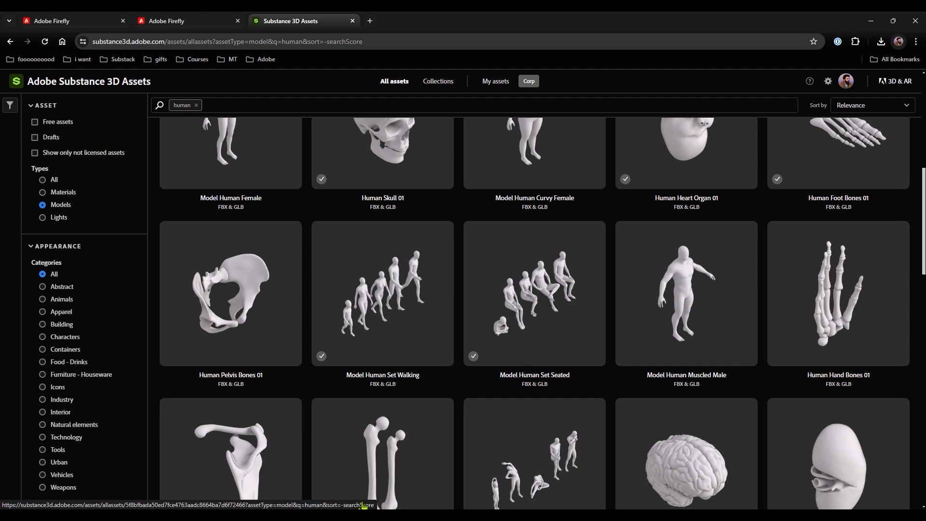
{"action": "mouse_move", "coordinate": [333, 463]}
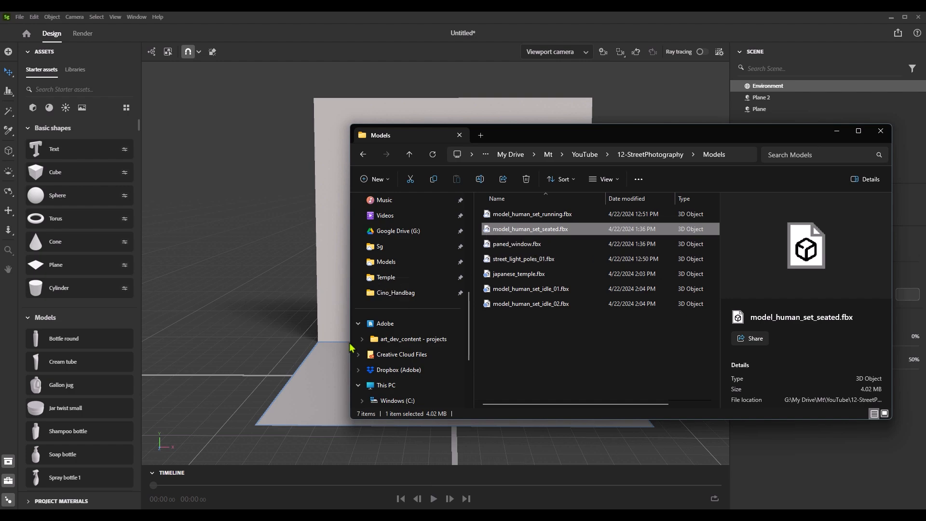
- Import model_human_set_seated.fbx and remove the seated woman, leaving the cross-legged child
{"action": "double_click", "coordinate": [530, 229]}
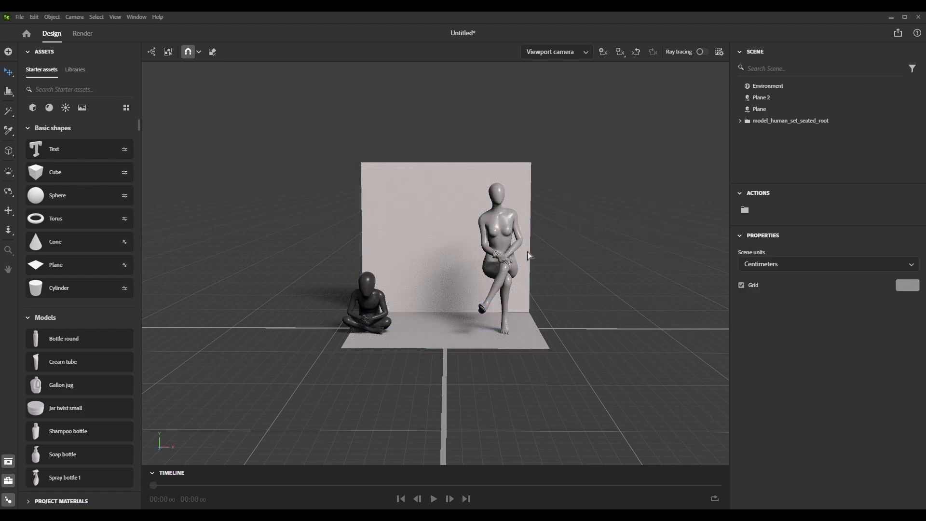
{"action": "left_click", "coordinate": [365, 306]}
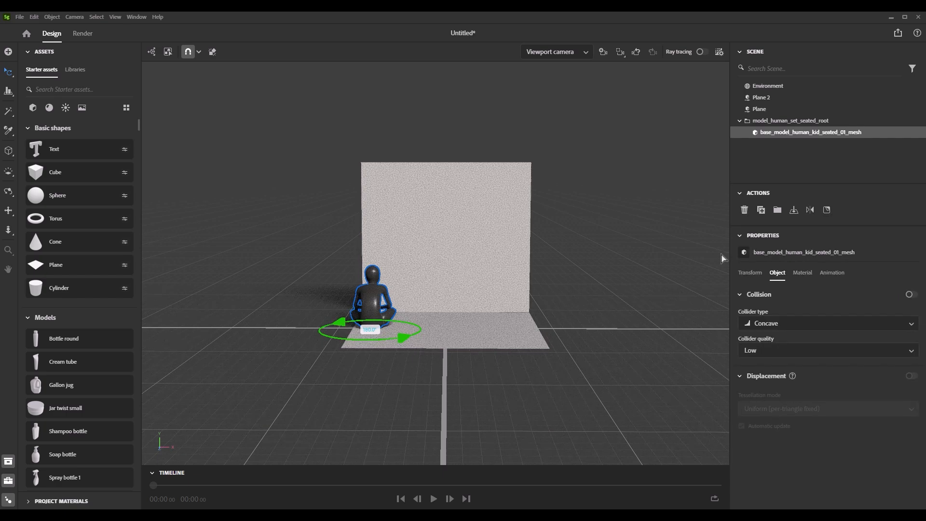
{"action": "left_click", "coordinate": [8, 71]}
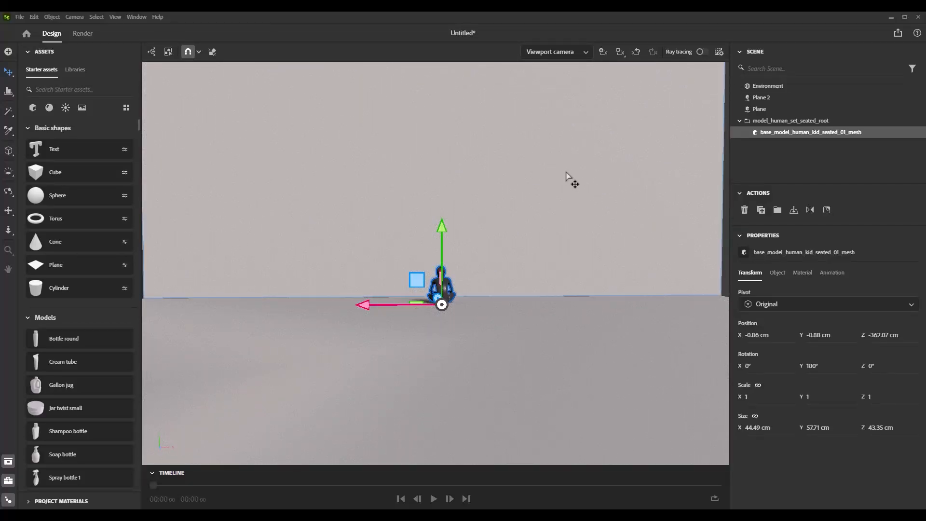
{"action": "mouse_move", "coordinate": [602, 52]}
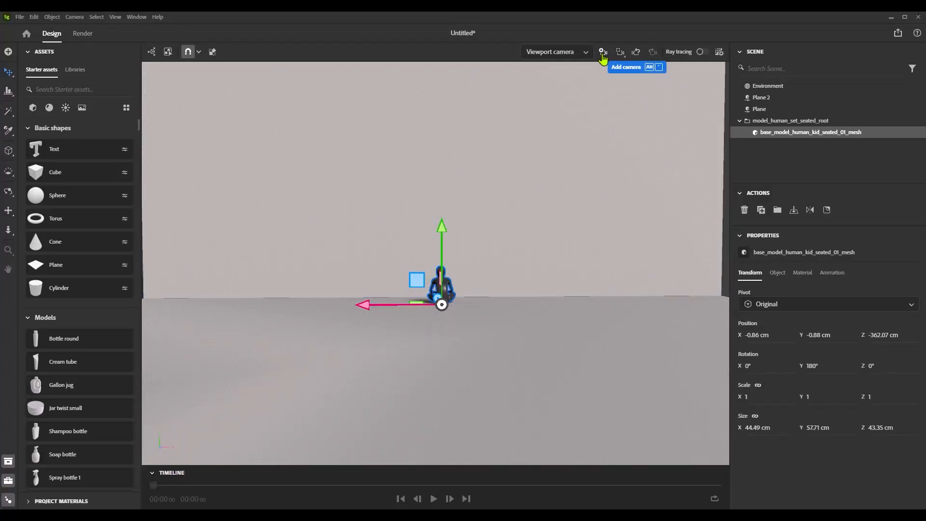
- Add a render camera and adjust its 1920×1080 framing to centre the seated figure
{"action": "left_click", "coordinate": [601, 52]}
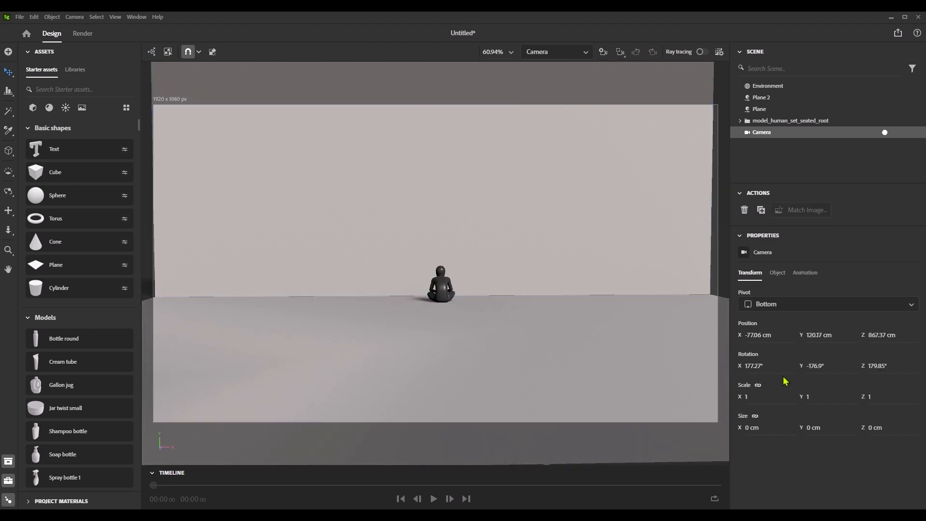
{"action": "mouse_move", "coordinate": [778, 272]}
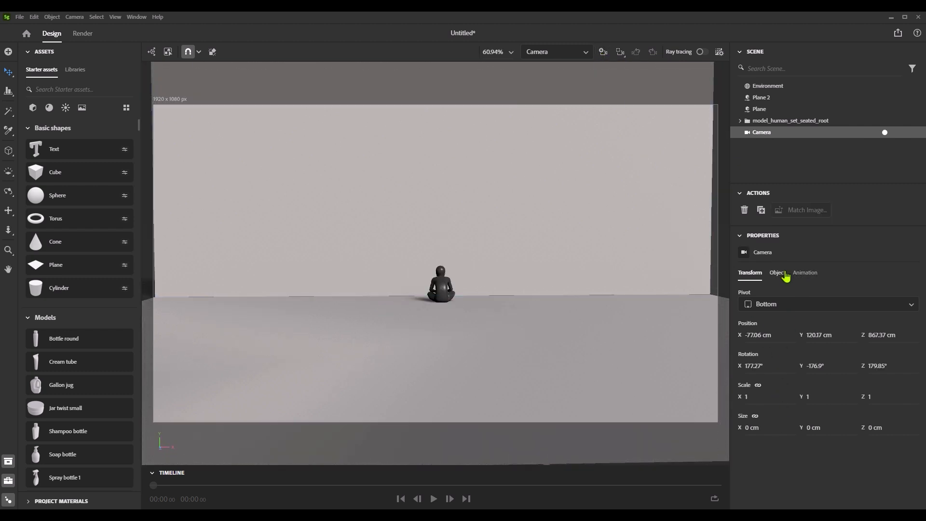
{"action": "left_click", "coordinate": [777, 272]}
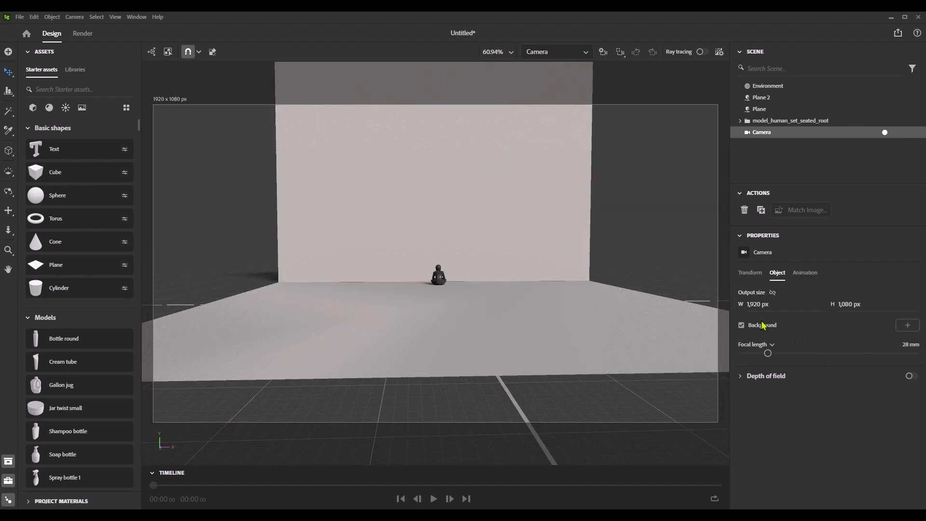
{"action": "left_click", "coordinate": [437, 278]}
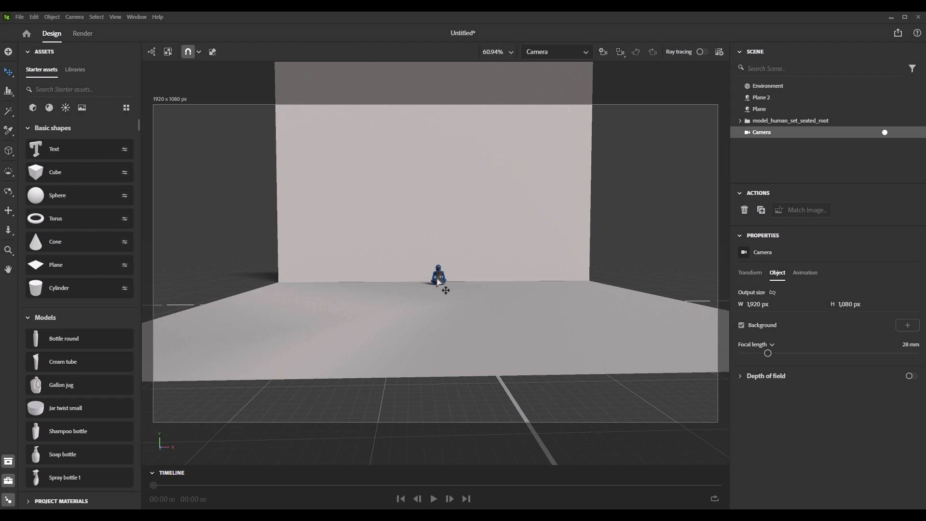
{"action": "left_click", "coordinate": [437, 278]}
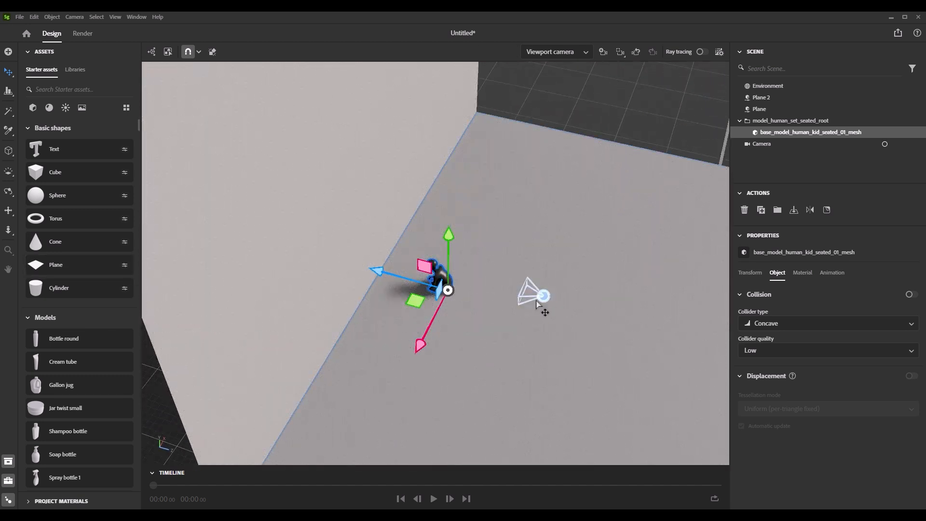
{"action": "mouse_move", "coordinate": [69, 279]}
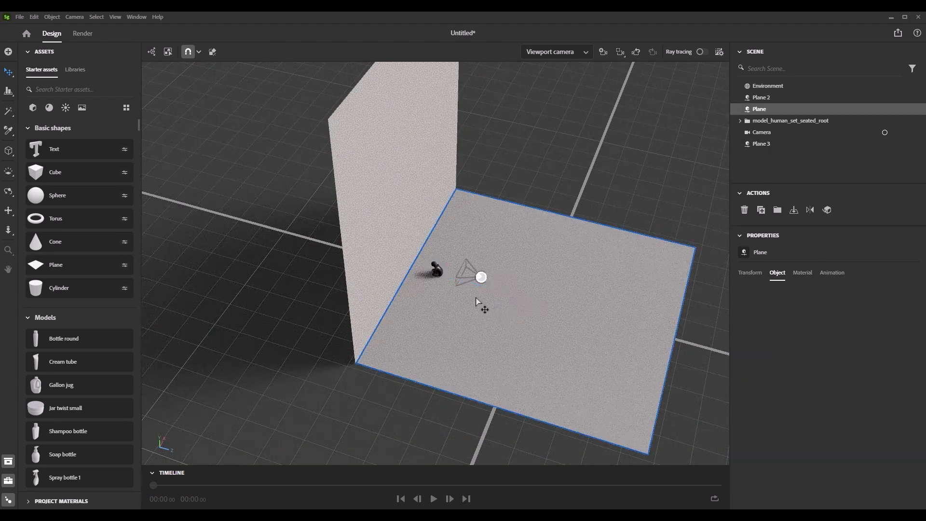
- Give the new Plane 3 a white emissive material so it glows on the wall
{"action": "left_click", "coordinate": [760, 143]}
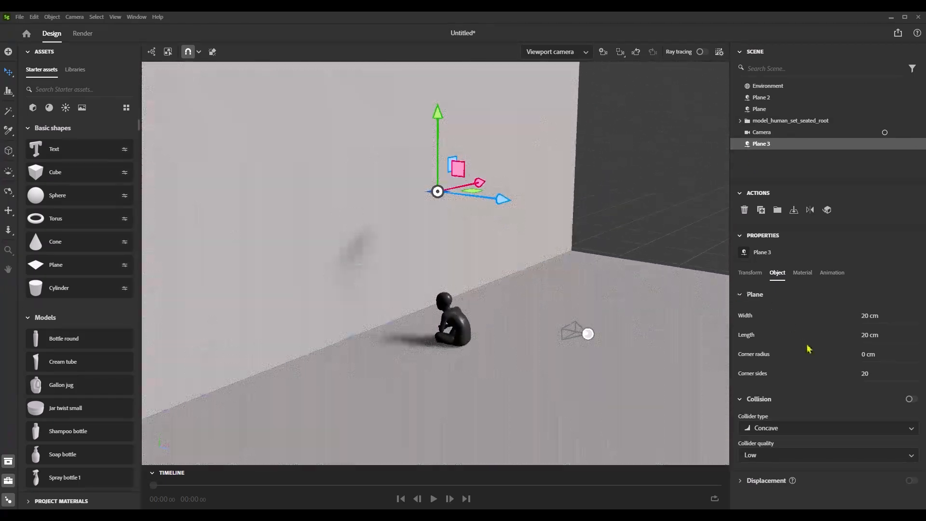
{"action": "left_click", "coordinate": [801, 272]}
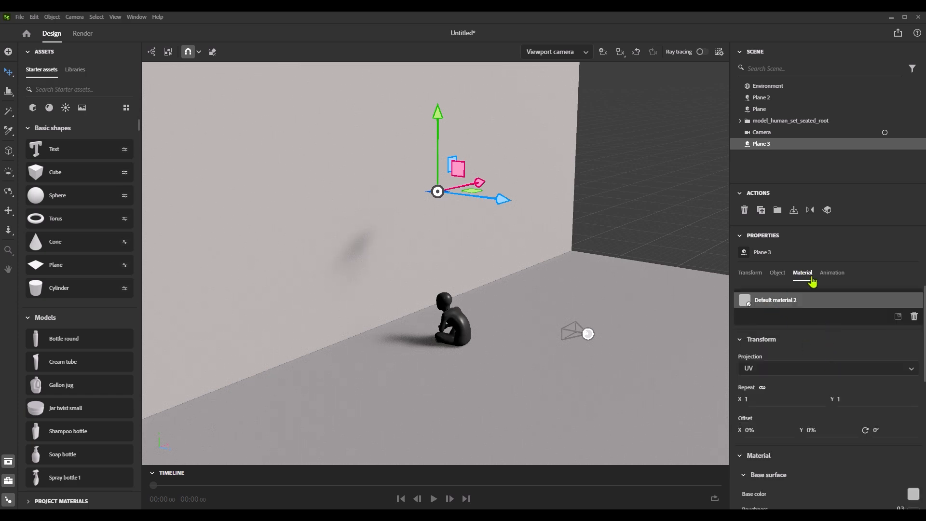
{"action": "scroll", "scroll_direction": "down", "scroll_amount": 3}
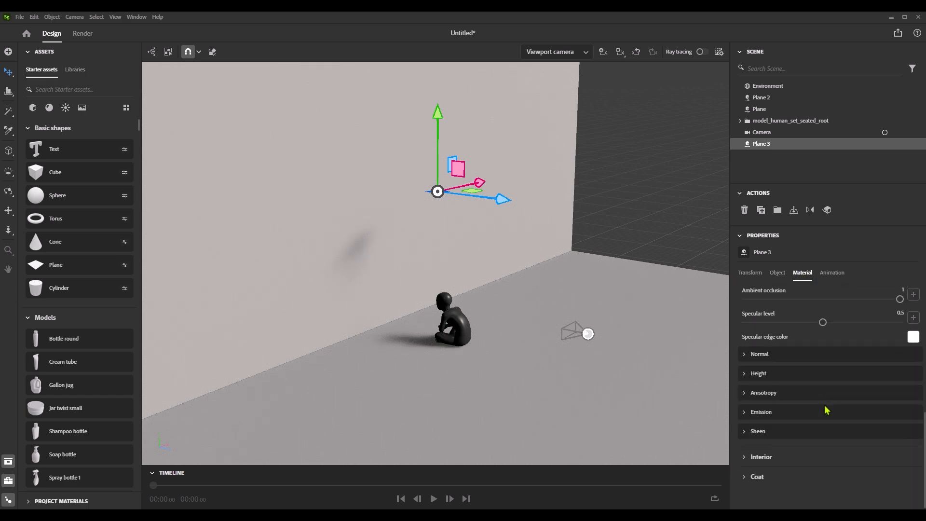
{"action": "left_click", "coordinate": [761, 412]}
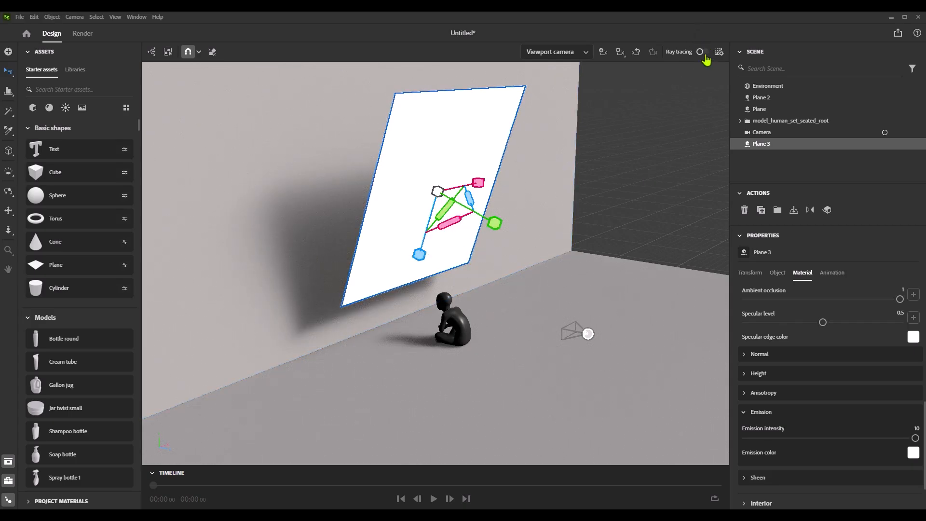
- With ray tracing on, stand the glowing panel upright behind the figure and size it to 16 cm length
{"action": "left_click", "coordinate": [702, 51]}
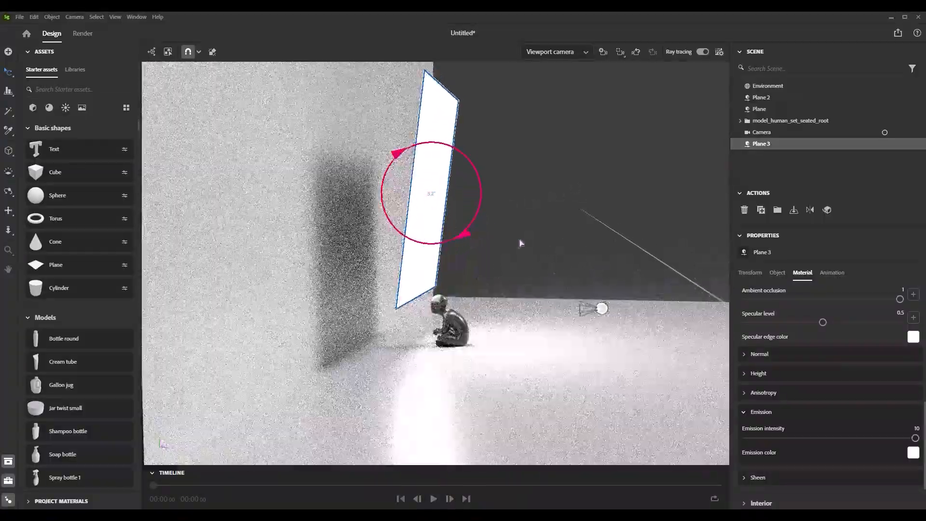
{"action": "left_click", "coordinate": [750, 272]}
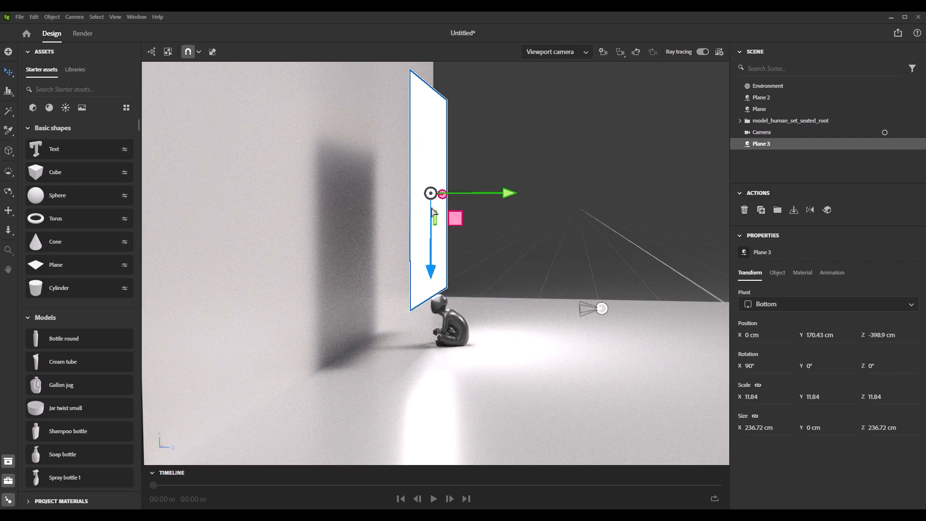
{"action": "left_click_drag", "start_coordinate": [454, 217], "coordinate": [435, 212]}
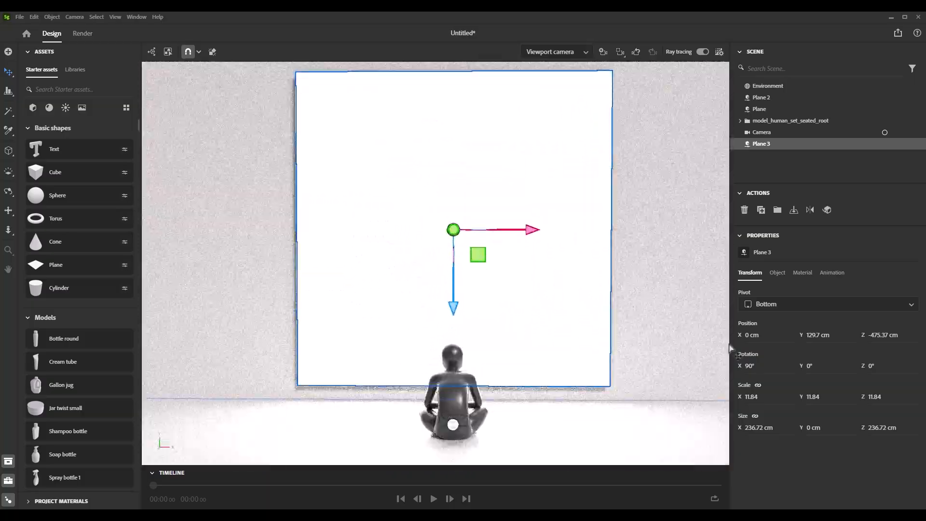
{"action": "left_click", "coordinate": [777, 272]}
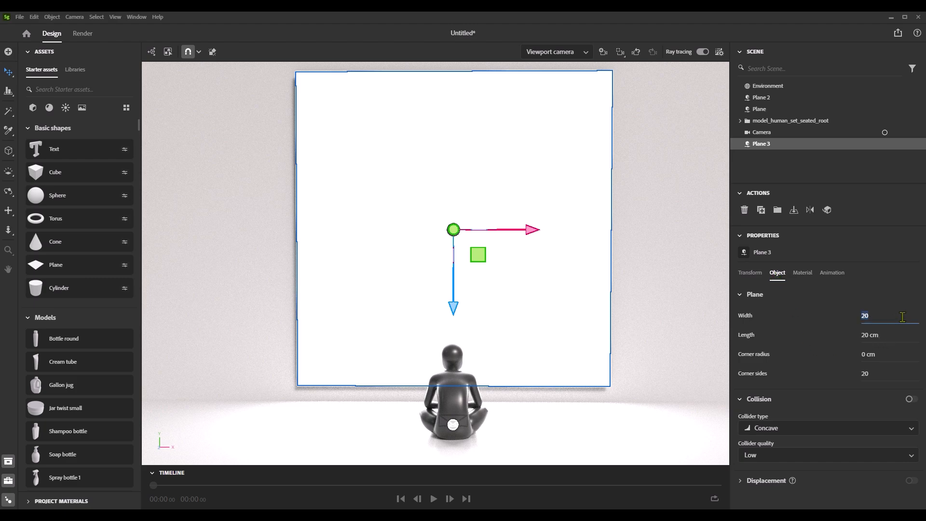
{"action": "type", "text": "10"}
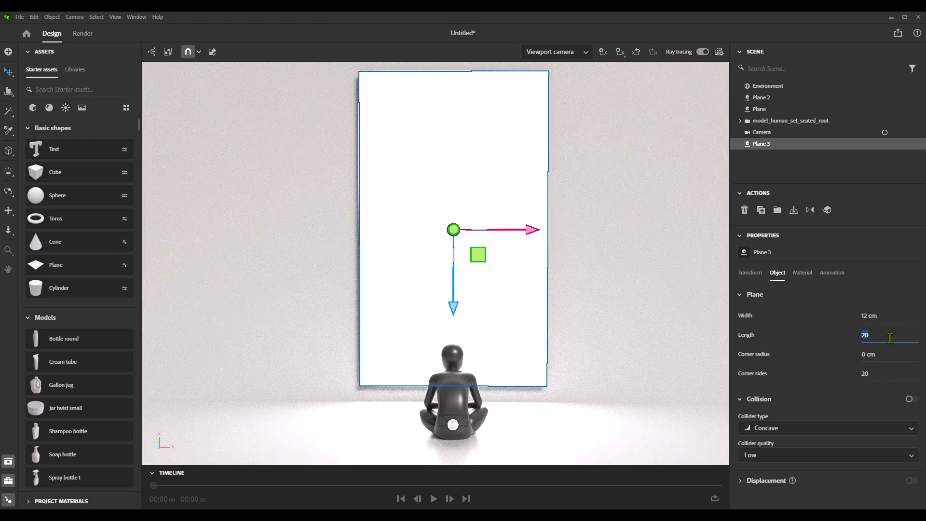
{"action": "type", "text": "16"}
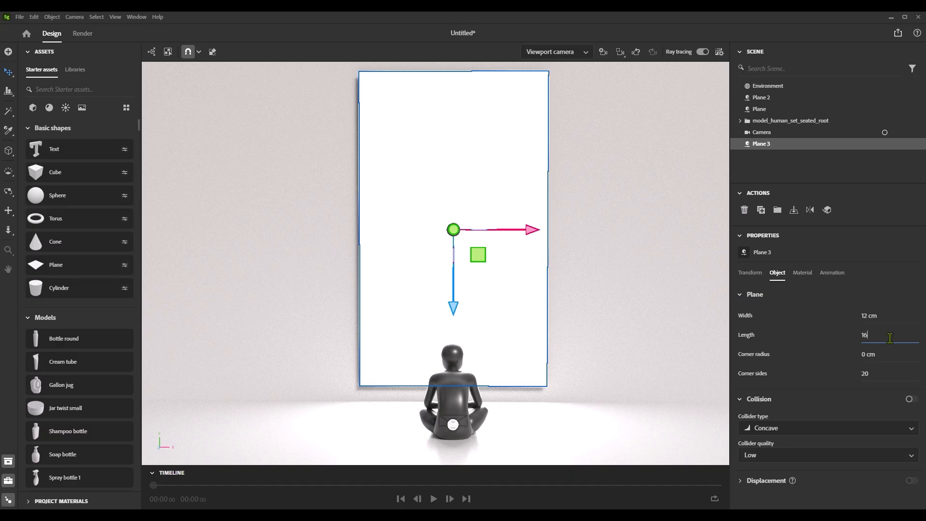
{"action": "key", "text": "Return"}
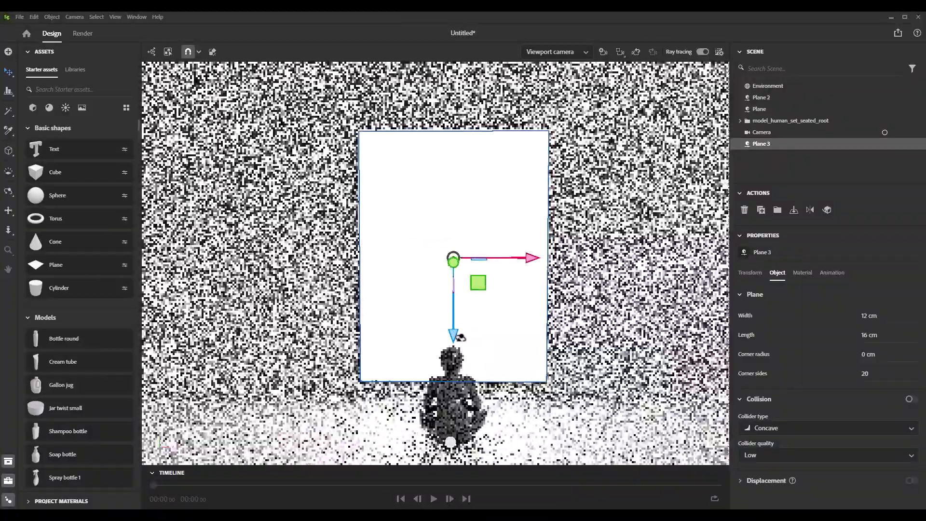
- Through the render camera, colour the floor and back wall planes a muted red (B24E4E)
{"action": "left_click", "coordinate": [555, 51]}
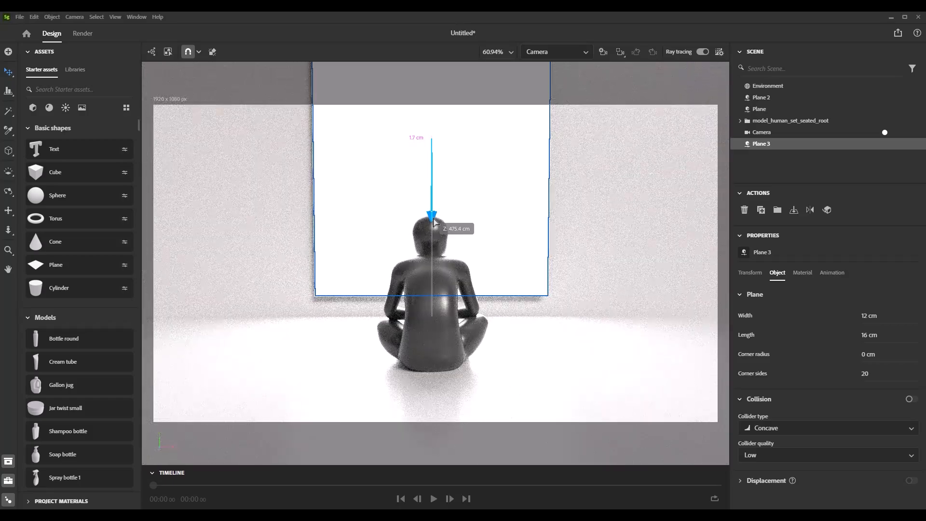
{"action": "left_click", "coordinate": [762, 96]}
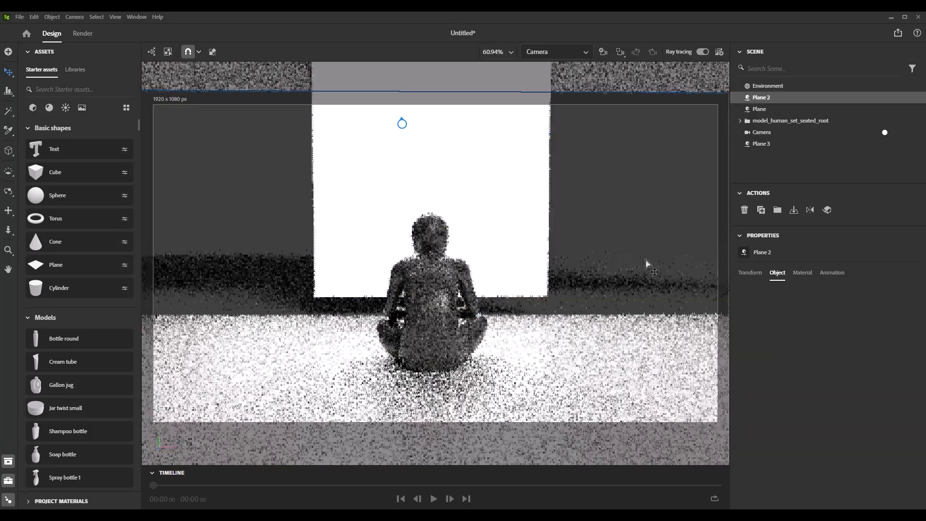
{"action": "left_click", "coordinate": [759, 109]}
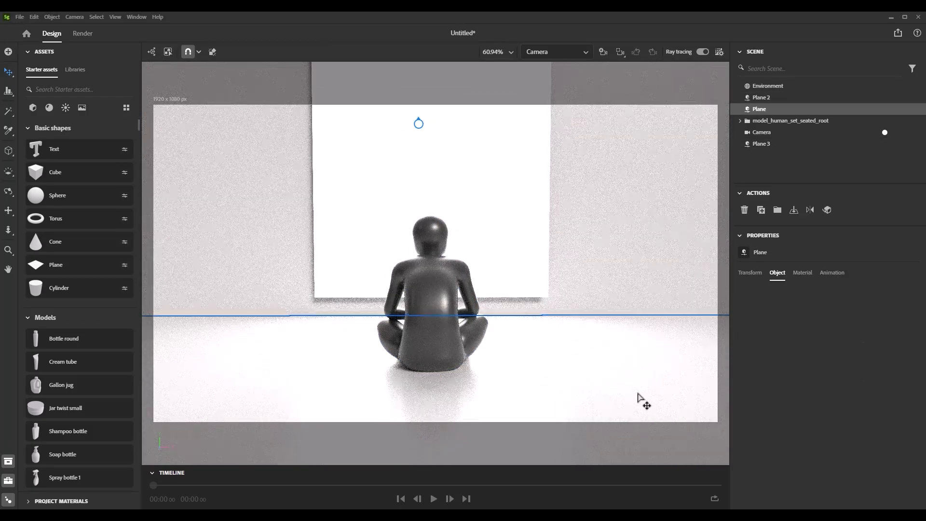
{"action": "left_click", "coordinate": [777, 272]}
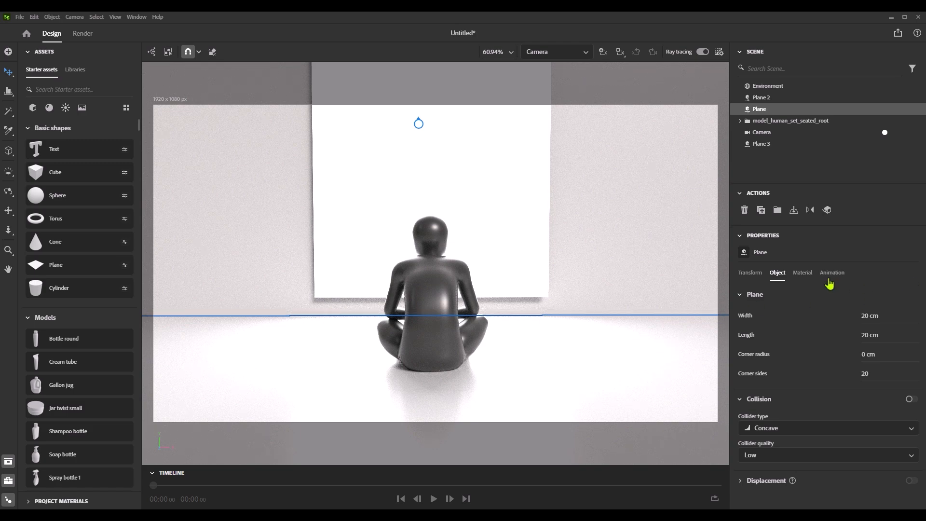
{"action": "left_click", "coordinate": [801, 272]}
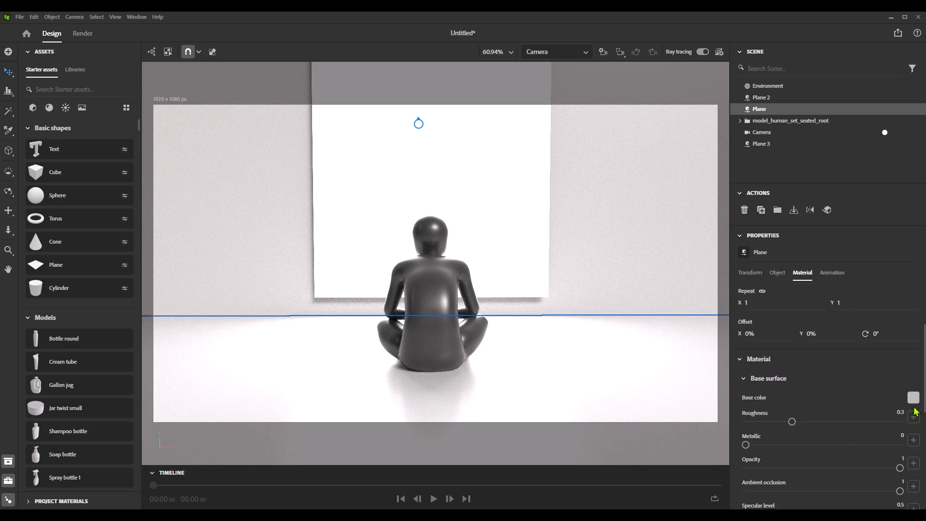
{"action": "left_click", "coordinate": [912, 398]}
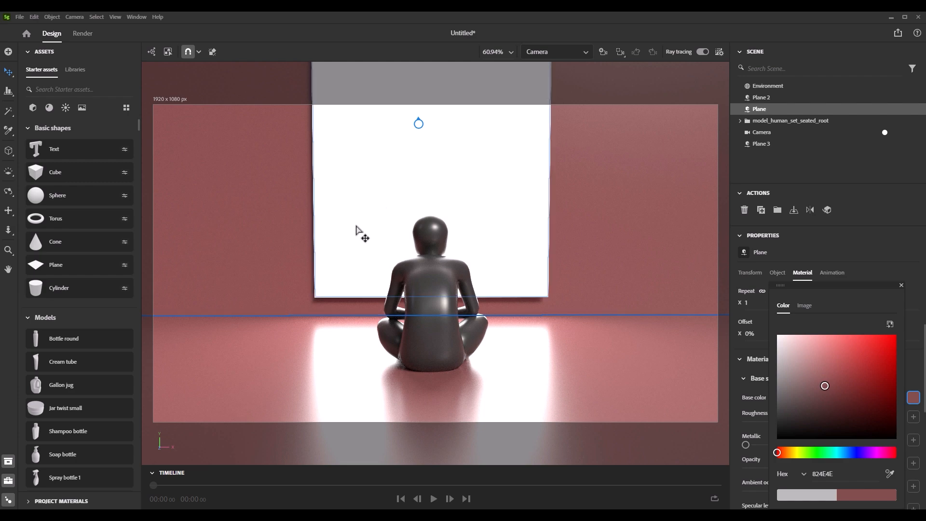
{"action": "left_click", "coordinate": [761, 144]}
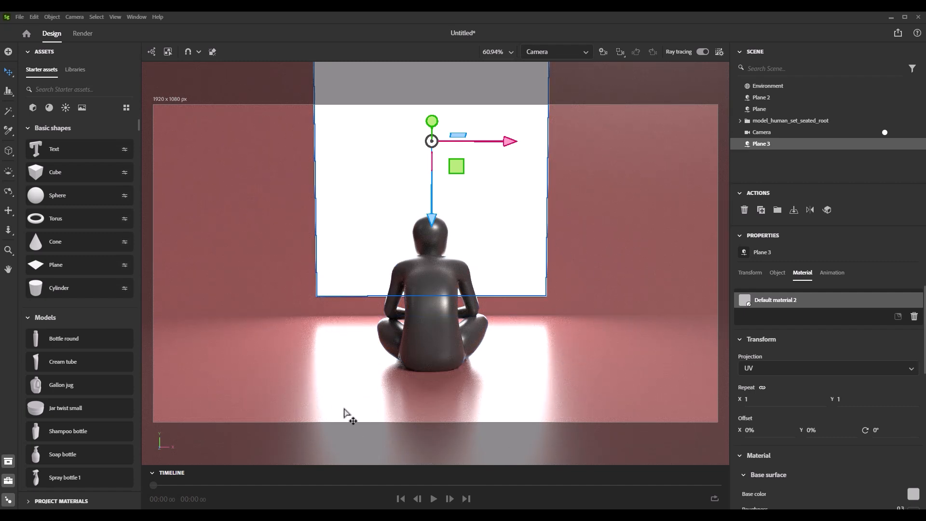
{"action": "left_click", "coordinate": [431, 272]}
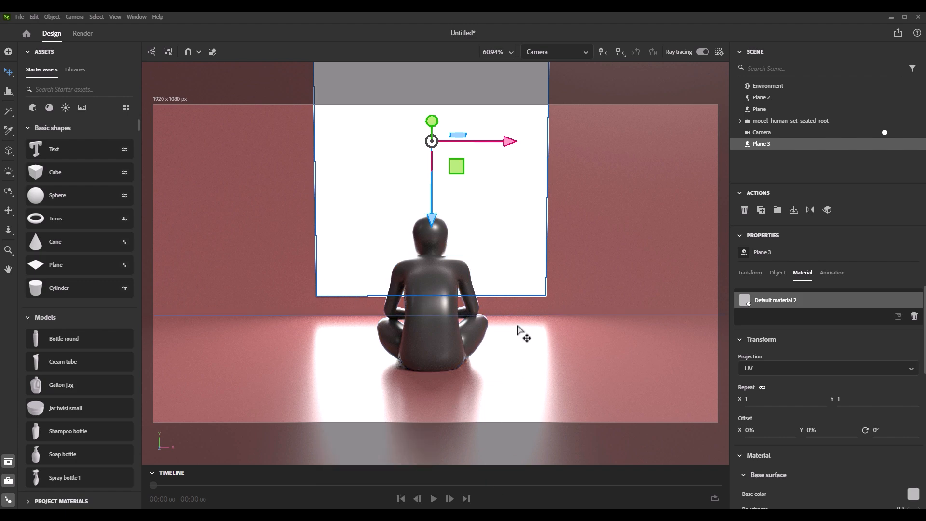
{"action": "left_click", "coordinate": [761, 97]}
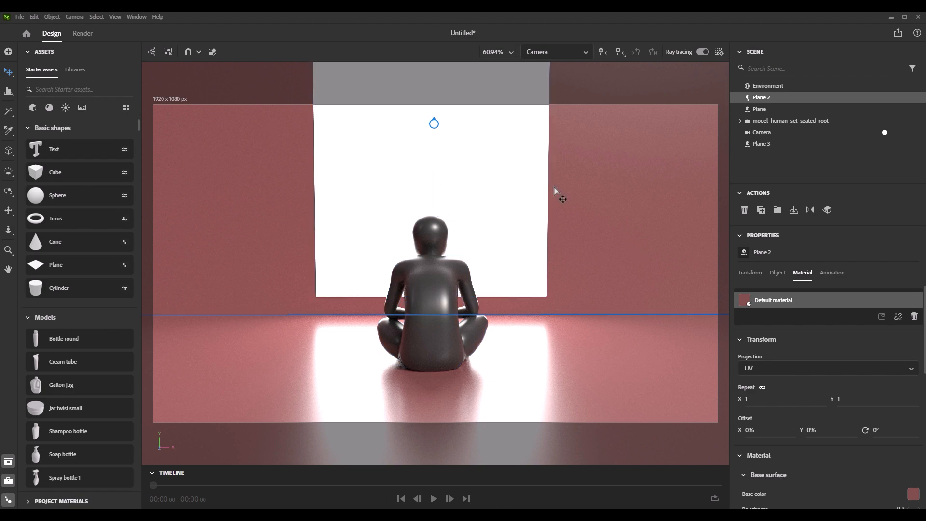
{"action": "mouse_move", "coordinate": [418, 427]}
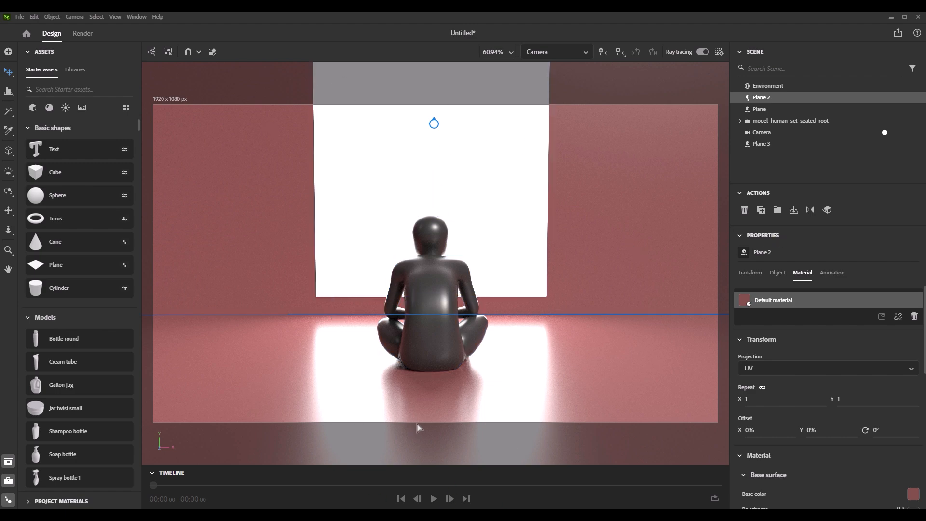
{"action": "mouse_move", "coordinate": [581, 376]}
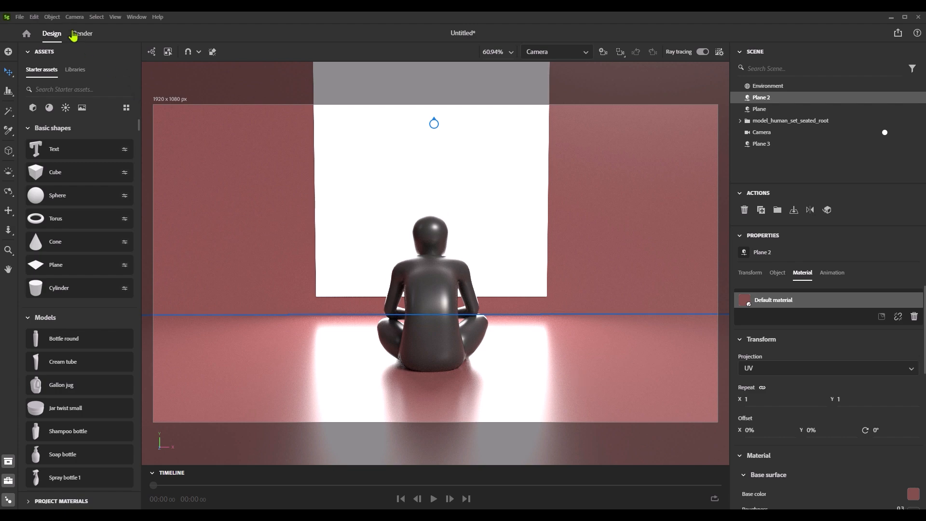
- Name the render 'forDemo', choose its save folder and let it finish rendering to disk
{"action": "left_click", "coordinate": [82, 33]}
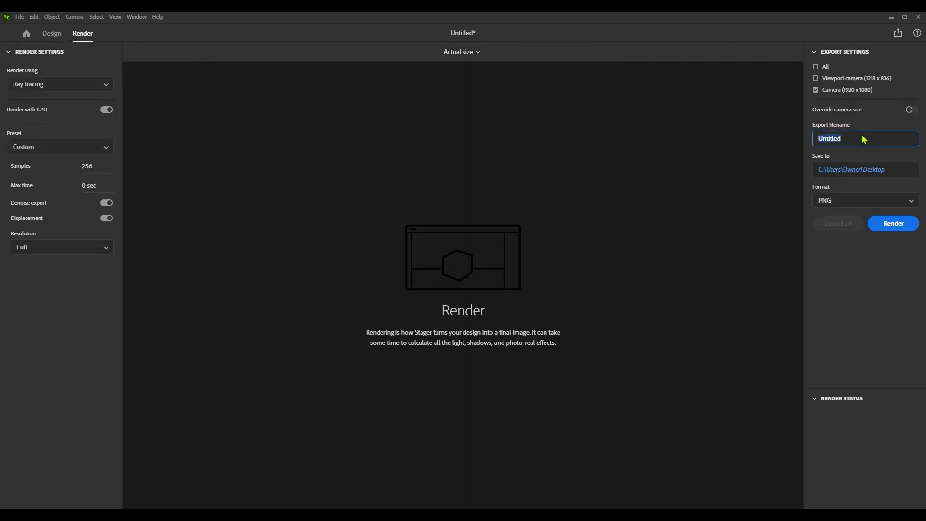
{"action": "mouse_move", "coordinate": [909, 165]}
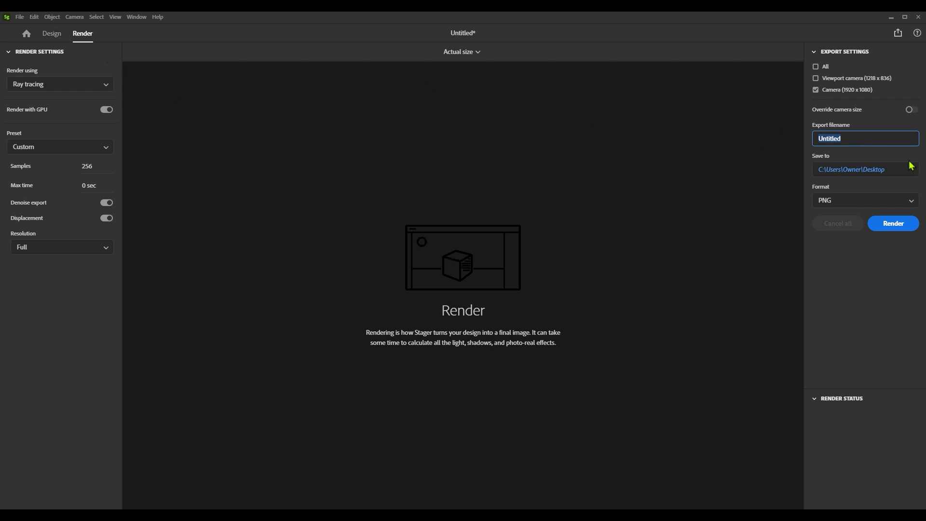
{"action": "type", "text": "forDemo"}
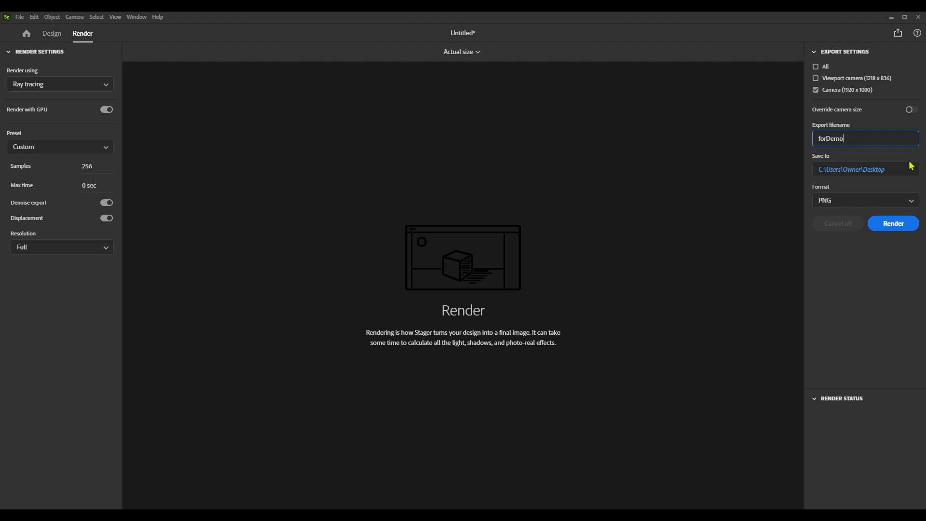
{"action": "left_click", "coordinate": [892, 223]}
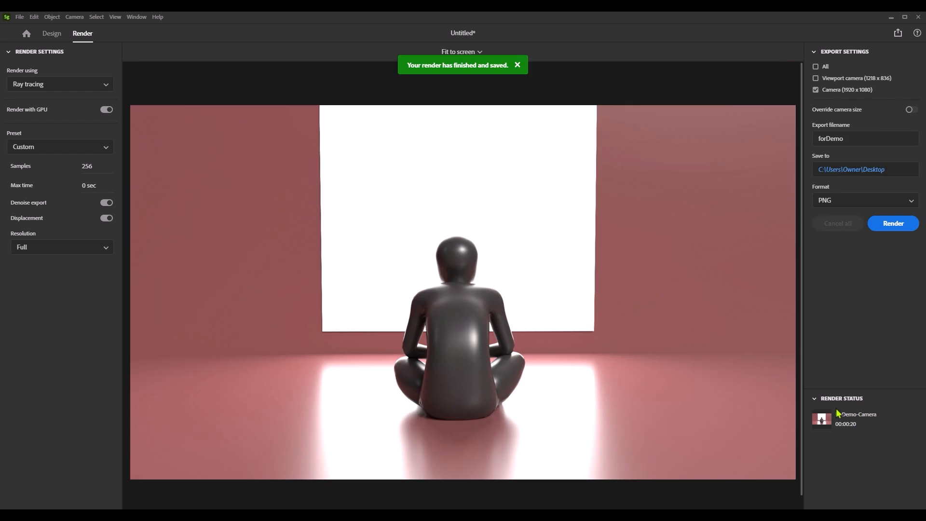
- In Firefly, generate images from the throwaway prompt 'wormhat' and set content type to Photo
{"action": "left_click", "coordinate": [517, 64]}
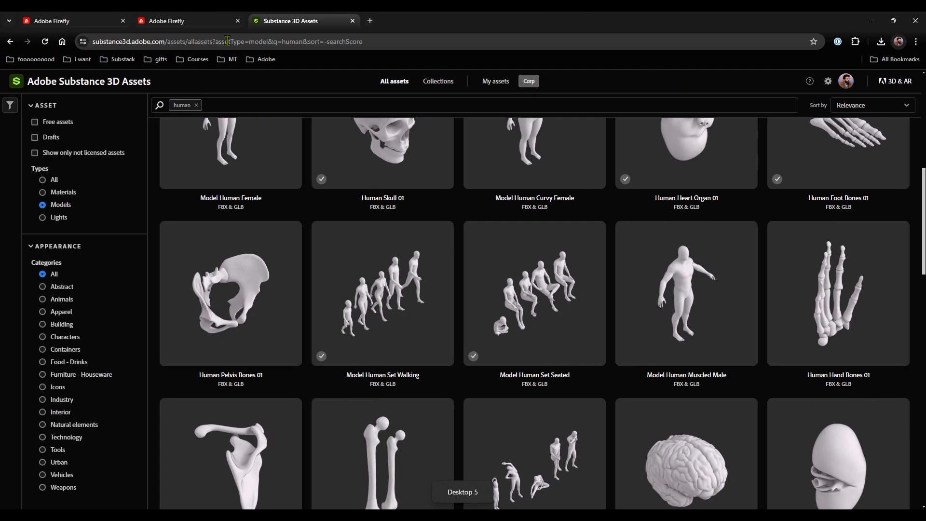
{"action": "left_click", "coordinate": [188, 20]}
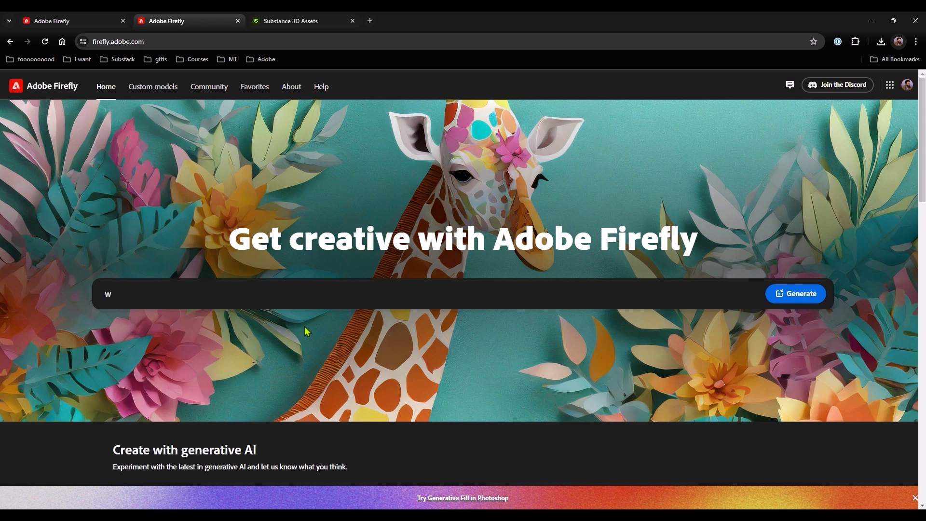
{"action": "type", "text": "ormhat"}
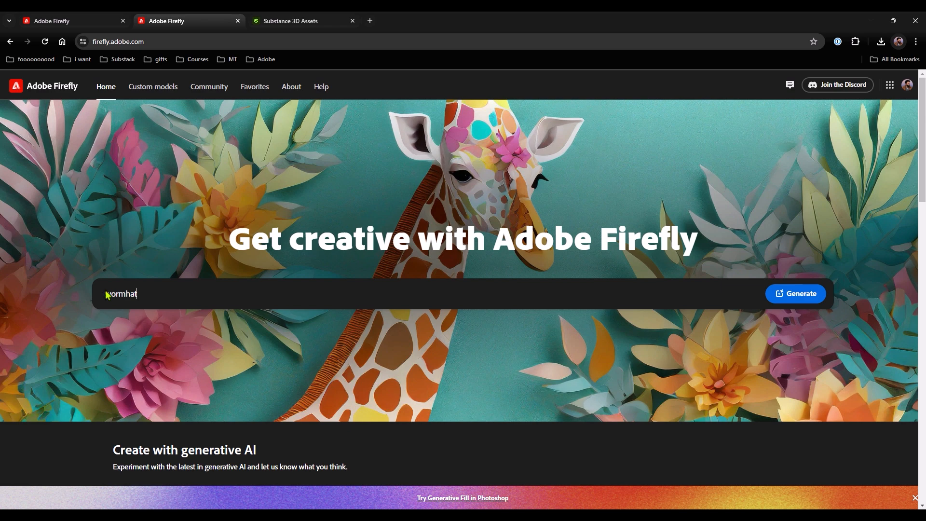
{"action": "left_click", "coordinate": [794, 293]}
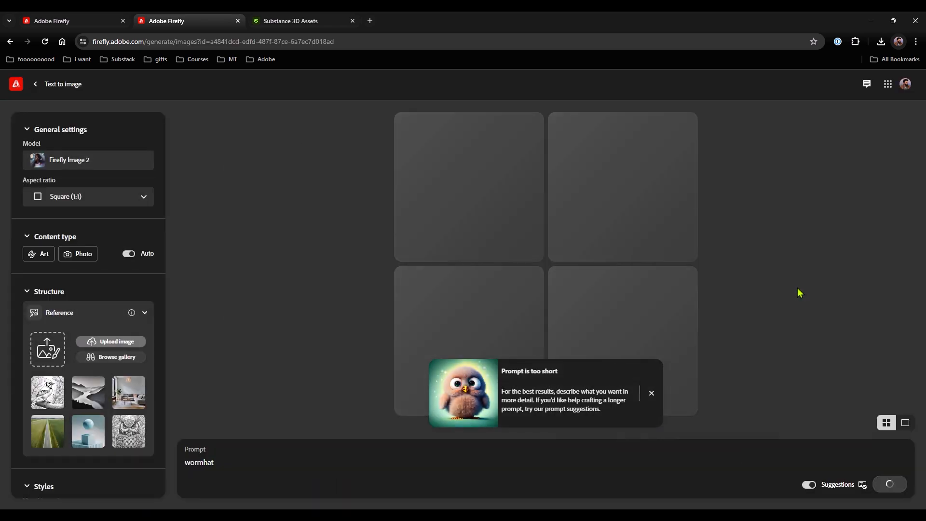
{"action": "mouse_move", "coordinate": [651, 395]}
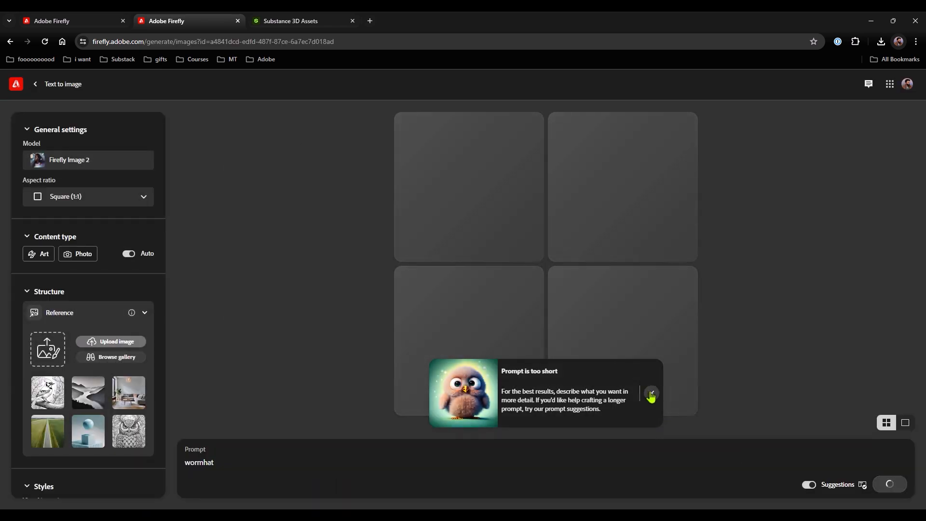
{"action": "left_click", "coordinate": [649, 394]}
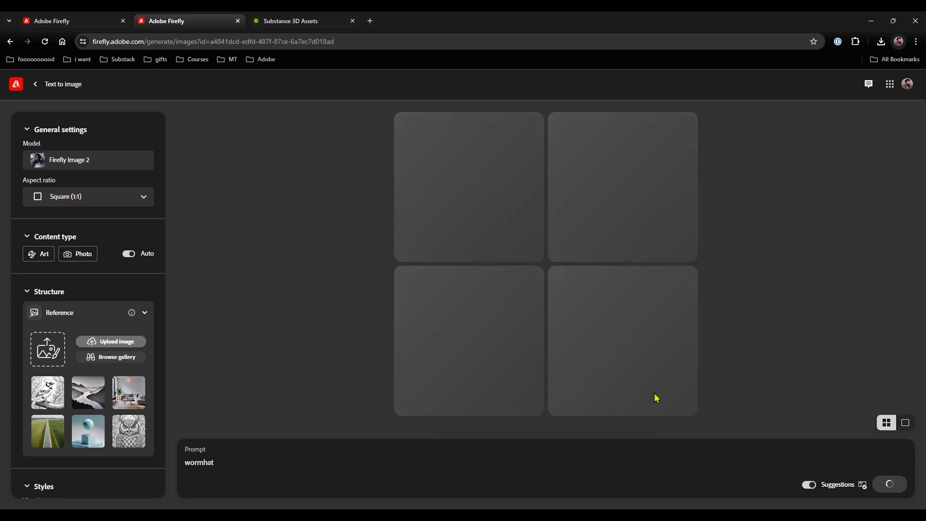
{"action": "mouse_move", "coordinate": [456, 403]}
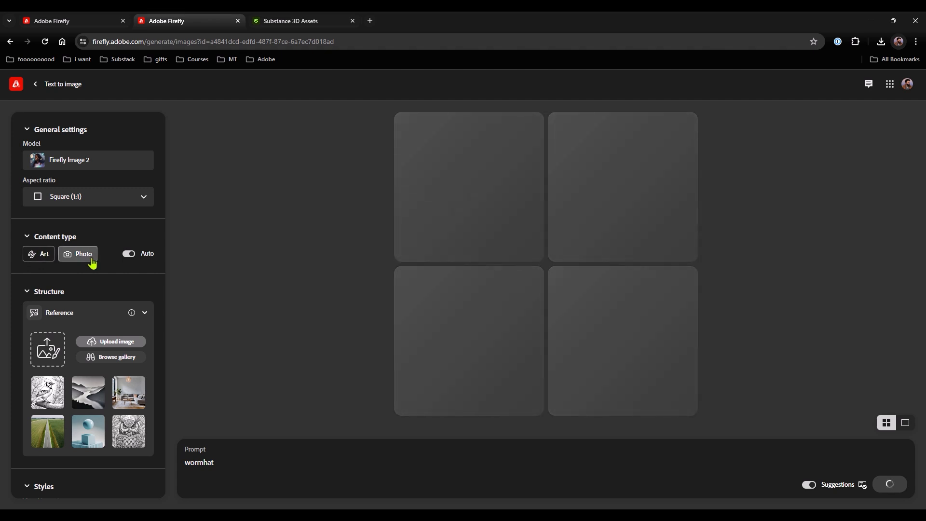
{"action": "left_click", "coordinate": [88, 196]}
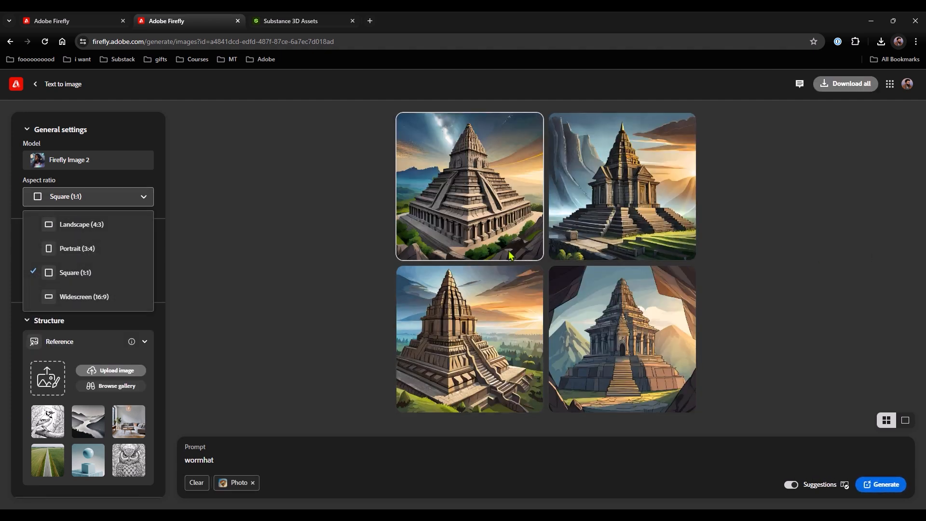
{"action": "mouse_move", "coordinate": [500, 143]}
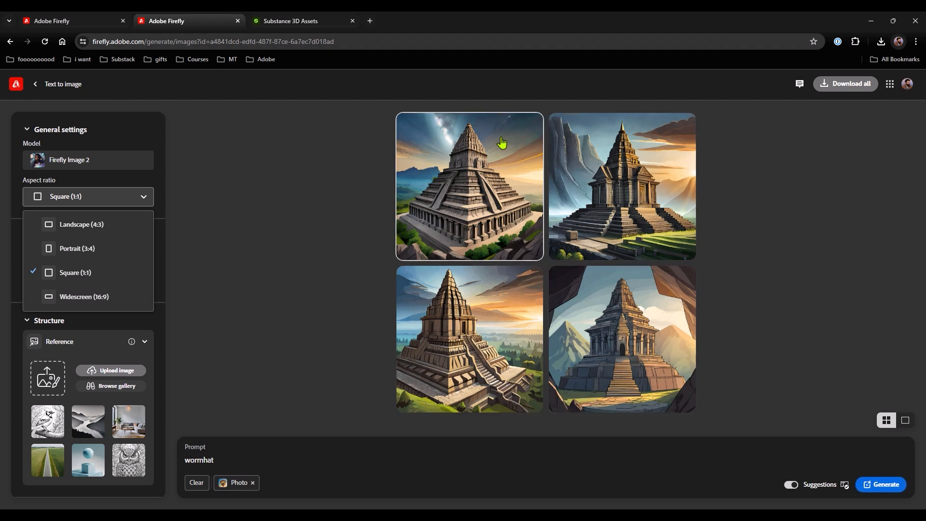
- Set the aspect ratio to Widescreen (16:9) and bring the Structure reference section into view
{"action": "left_click", "coordinate": [84, 296]}
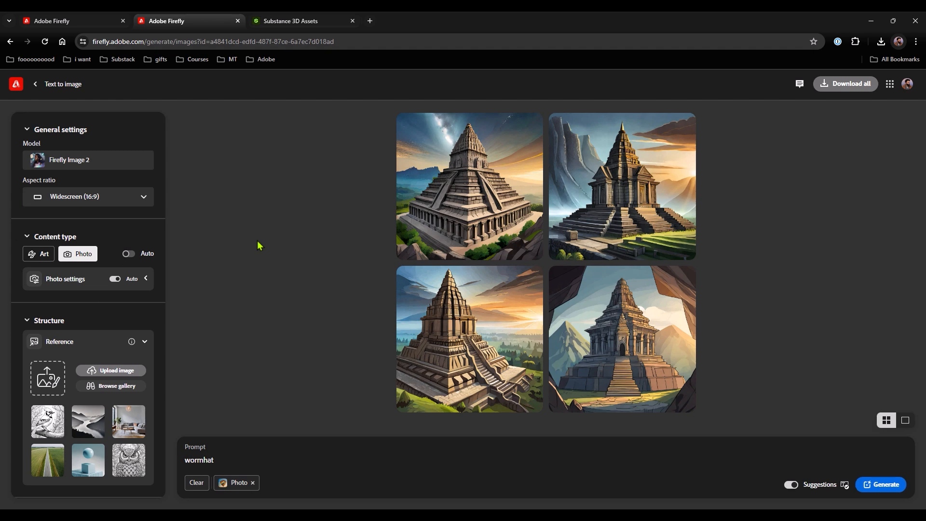
{"action": "scroll", "scroll_direction": "down", "scroll_amount": 3}
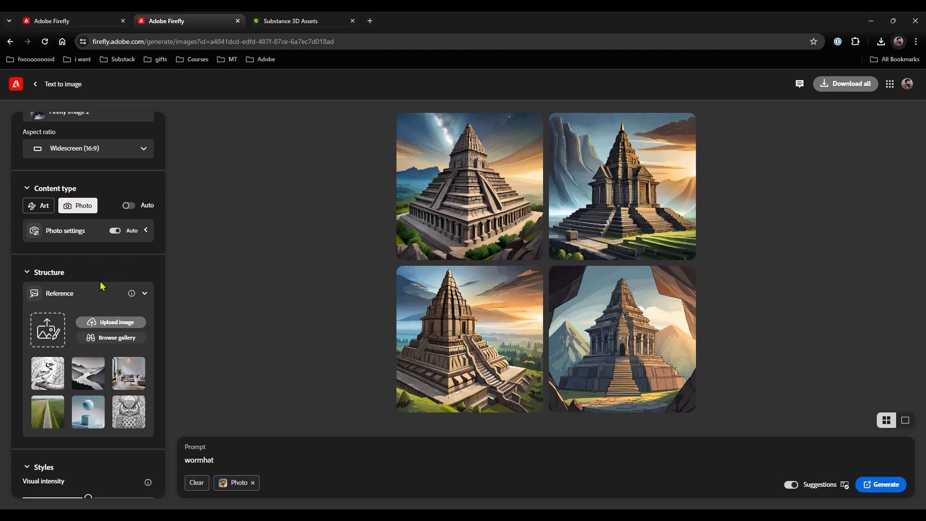
{"action": "mouse_move", "coordinate": [68, 306]}
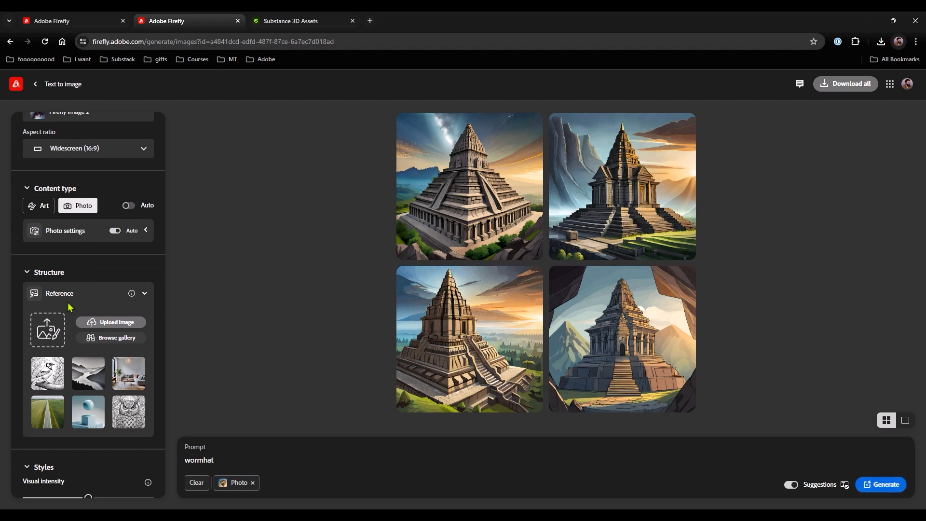
{"action": "scroll", "scroll_direction": "down", "scroll_amount": 3}
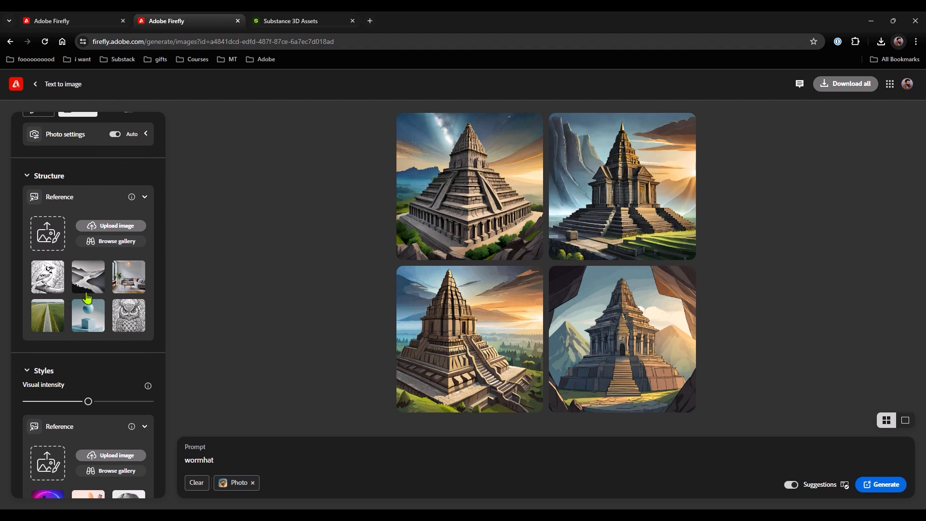
{"action": "scroll", "scroll_direction": "up", "scroll_amount": 3}
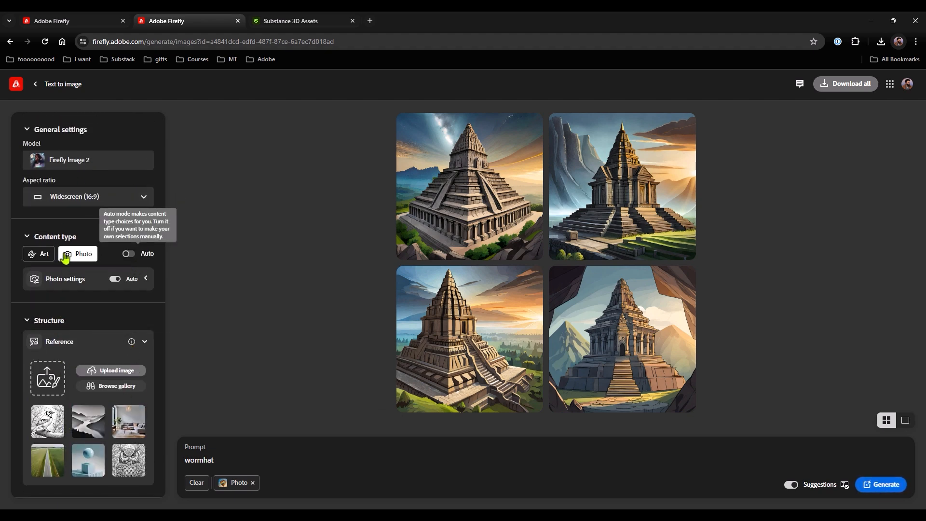
{"action": "scroll", "scroll_direction": "down", "scroll_amount": 3}
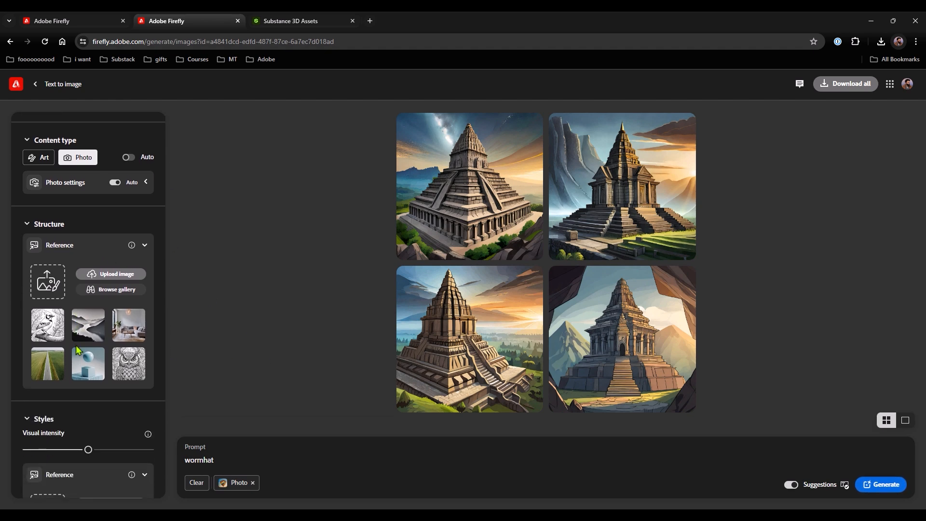
{"action": "mouse_move", "coordinate": [47, 289]}
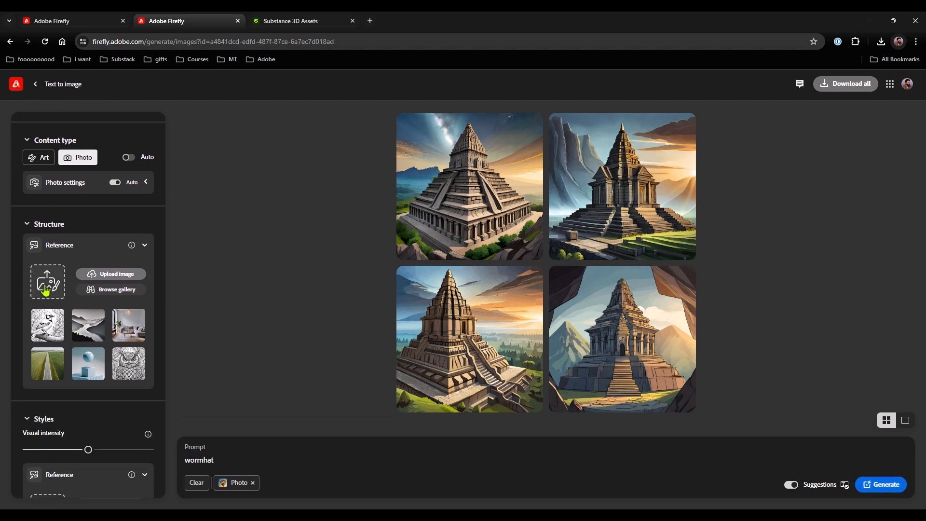
- Upload the Stager street render PNG as the structure reference and accept the upload notice
{"action": "left_click", "coordinate": [110, 273]}
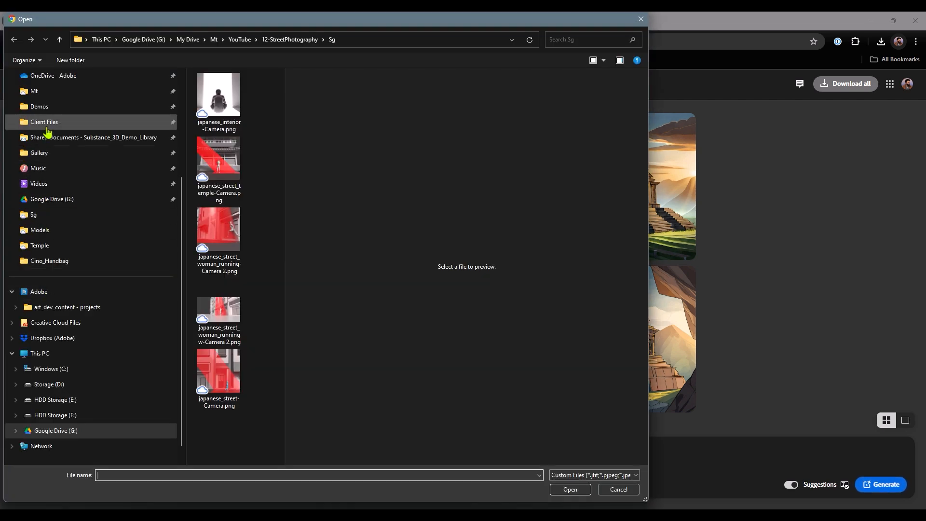
{"action": "left_click", "coordinate": [40, 155]}
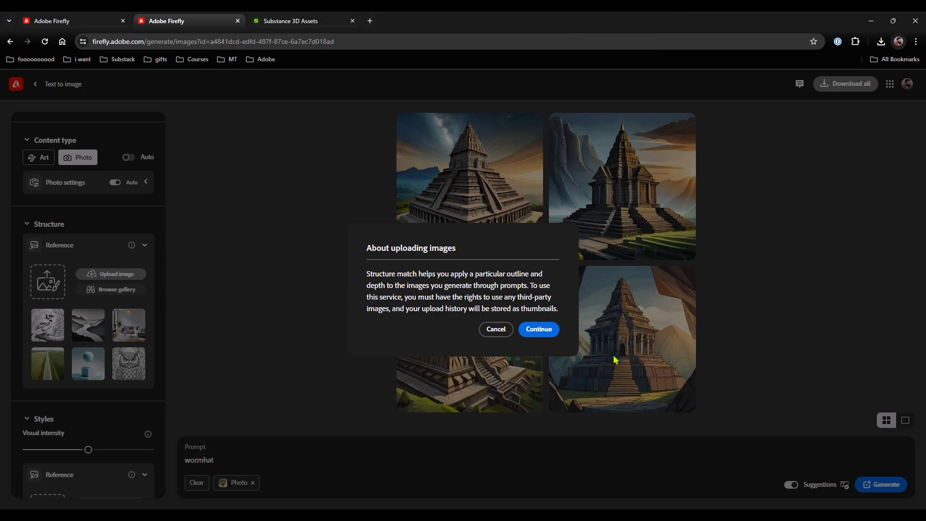
{"action": "mouse_move", "coordinate": [567, 372]}
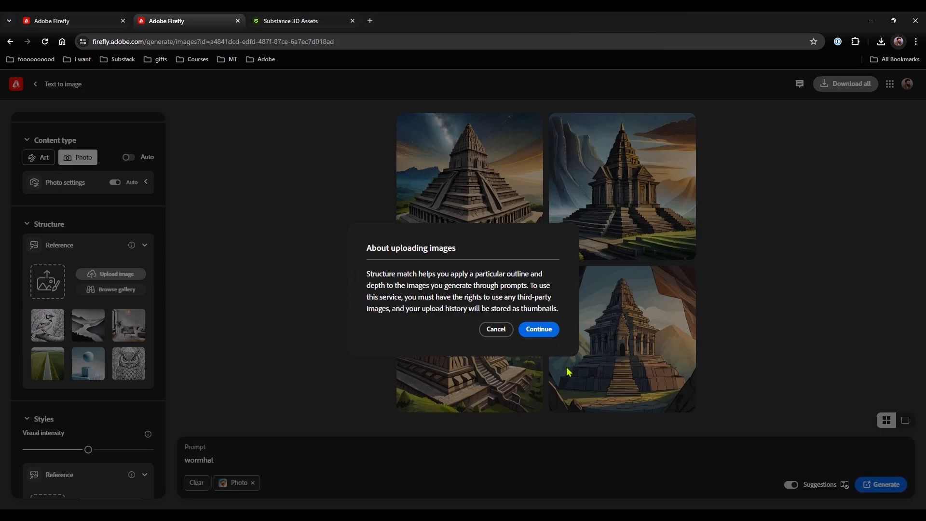
{"action": "left_click", "coordinate": [537, 329]}
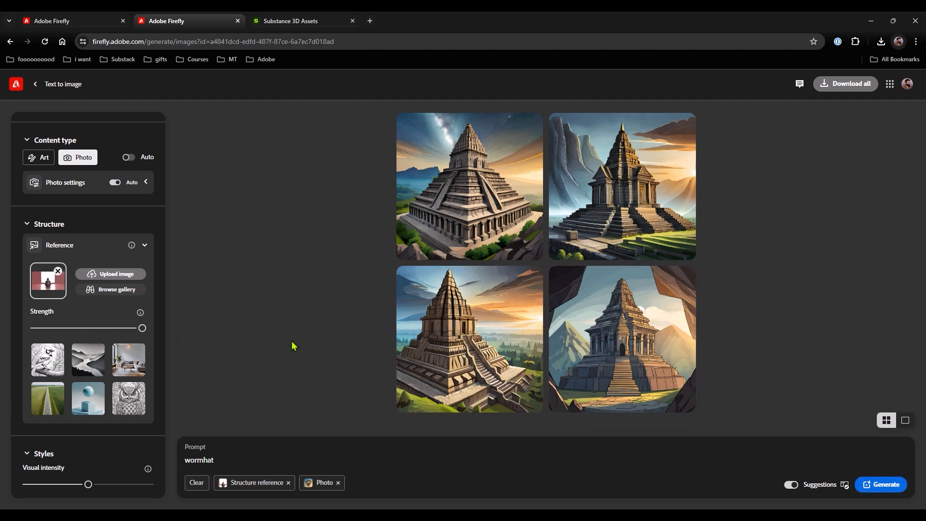
{"action": "mouse_move", "coordinate": [131, 323]}
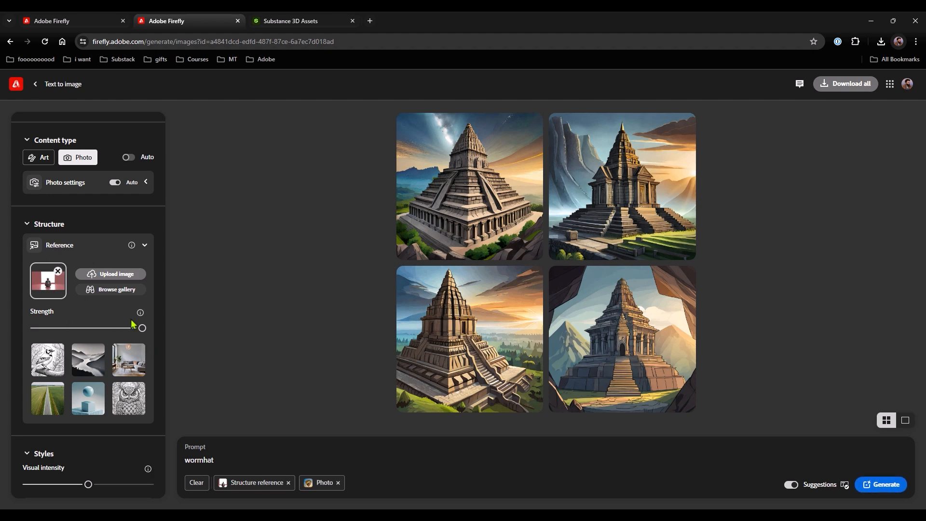
{"action": "scroll", "scroll_direction": "down", "scroll_amount": 3}
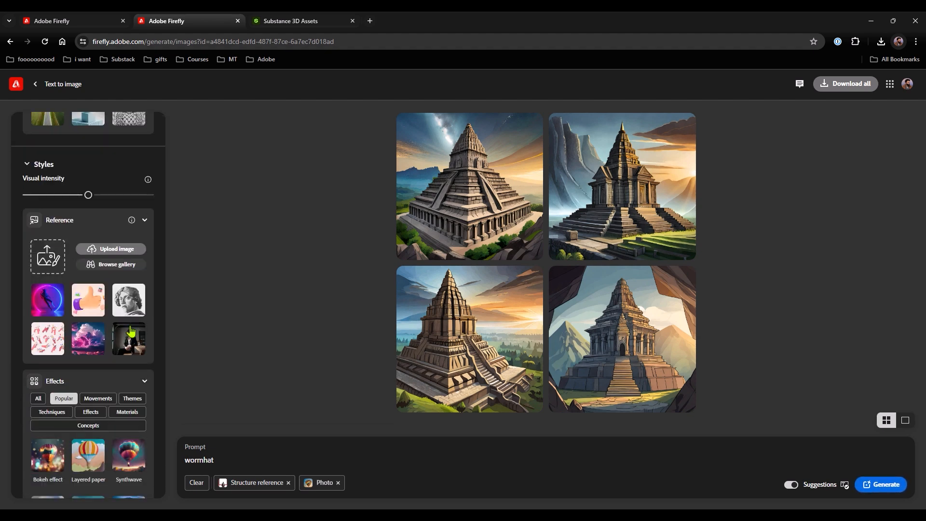
- Add the Film noir, Antique photo and Futuristic style effects
{"action": "scroll", "scroll_direction": "up", "scroll_amount": 3}
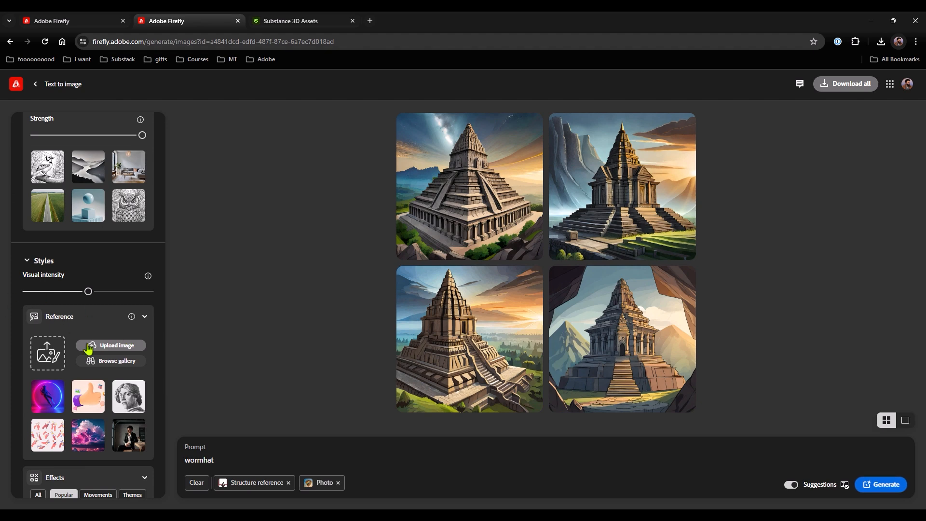
{"action": "scroll", "scroll_direction": "down", "scroll_amount": 3}
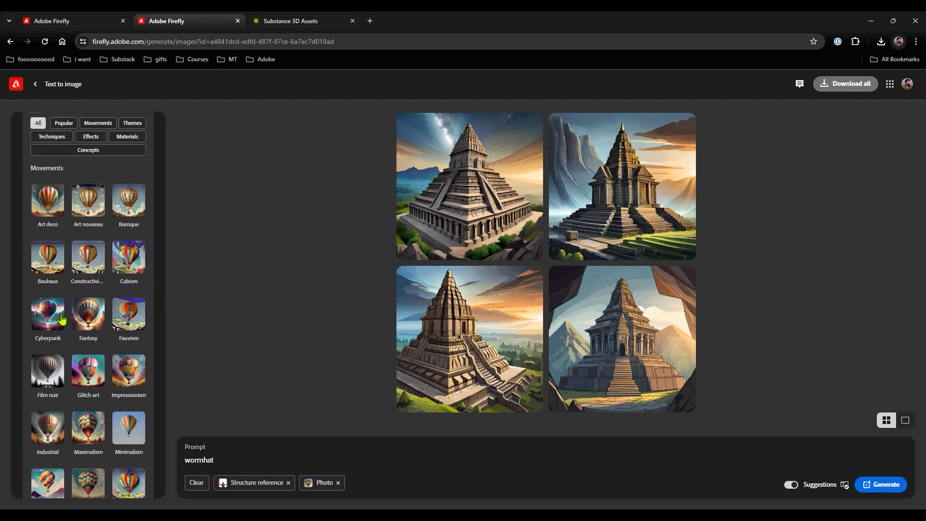
{"action": "left_click", "coordinate": [47, 372]}
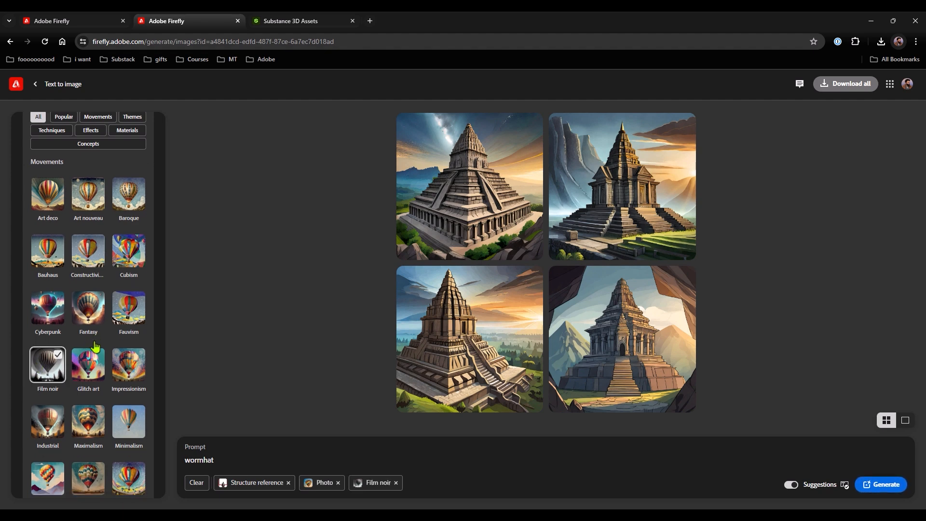
{"action": "scroll", "scroll_direction": "down", "scroll_amount": 3}
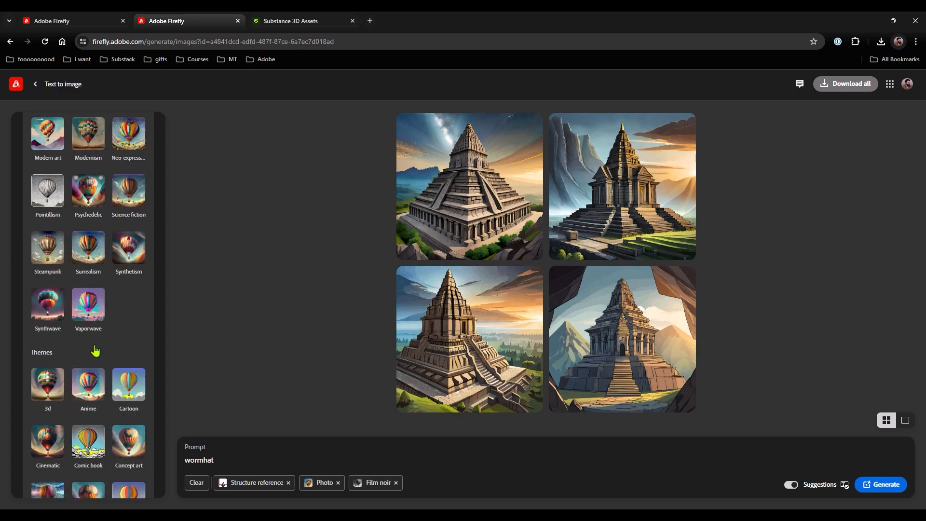
{"action": "scroll", "scroll_direction": "down", "scroll_amount": 3}
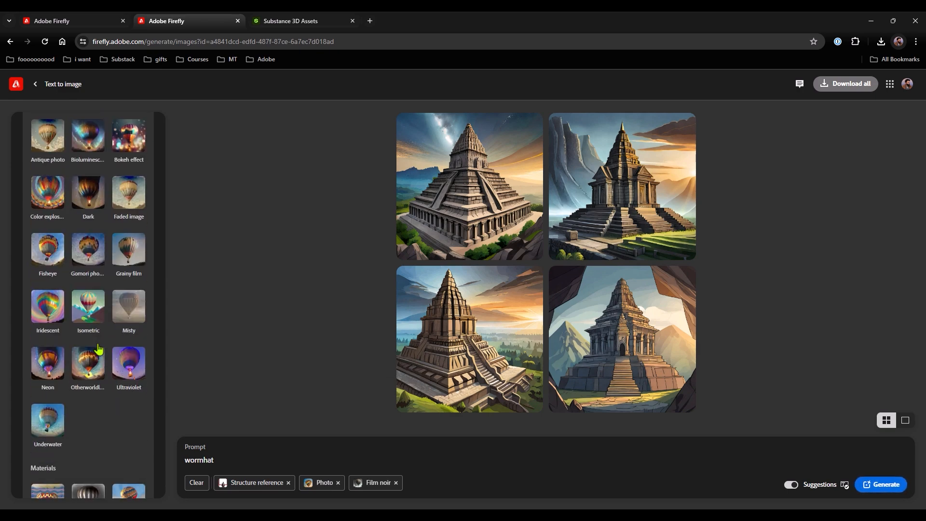
{"action": "left_click", "coordinate": [47, 136]}
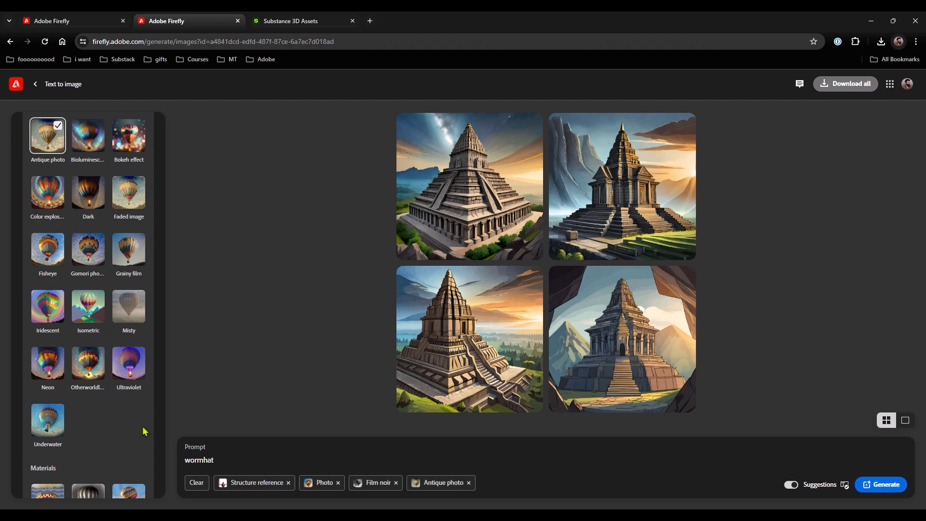
{"action": "scroll", "scroll_direction": "down", "scroll_amount": 3}
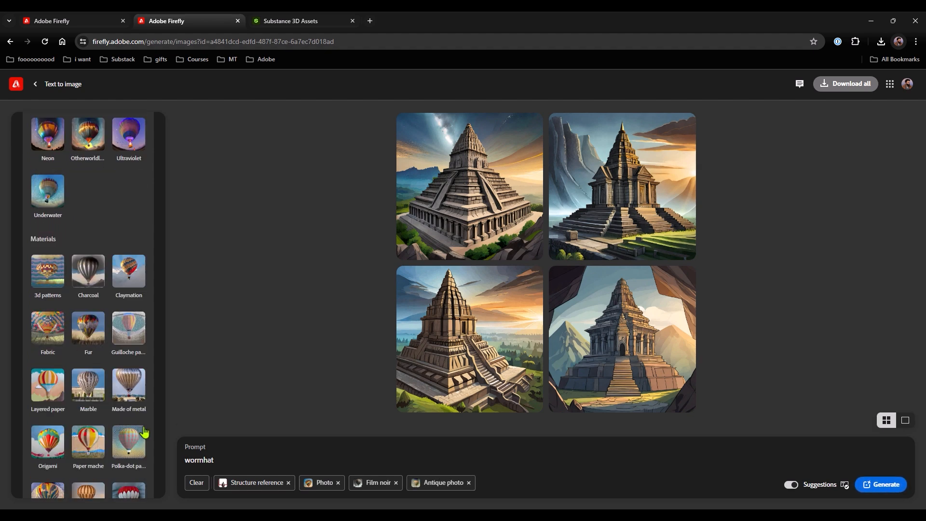
{"action": "scroll", "scroll_direction": "down", "scroll_amount": 3}
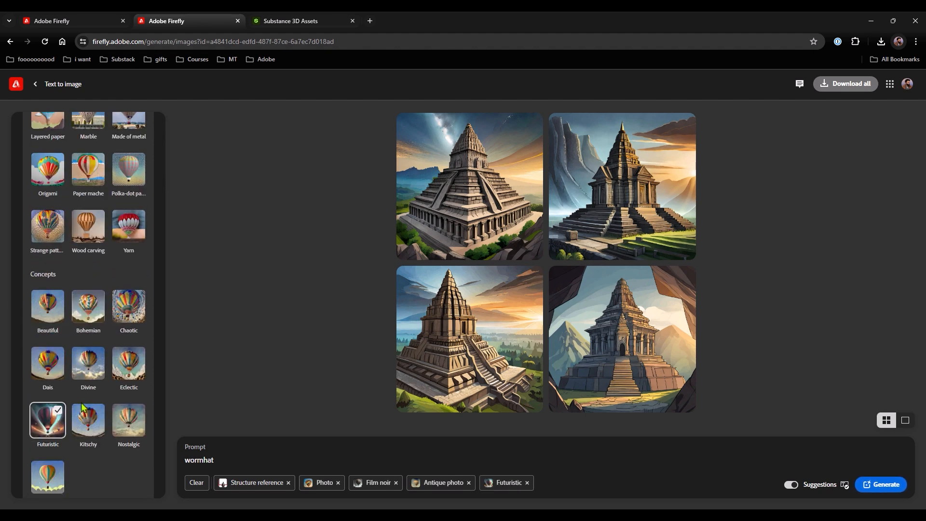
{"action": "left_click", "coordinate": [128, 421]}
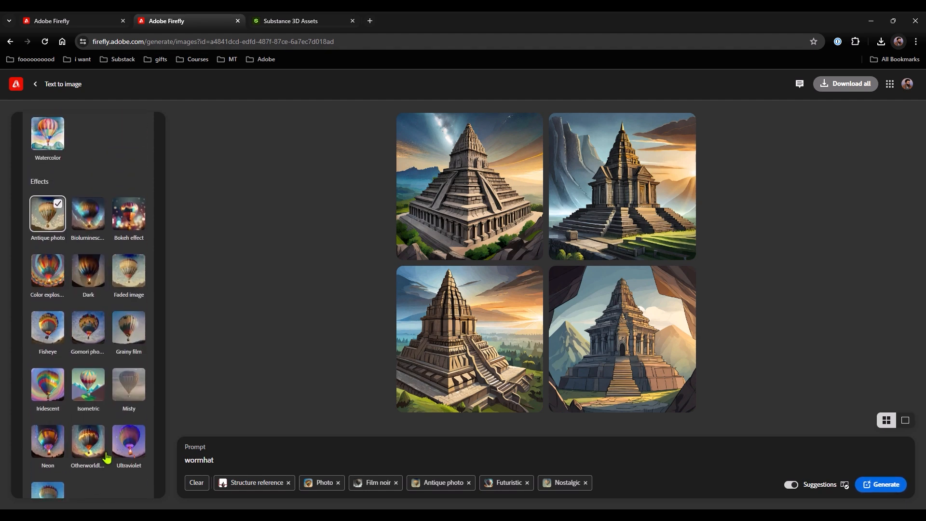
- Narrow the style list to effects only and add the Grainy film effect
{"action": "scroll", "scroll_direction": "down", "scroll_amount": 3}
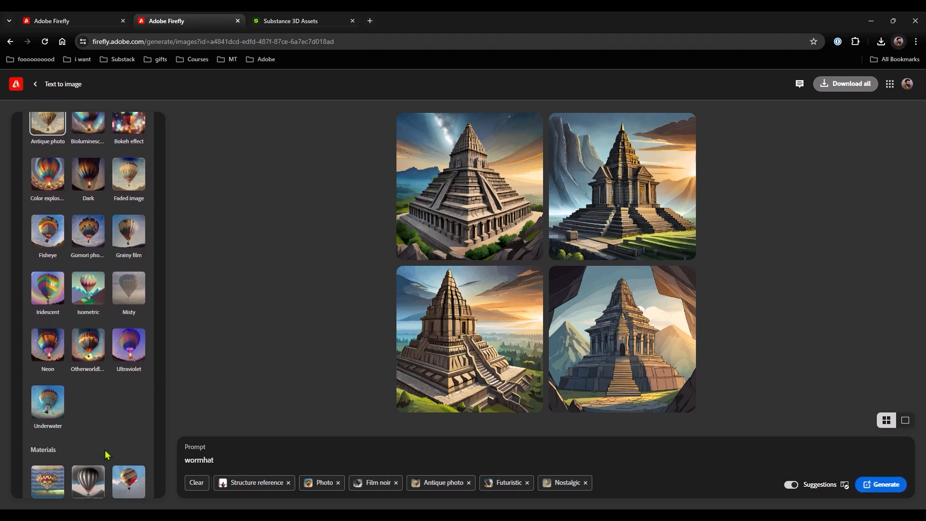
{"action": "scroll", "scroll_direction": "up", "scroll_amount": 3}
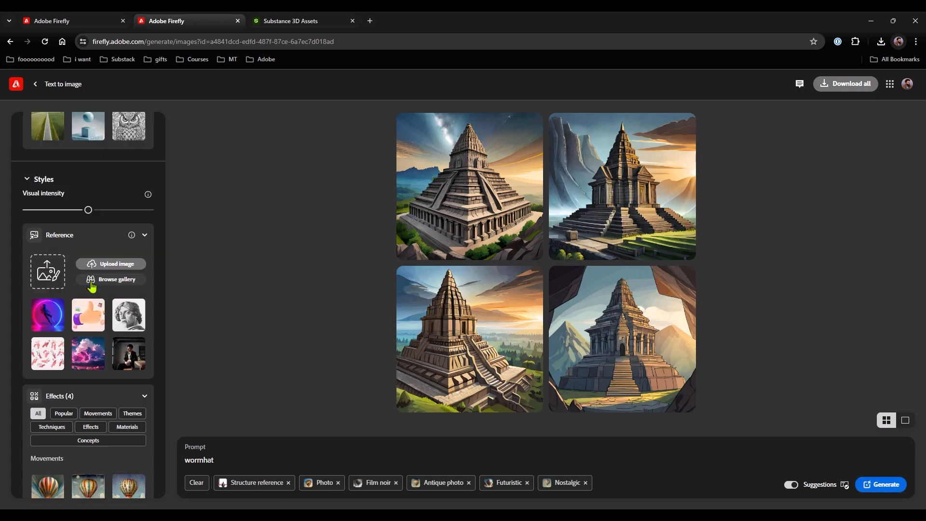
{"action": "left_click", "coordinate": [91, 214]}
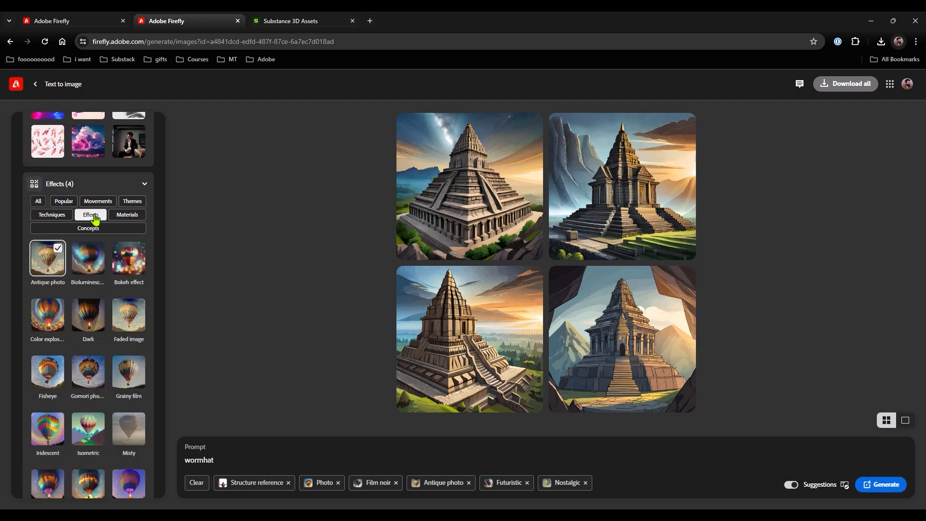
{"action": "mouse_move", "coordinate": [88, 316]}
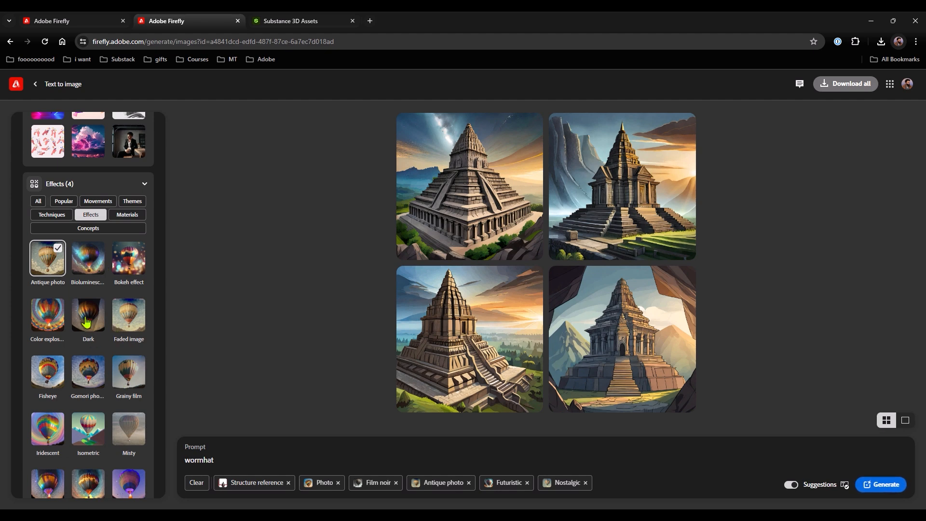
{"action": "left_click", "coordinate": [128, 375]}
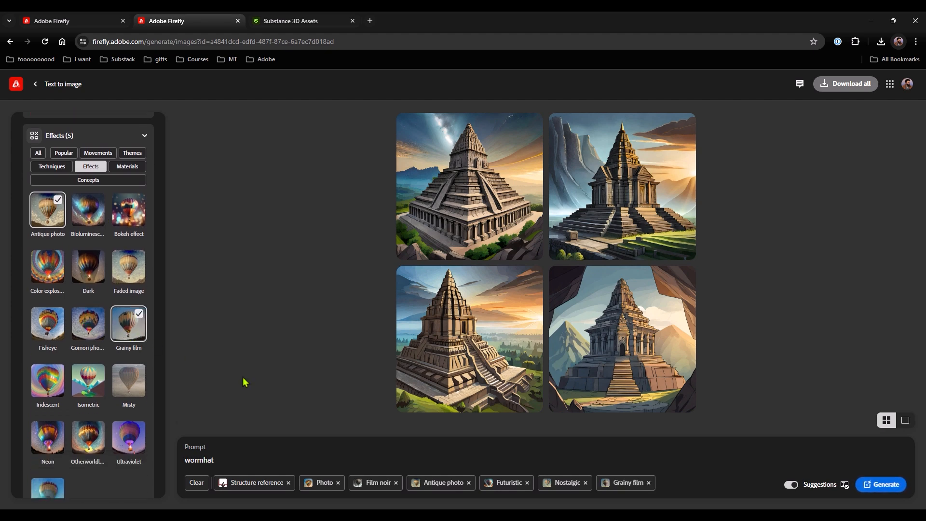
{"action": "mouse_move", "coordinate": [241, 491]}
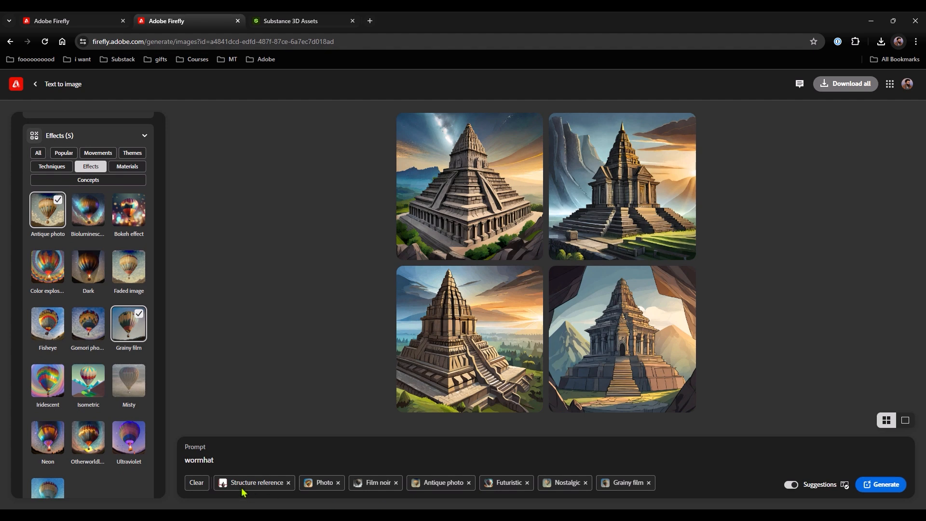
- Set colour and tone to Black and white, lighting to Dramatic light and camera angle to Wide angle
{"action": "scroll", "scroll_direction": "down", "scroll_amount": 3}
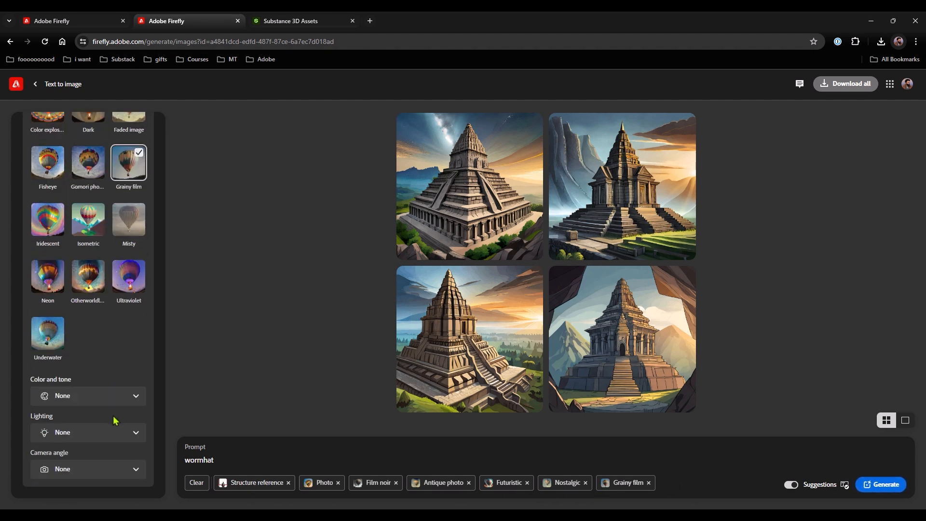
{"action": "left_click", "coordinate": [88, 395]}
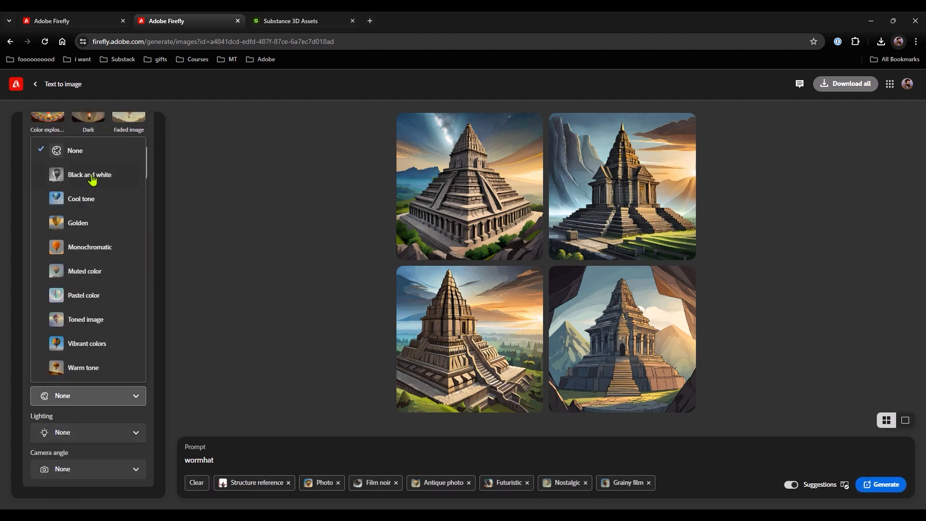
{"action": "left_click", "coordinate": [89, 175]}
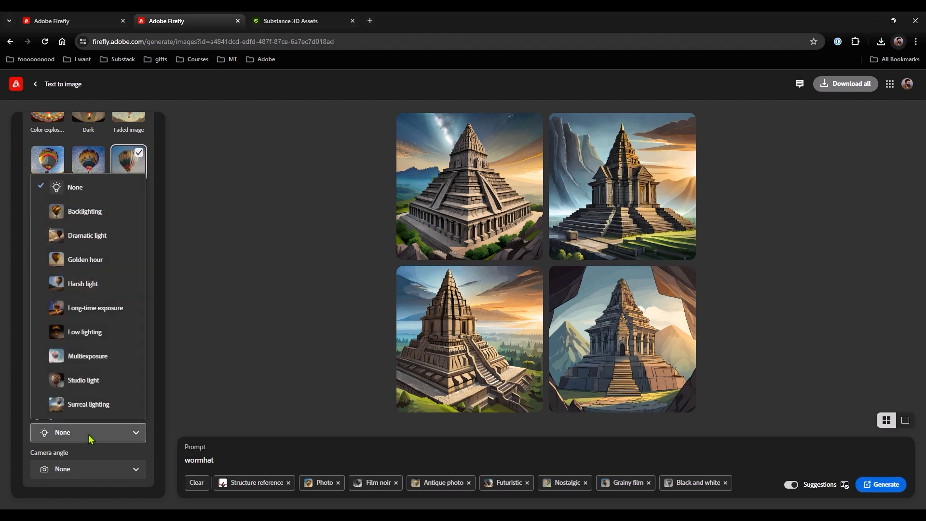
{"action": "left_click", "coordinate": [87, 235]}
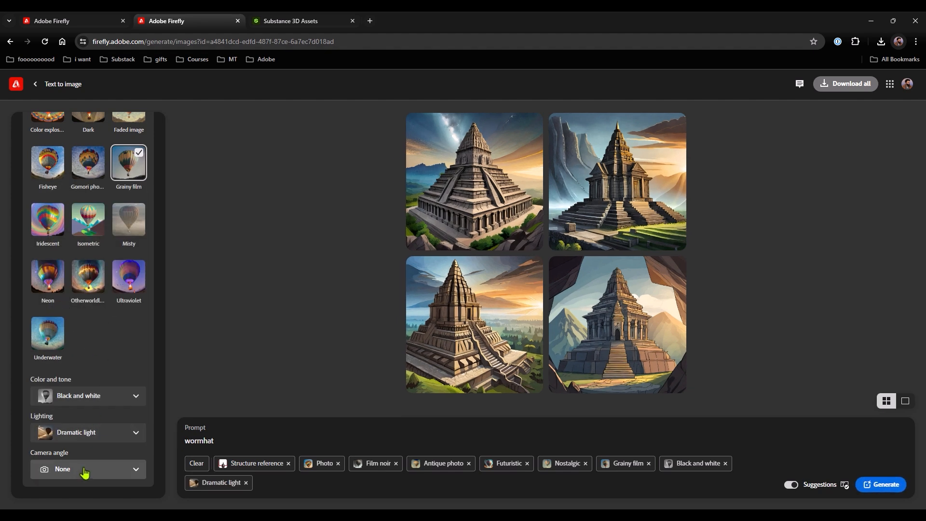
{"action": "left_click", "coordinate": [87, 469]}
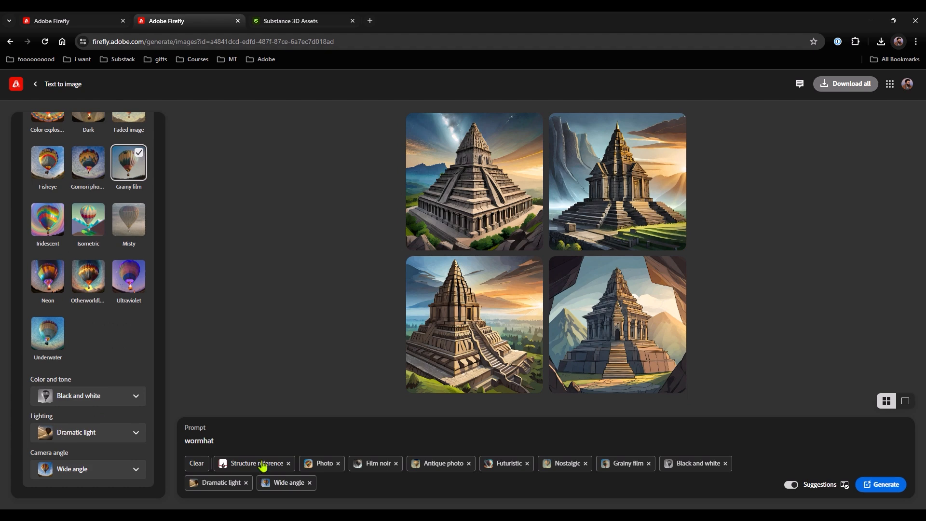
{"action": "mouse_move", "coordinate": [417, 317]}
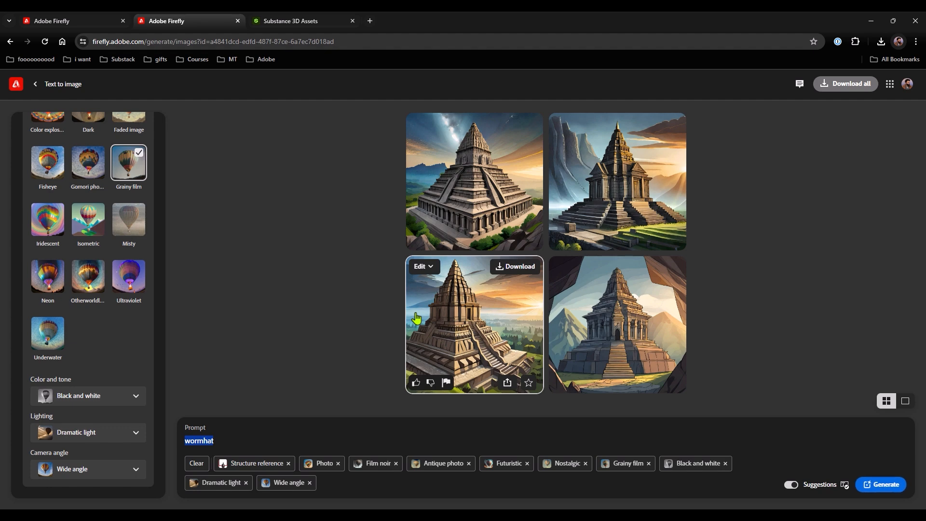
- Write the prompt: silhouetted child sitting before a window, future Japanese city, dystopian, moody
{"action": "type", "text": "child sitting on the grou"}
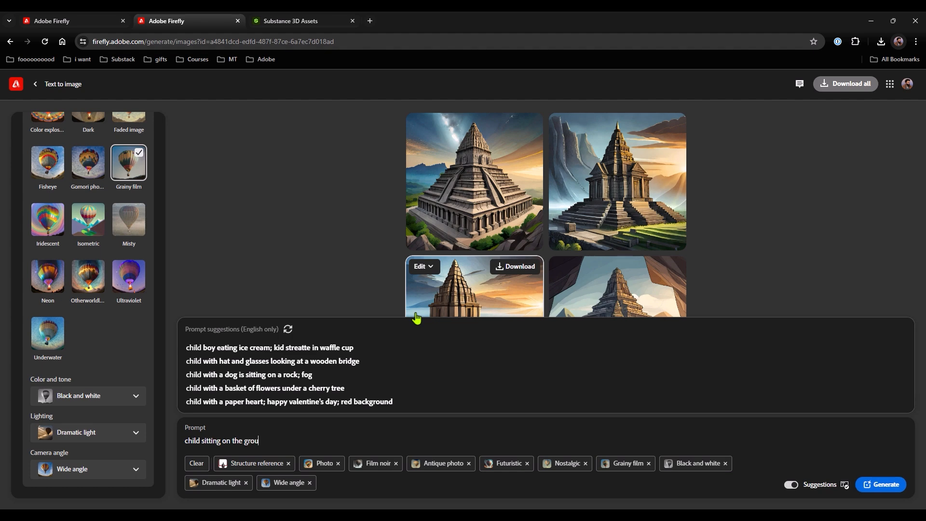
{"action": "type", "text": "nd, in fo"}
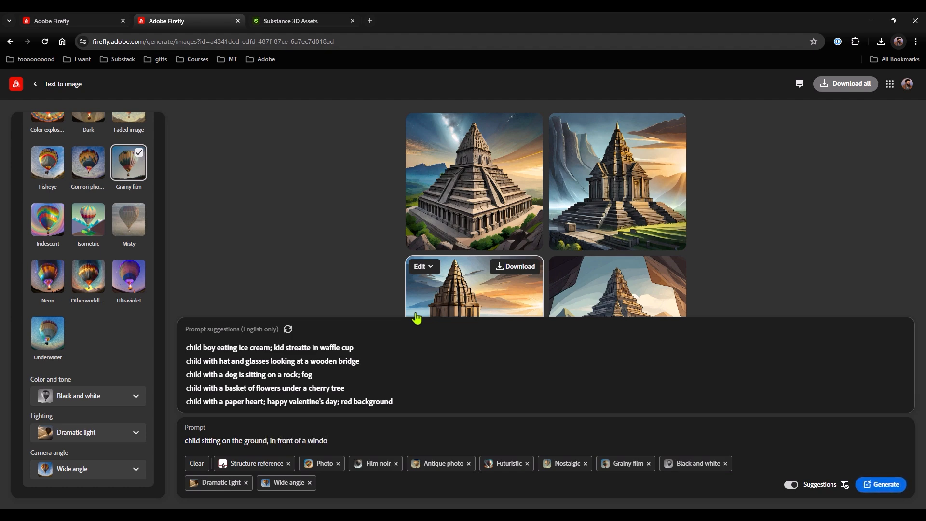
{"action": "type", "text": "w, silhouette"}
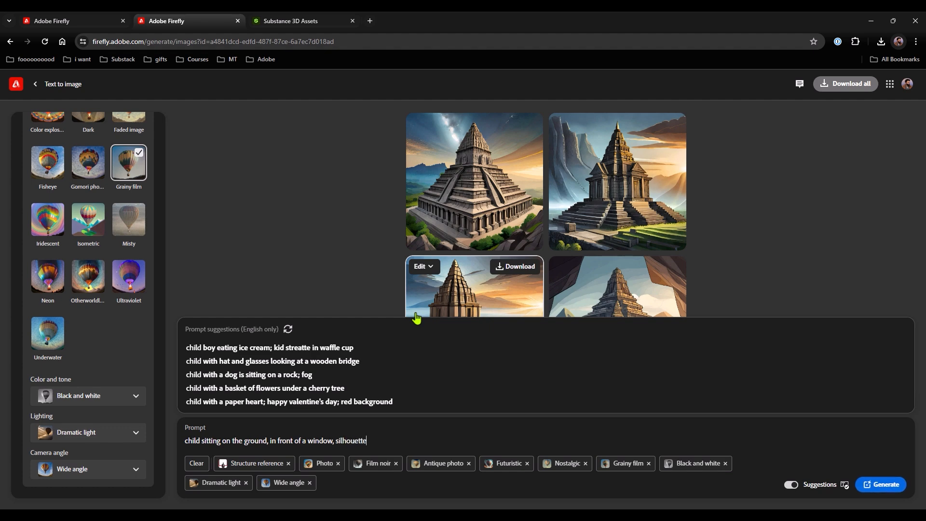
{"action": "type", "text": "d, rim light,"}
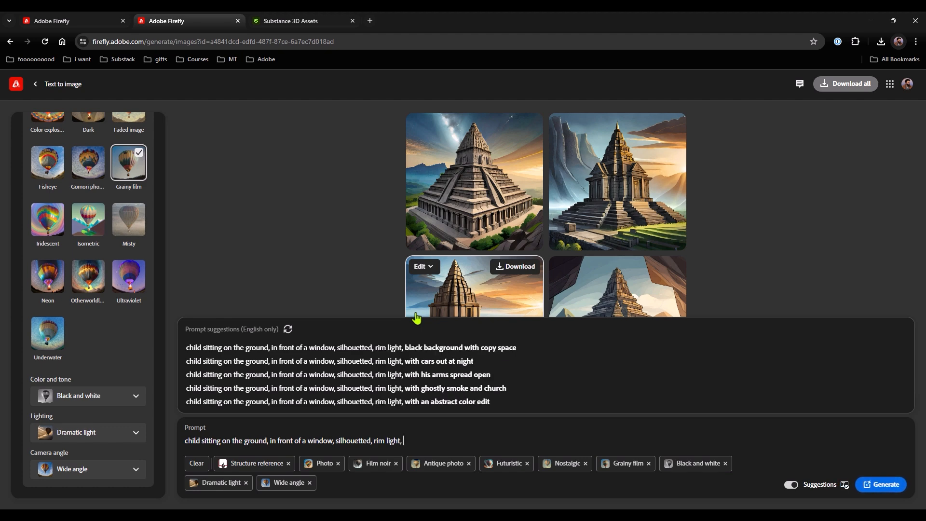
{"action": "type", "text": "Japanese"}
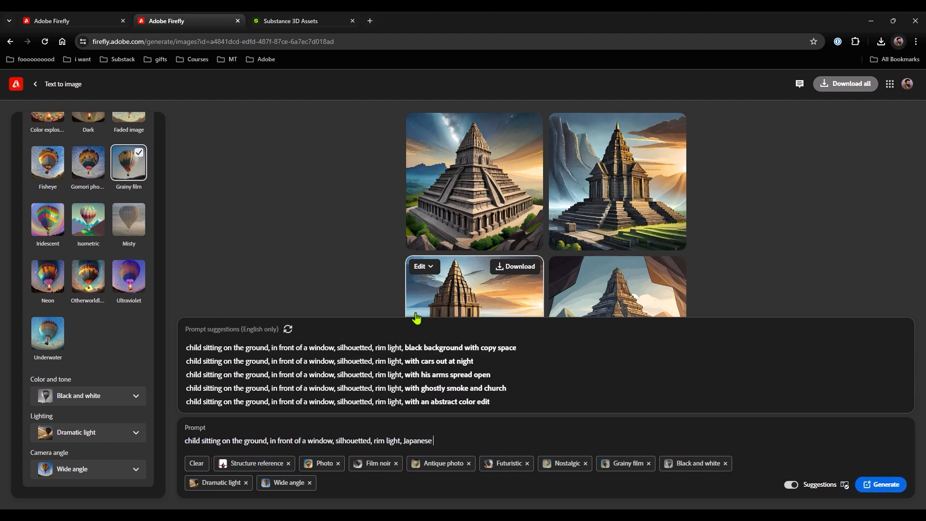
{"action": "type", "text": "city, in the future, dys"}
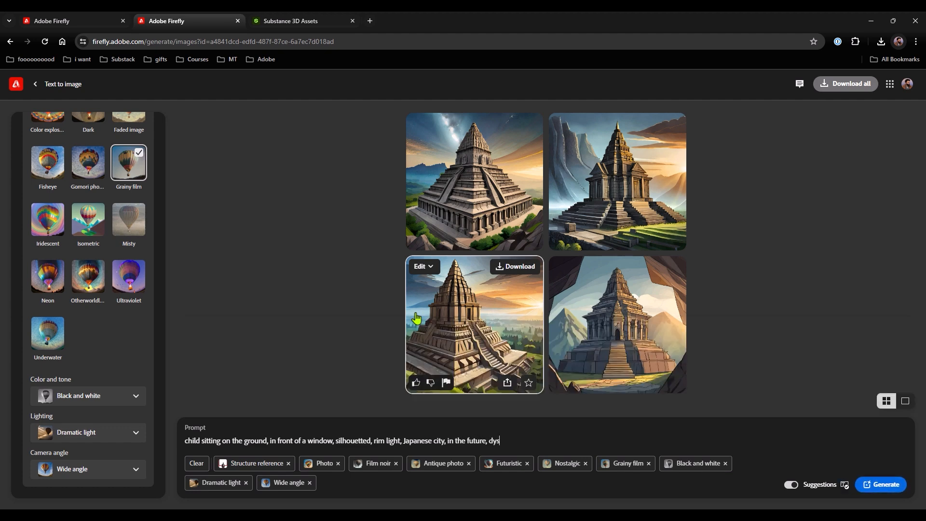
{"action": "type", "text": "topian,"}
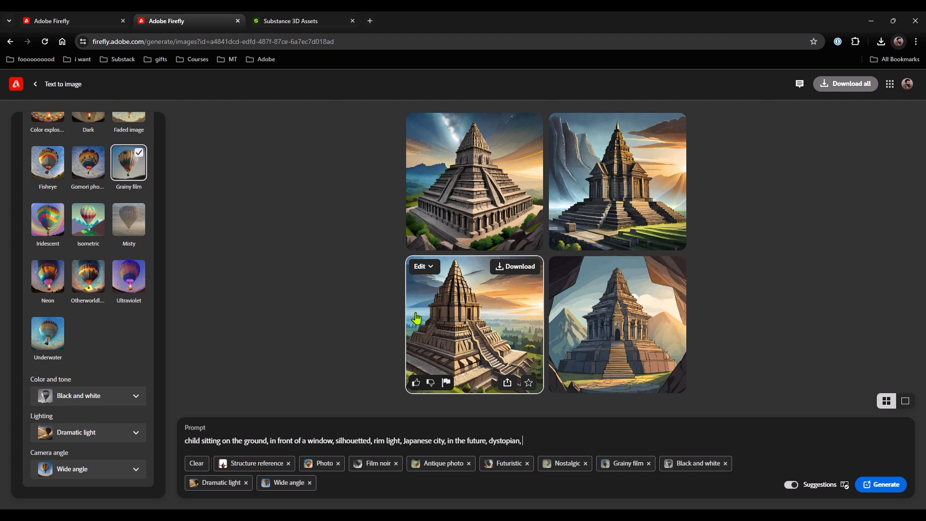
{"action": "type", "text": "moody, cinematic"}
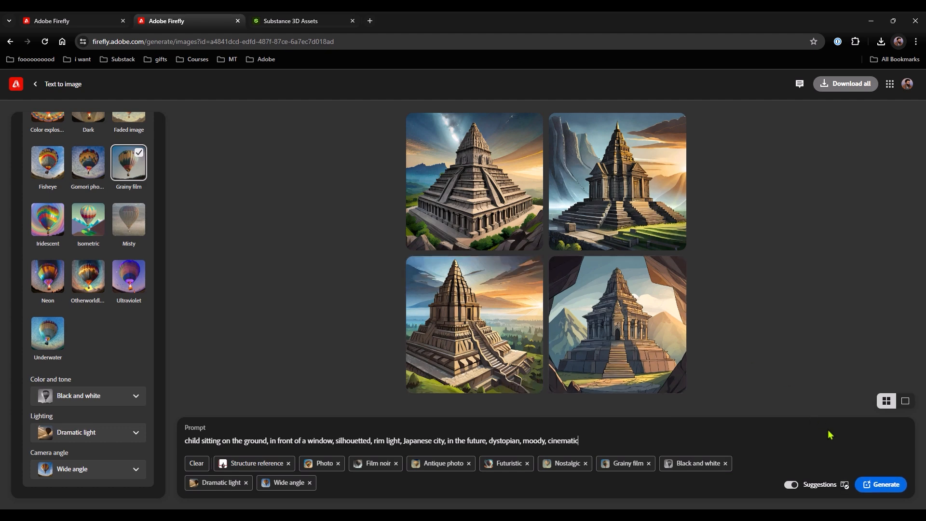
{"action": "left_click", "coordinate": [884, 484]}
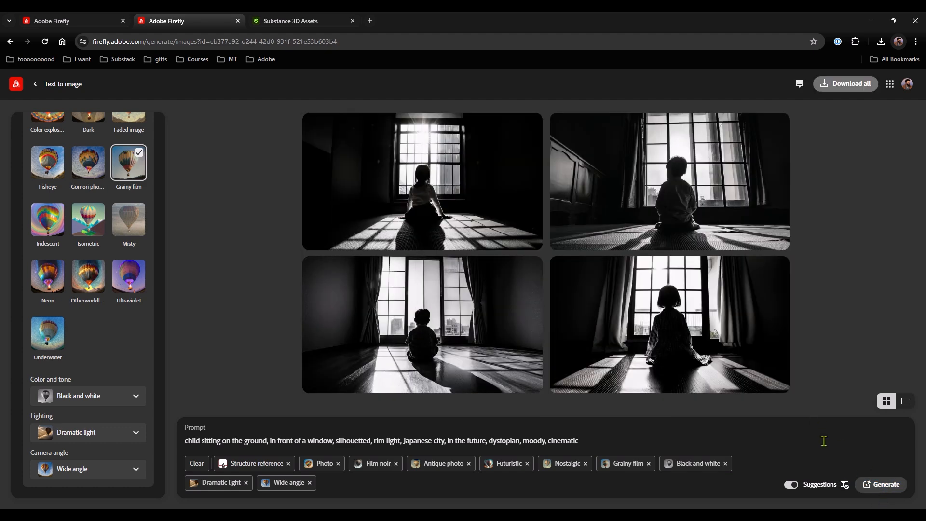
{"action": "mouse_move", "coordinate": [388, 212]}
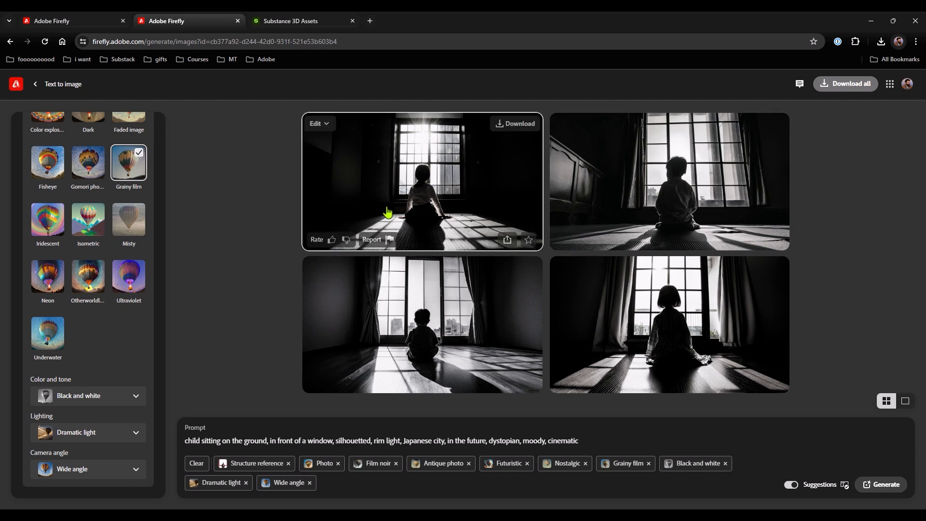
{"action": "mouse_move", "coordinate": [695, 374]}
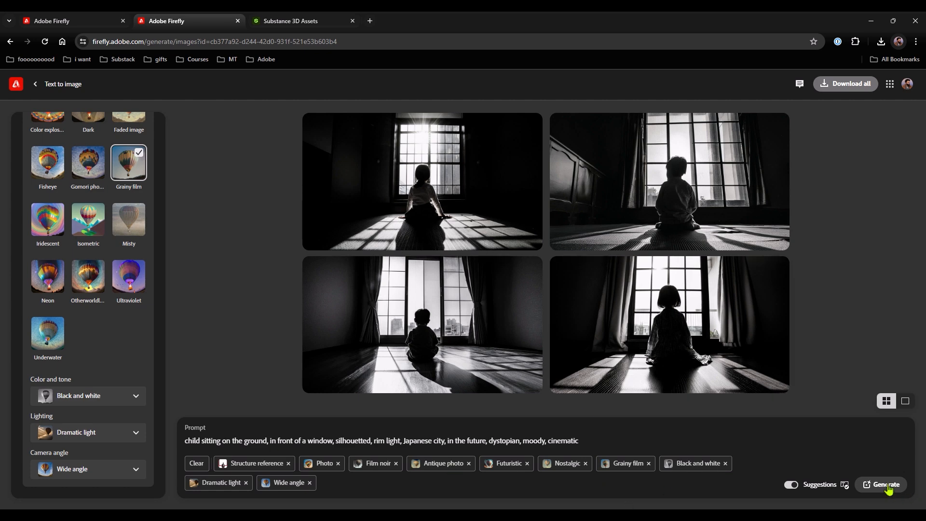
{"action": "left_click", "coordinate": [885, 488]}
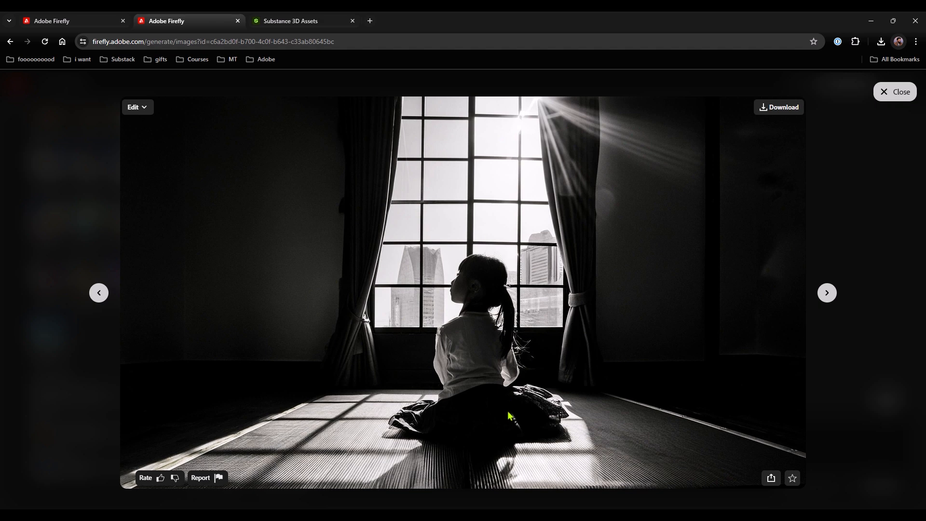
{"action": "mouse_move", "coordinate": [494, 325]}
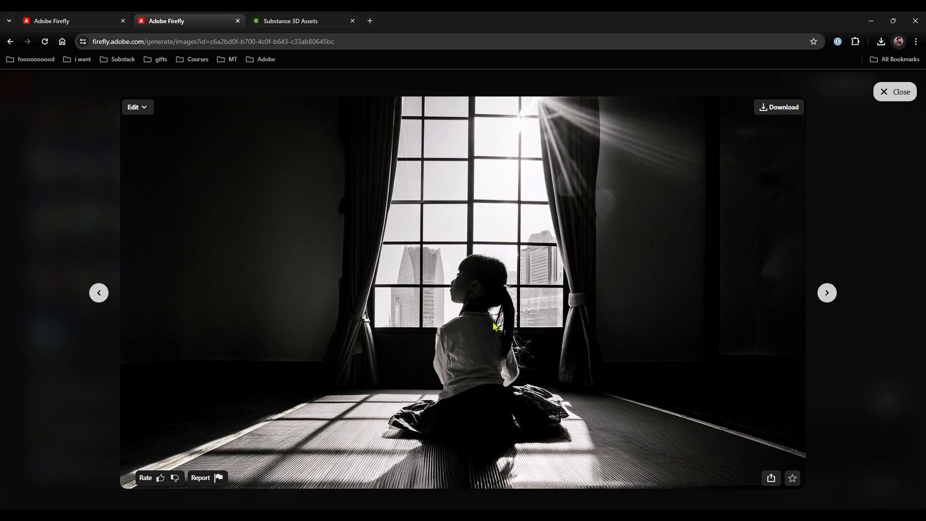
{"action": "mouse_move", "coordinate": [461, 252]}
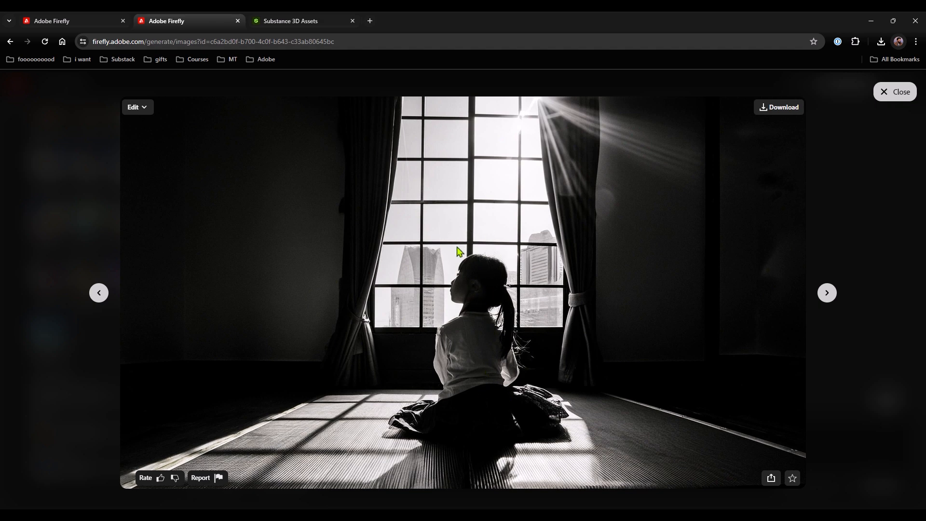
{"action": "mouse_move", "coordinate": [572, 345]}
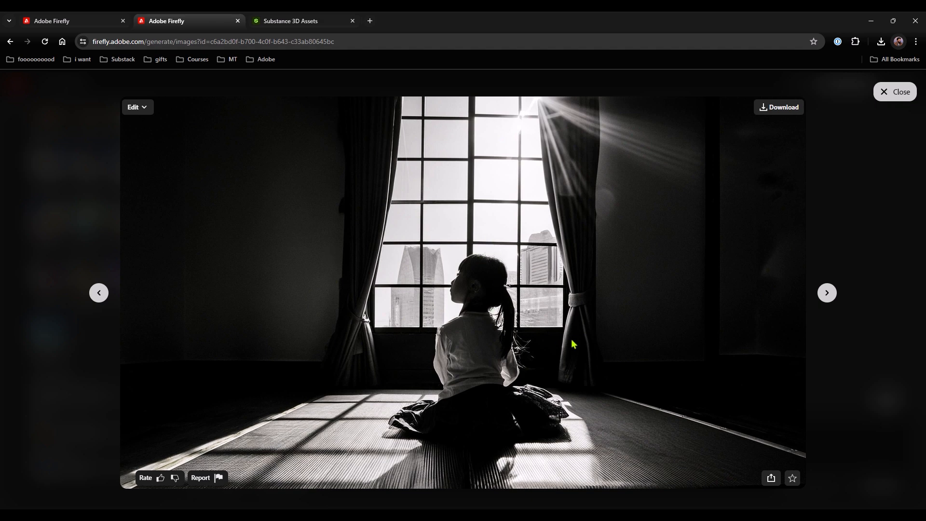
{"action": "mouse_move", "coordinate": [452, 317]}
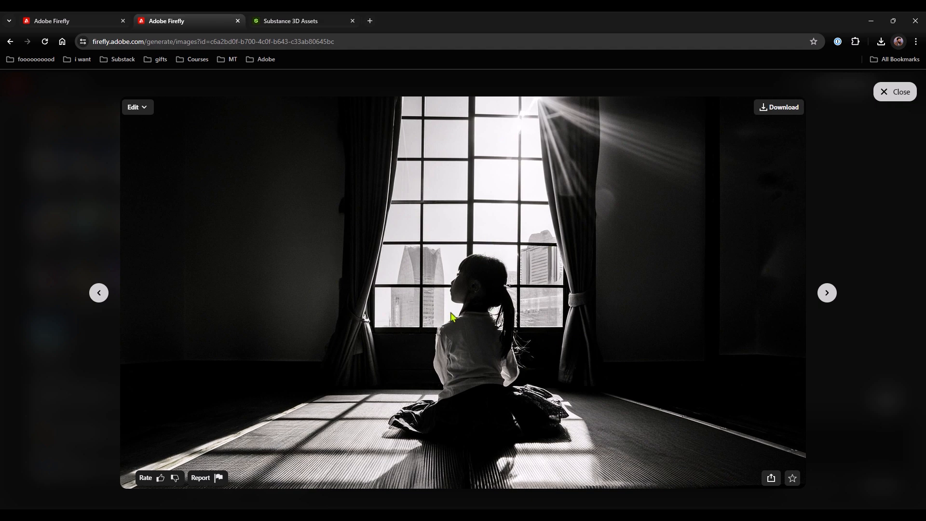
{"action": "mouse_move", "coordinate": [434, 323]}
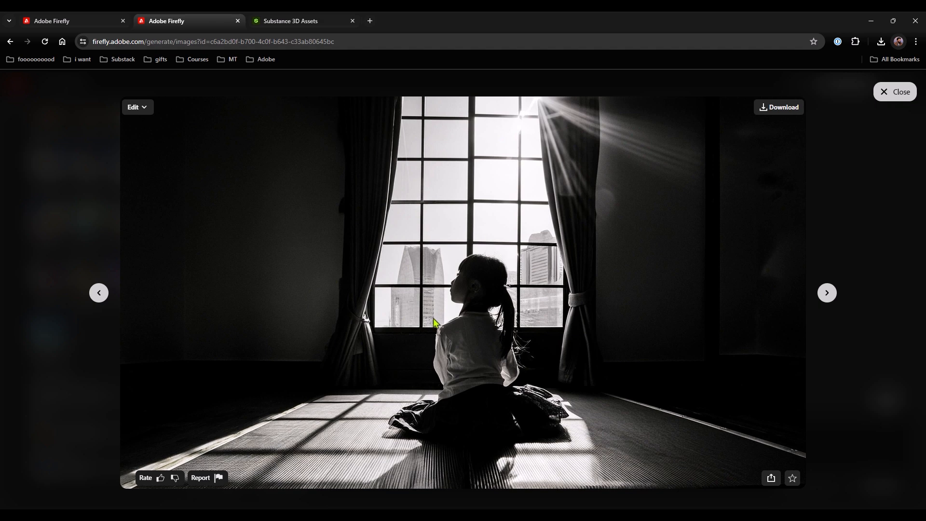
{"action": "mouse_move", "coordinate": [461, 437]}
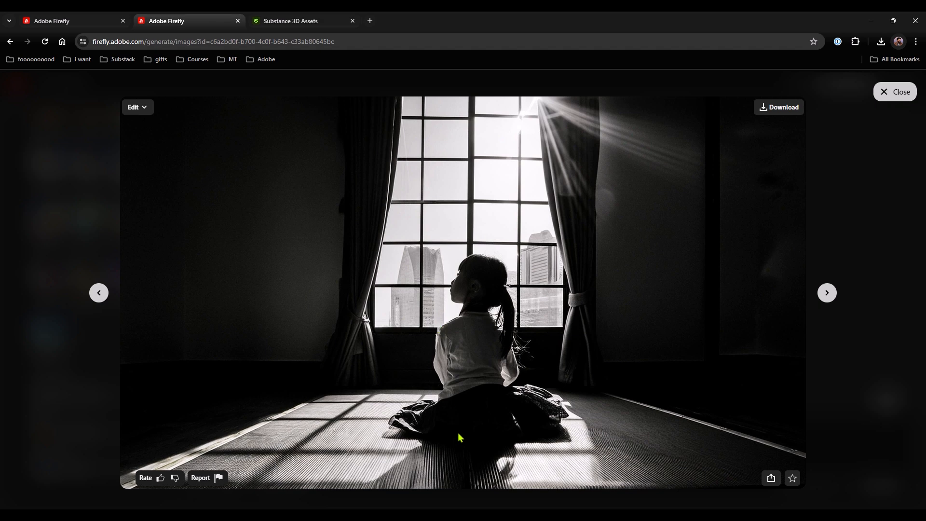
{"action": "mouse_move", "coordinate": [382, 375]}
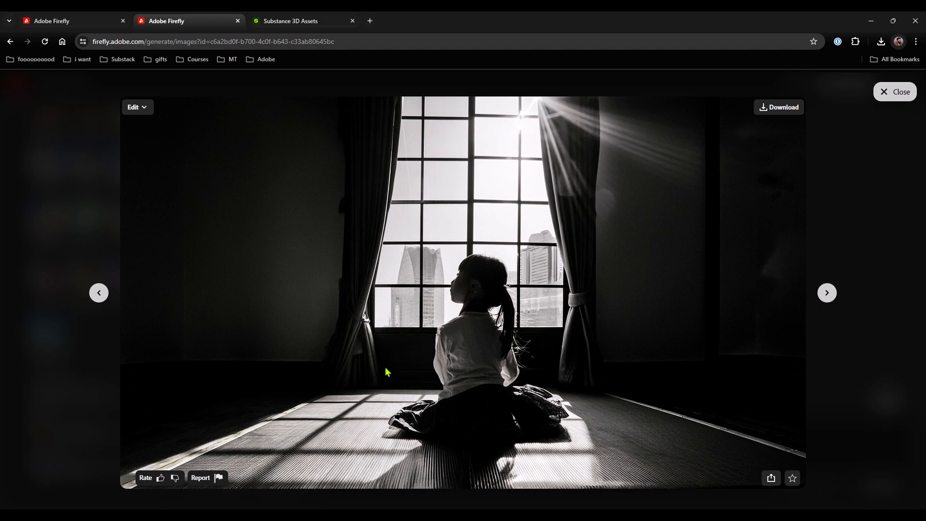
{"action": "mouse_move", "coordinate": [769, 115]}
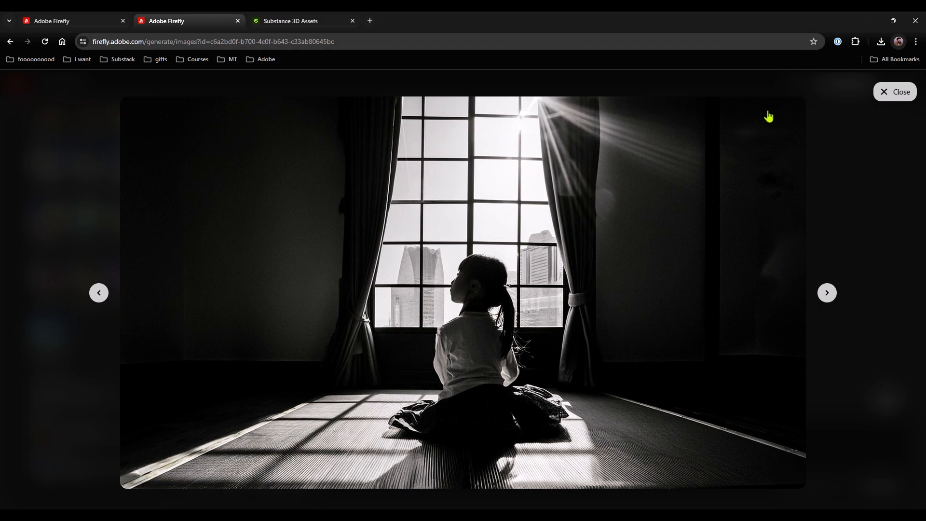
- Download the child-by-window image as a JPG into the interior folder
{"action": "left_click", "coordinate": [779, 107]}
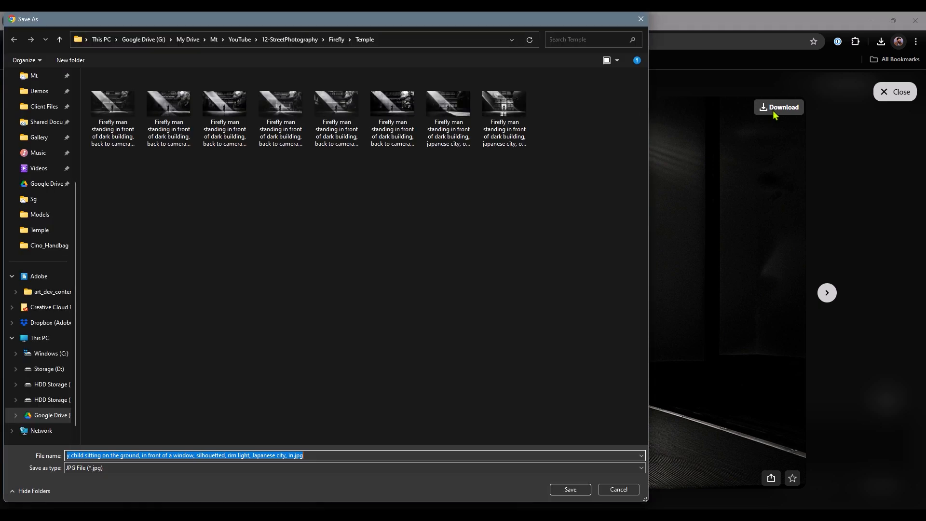
{"action": "left_click", "coordinate": [59, 39]}
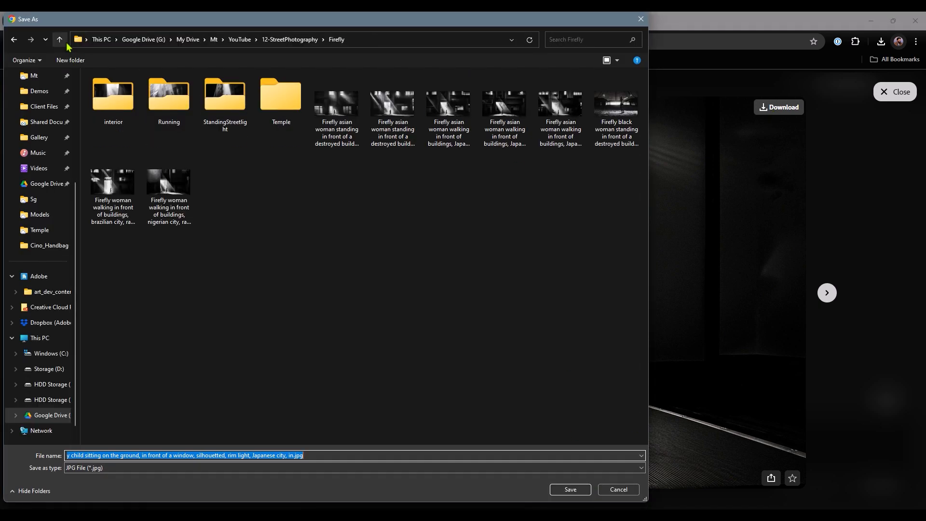
{"action": "double_click", "coordinate": [113, 95]}
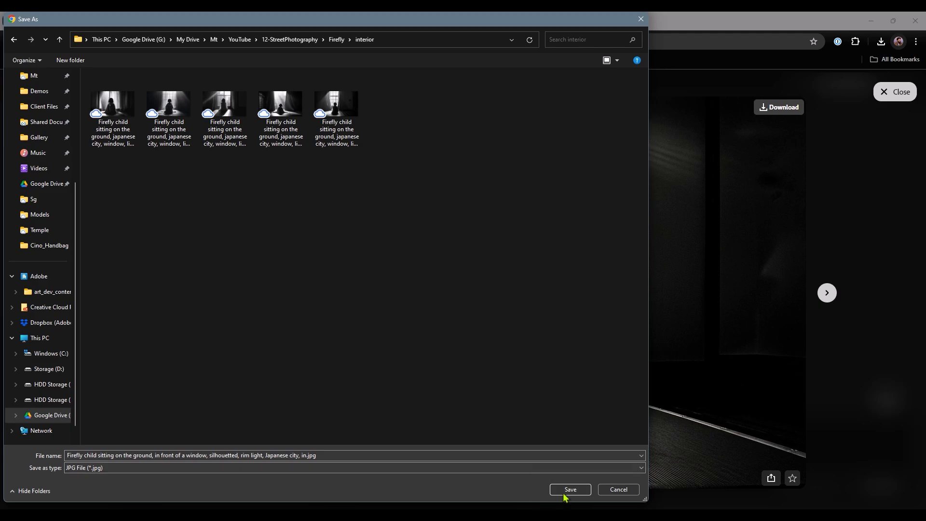
{"action": "left_click", "coordinate": [569, 489]}
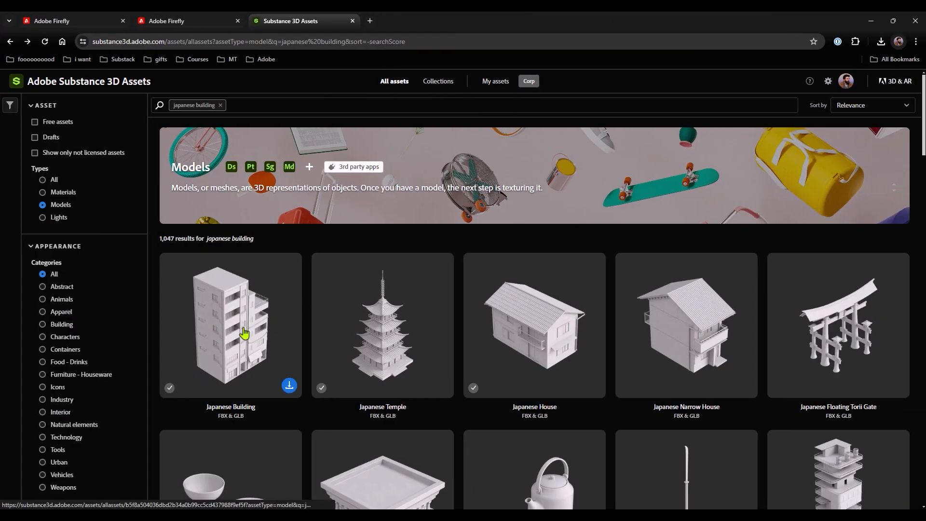
{"action": "mouse_move", "coordinate": [239, 150]}
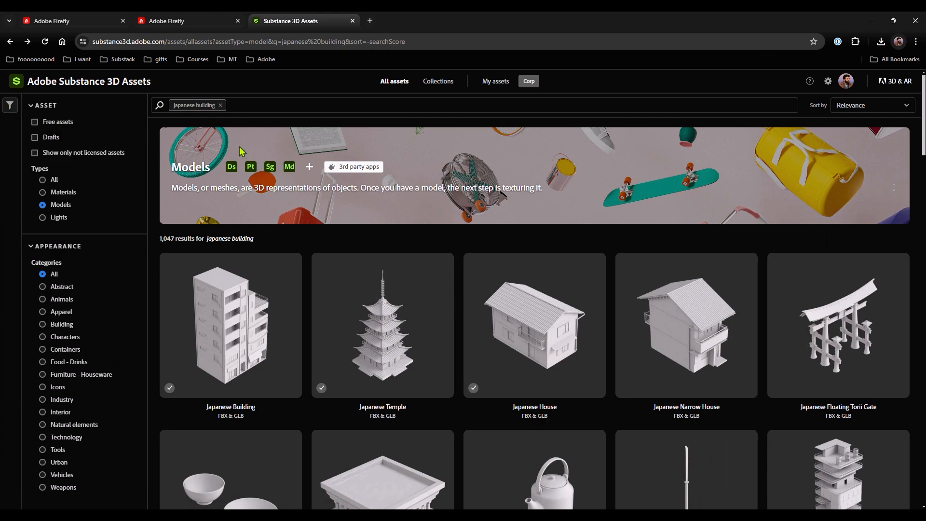
{"action": "mouse_move", "coordinate": [238, 129]}
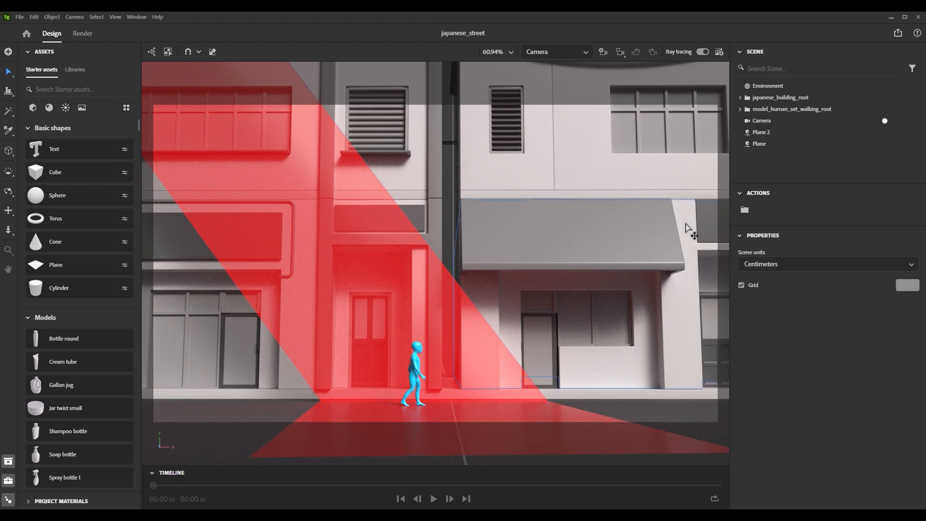
{"action": "mouse_move", "coordinate": [670, 186]}
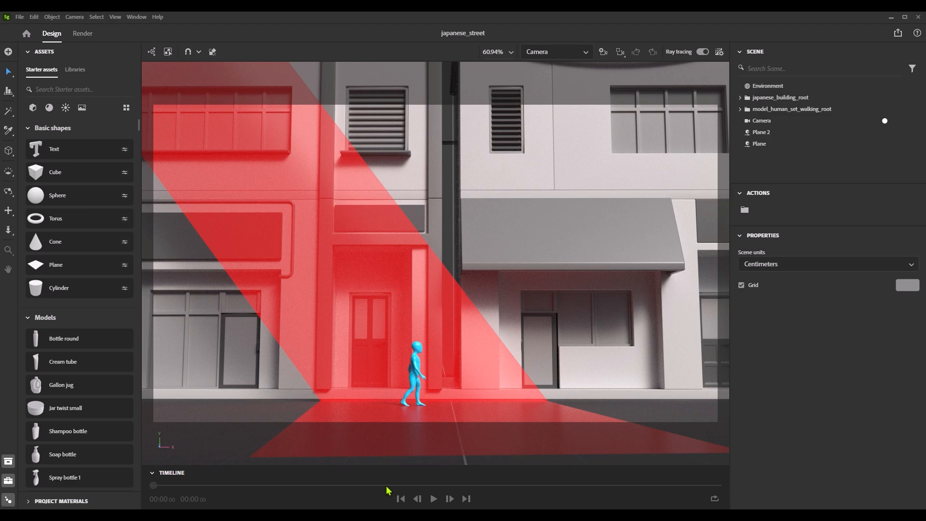
- Select the walking figure mesh in the Stager street scene viewport
{"action": "left_click", "coordinate": [414, 366]}
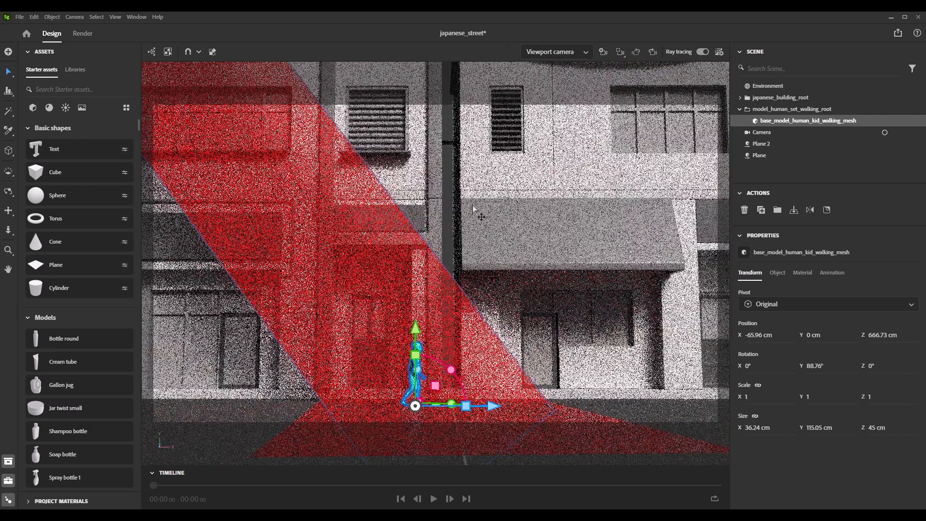
- With ray tracing paused, set the slanted light-ray plane's opacity to 0.5 and shift it right across the façade
{"action": "left_click", "coordinate": [553, 51]}
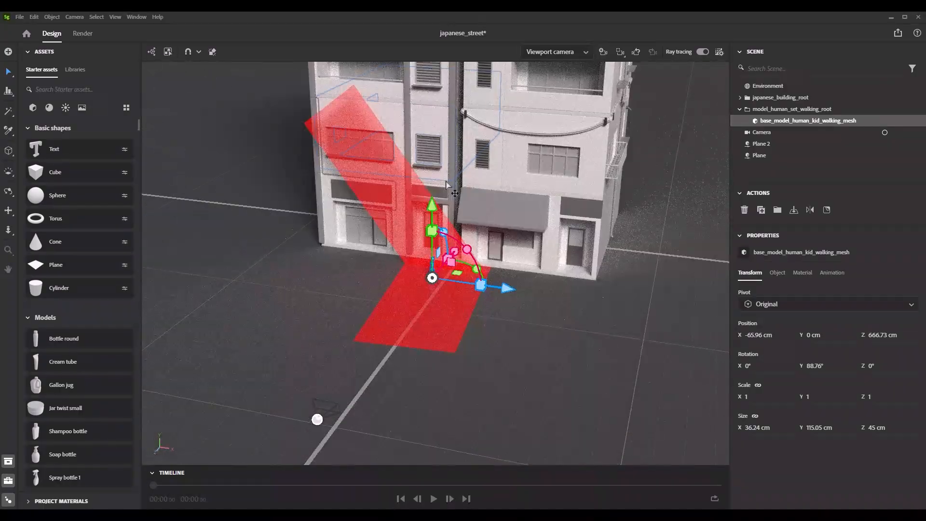
{"action": "left_click", "coordinate": [702, 51]}
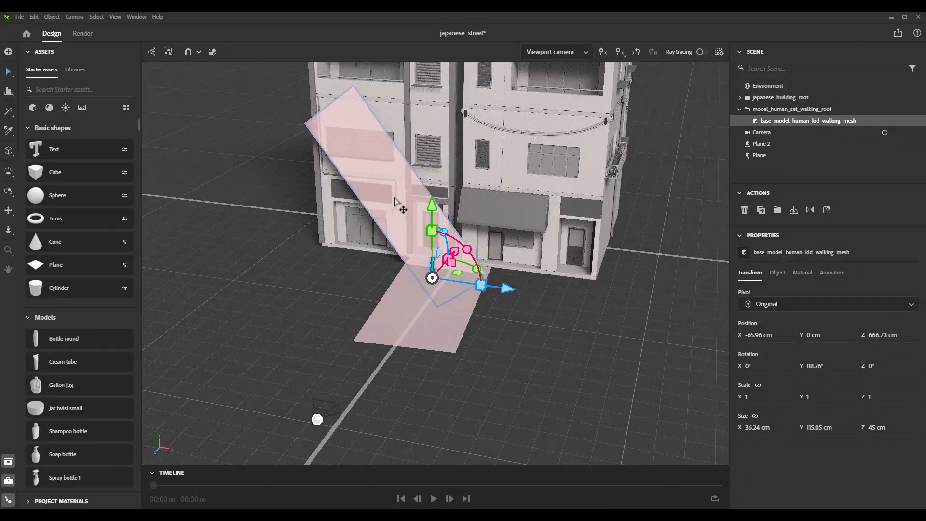
{"action": "left_click", "coordinate": [758, 144]}
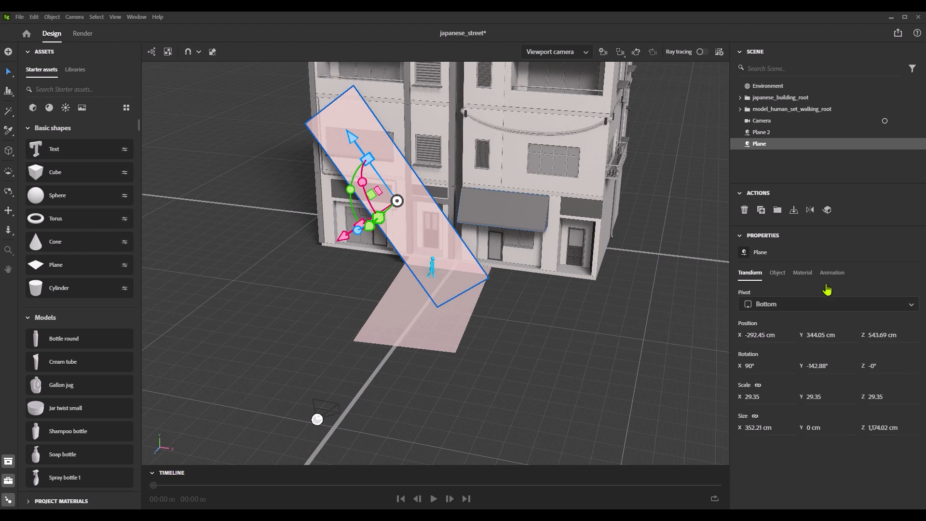
{"action": "left_click", "coordinate": [801, 272]}
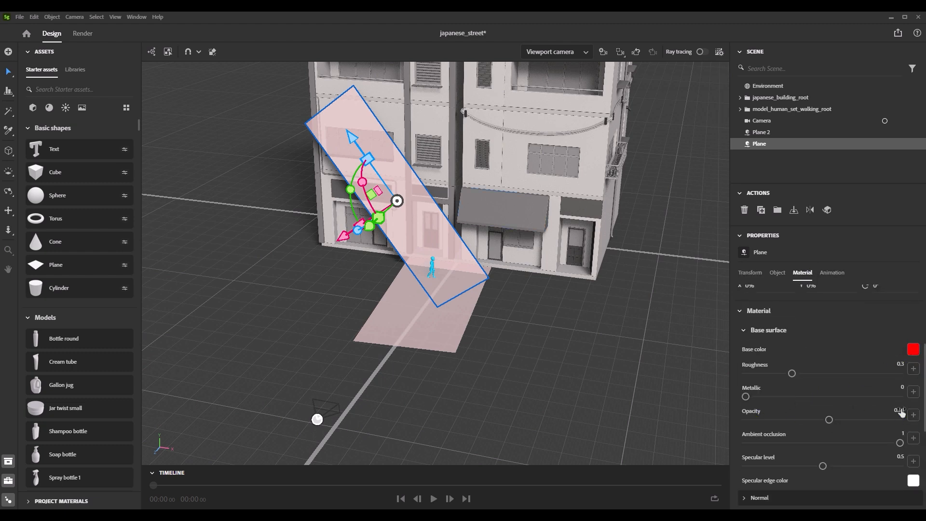
{"action": "triple_click", "coordinate": [898, 410]}
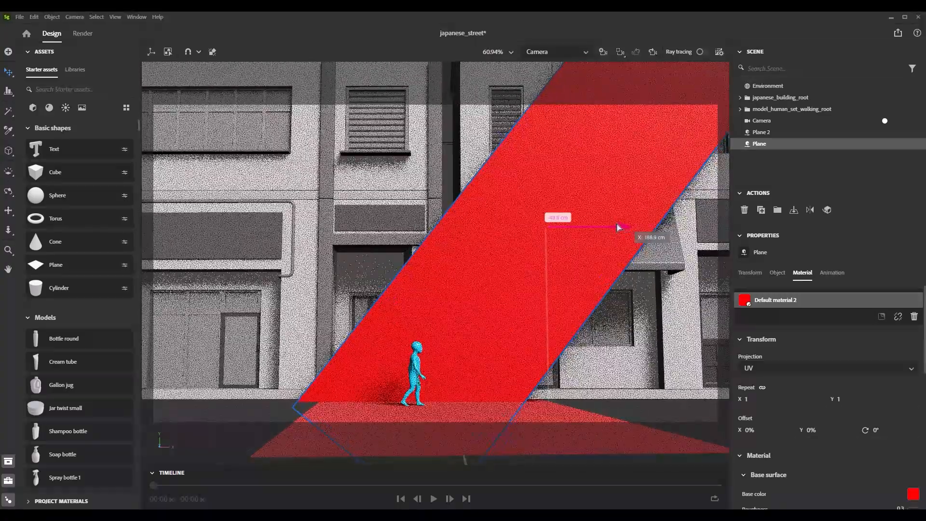
{"action": "left_click", "coordinate": [761, 132]}
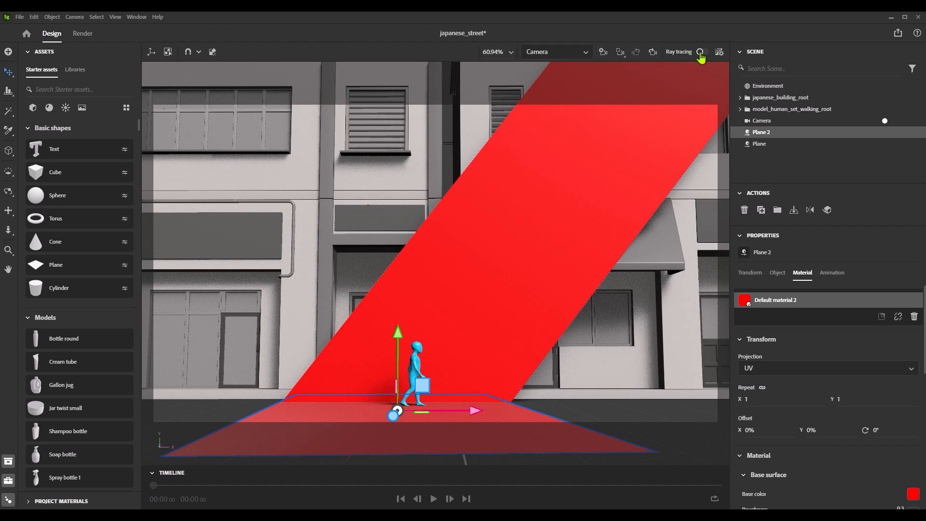
{"action": "left_click", "coordinate": [702, 51]}
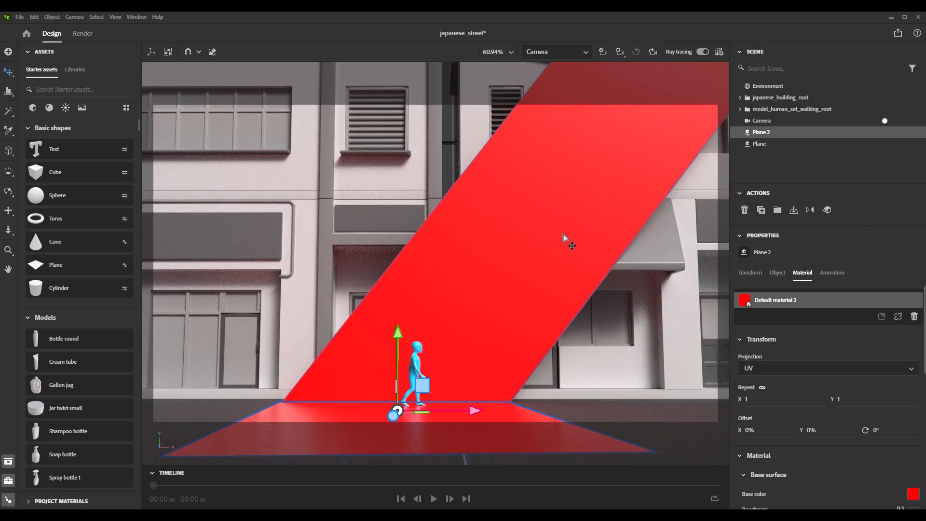
{"action": "left_click", "coordinate": [759, 144]}
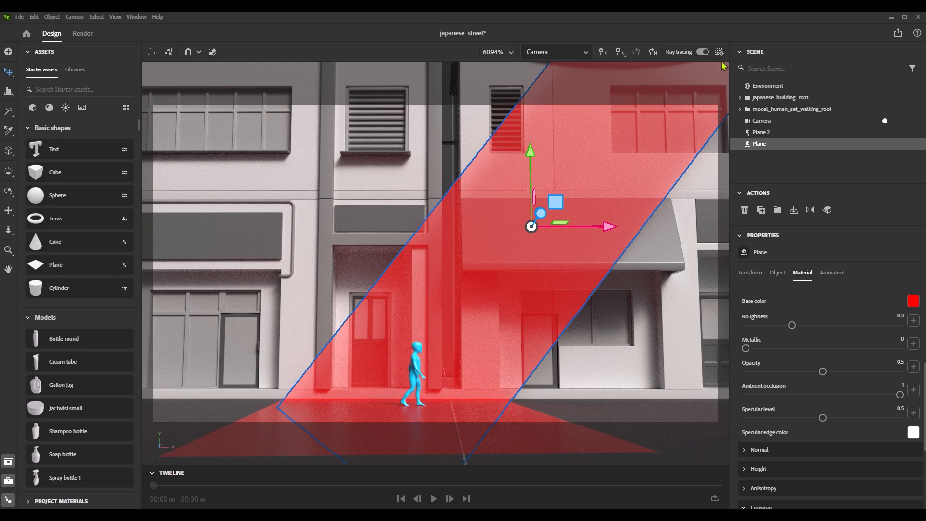
{"action": "left_click", "coordinate": [766, 86]}
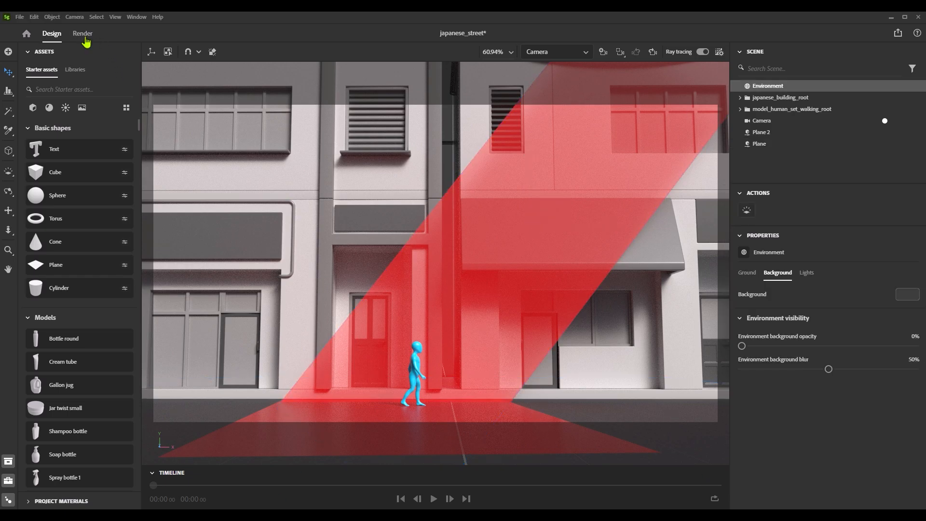
- Rename the render export to japanese_street_02 and start rendering the street scene
{"action": "left_click", "coordinate": [82, 32]}
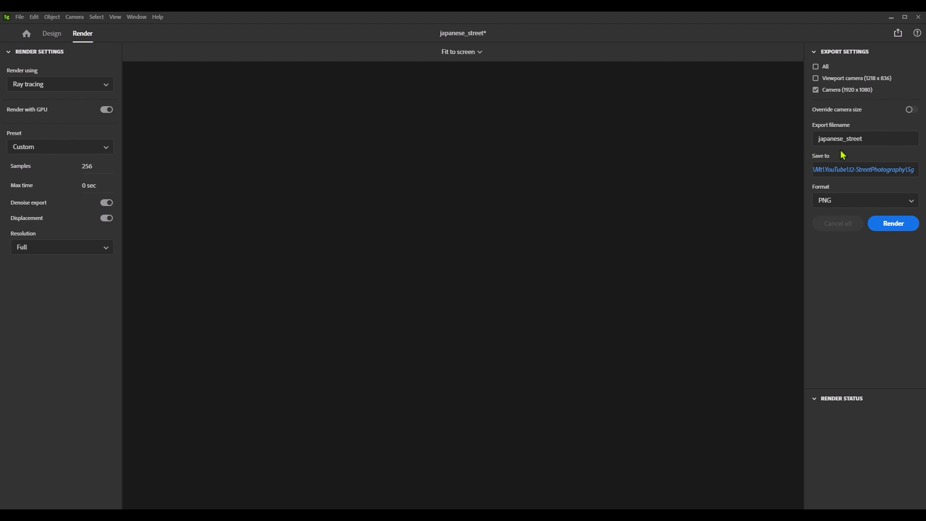
{"action": "left_click", "coordinate": [864, 138]}
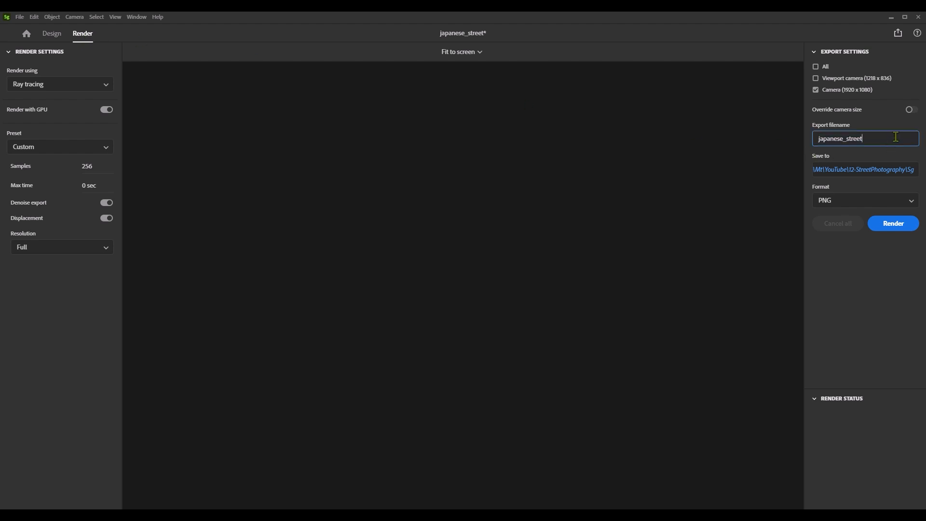
{"action": "type", "text": "_02"}
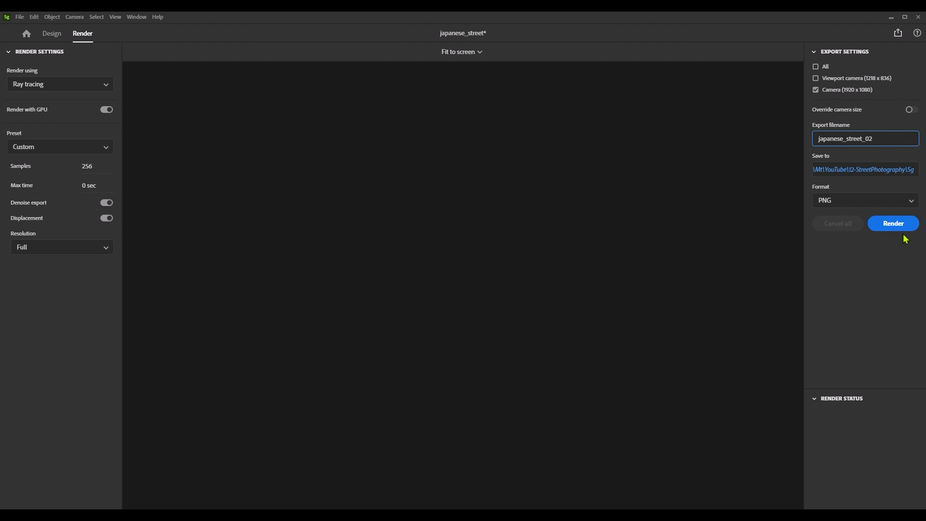
{"action": "left_click", "coordinate": [892, 223]}
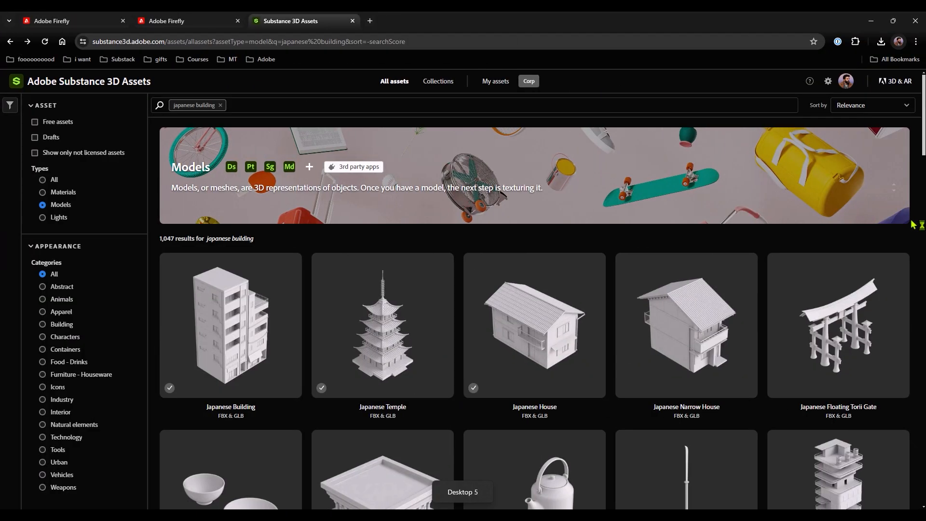
- Back in Firefly, load the japanese_street_02 render as the new structure reference
{"action": "left_click", "coordinate": [186, 20]}
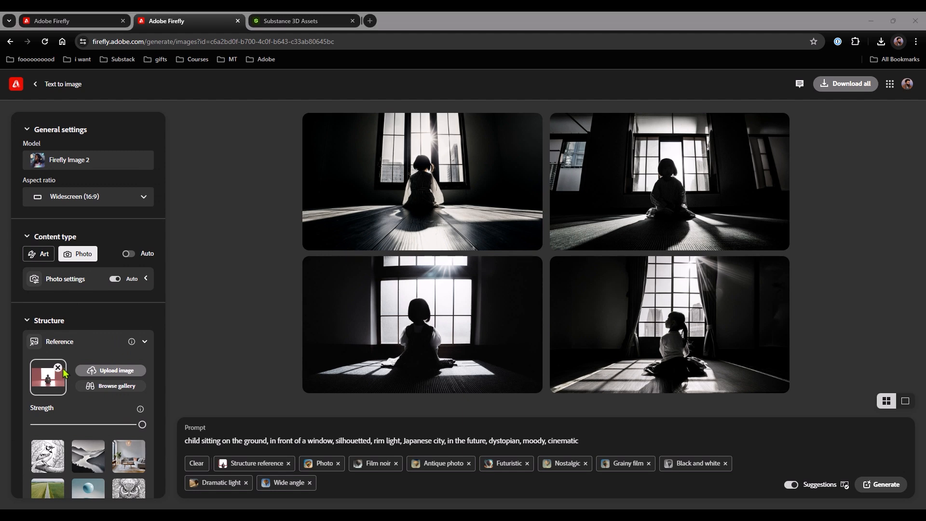
{"action": "left_click", "coordinate": [110, 370]}
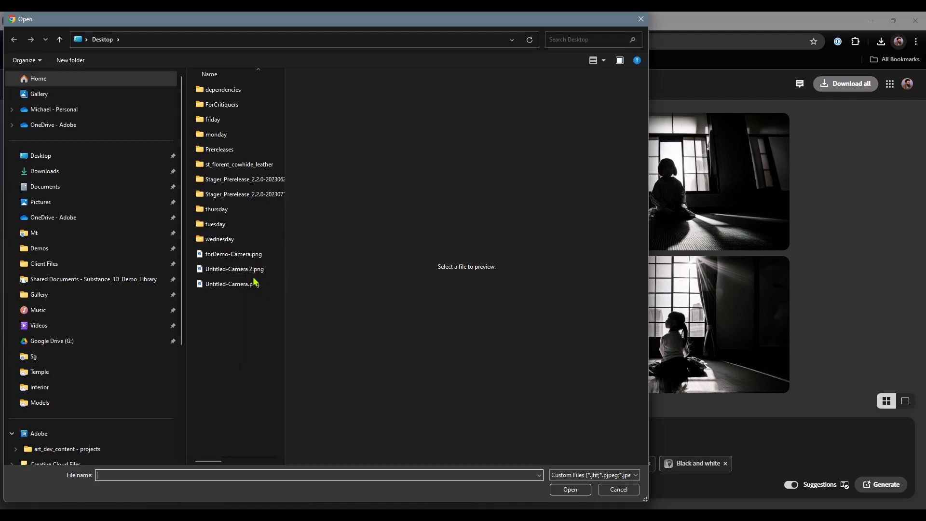
{"action": "left_click", "coordinate": [34, 356]}
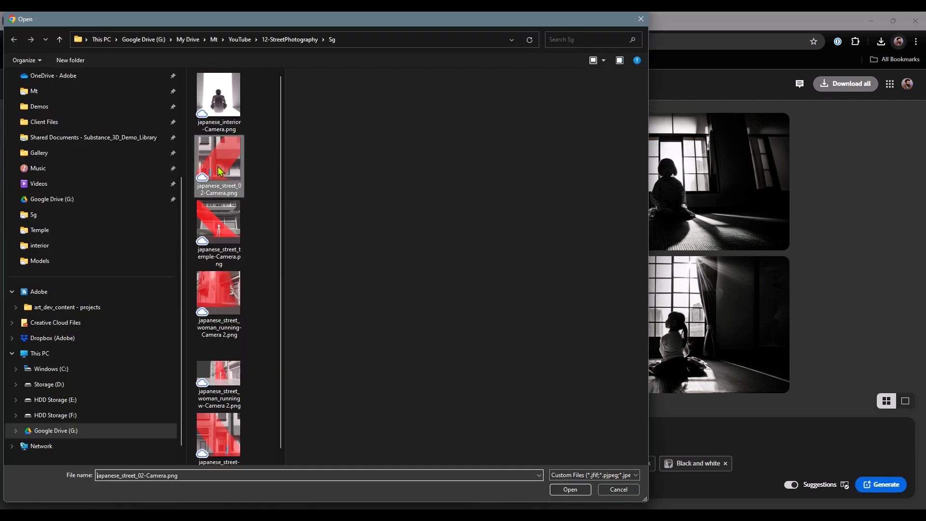
{"action": "left_click", "coordinate": [569, 489]}
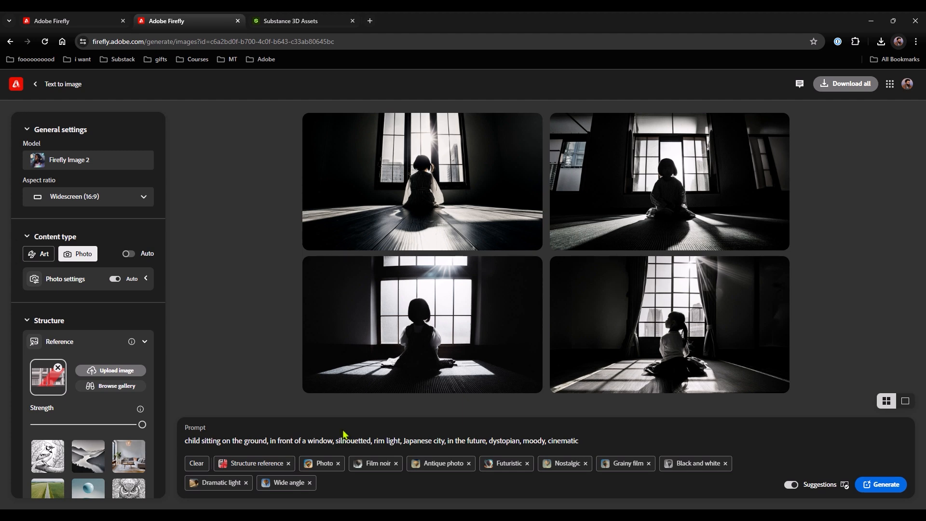
{"action": "mouse_move", "coordinate": [402, 453]}
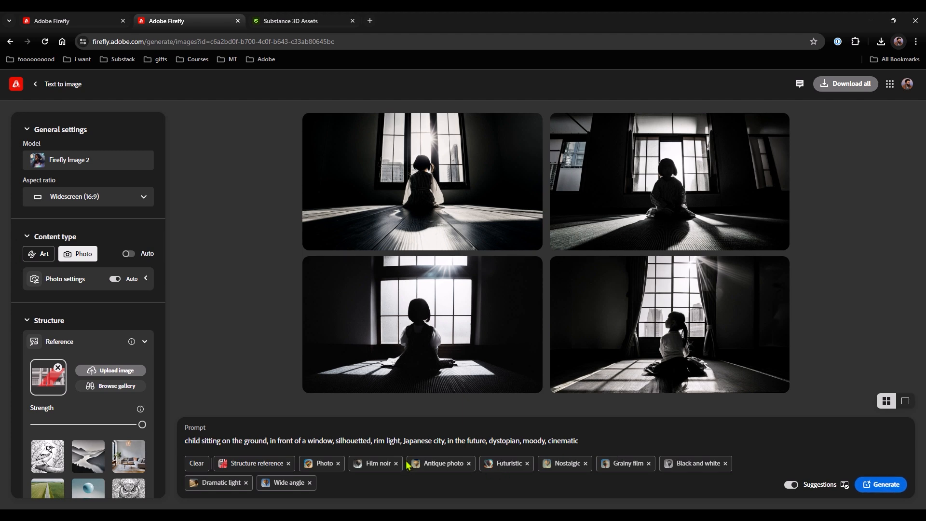
{"action": "mouse_move", "coordinate": [319, 453]}
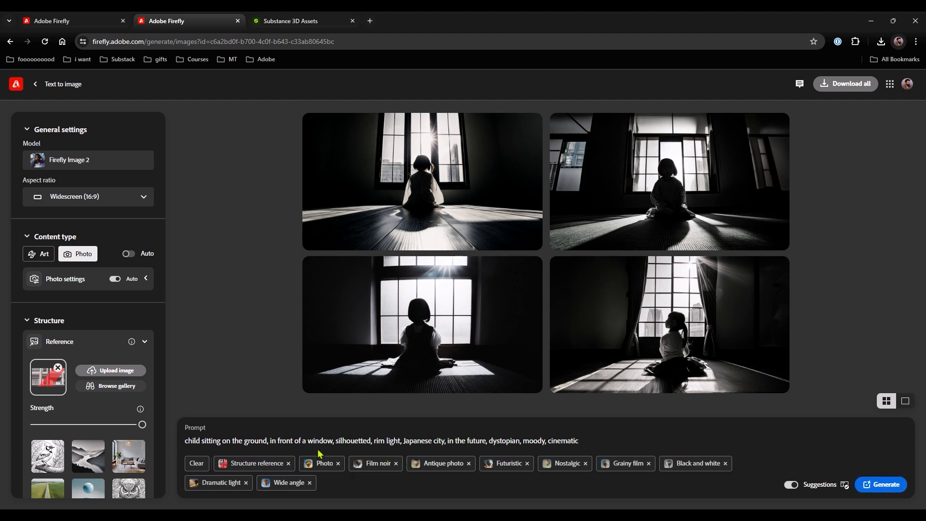
- Reword the prompt to a child walking down a street with rays of light and generate
{"action": "double_click", "coordinate": [257, 441]}
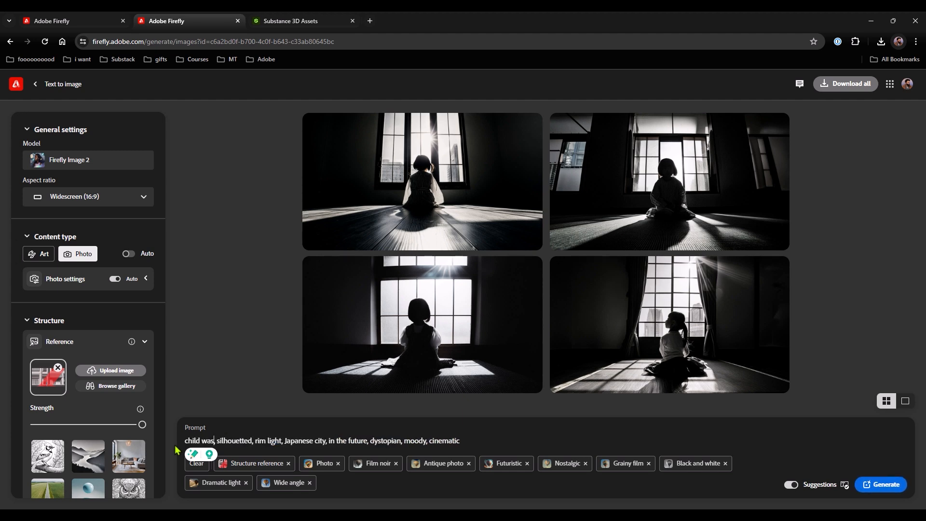
{"action": "type", "text": "walking down stree"}
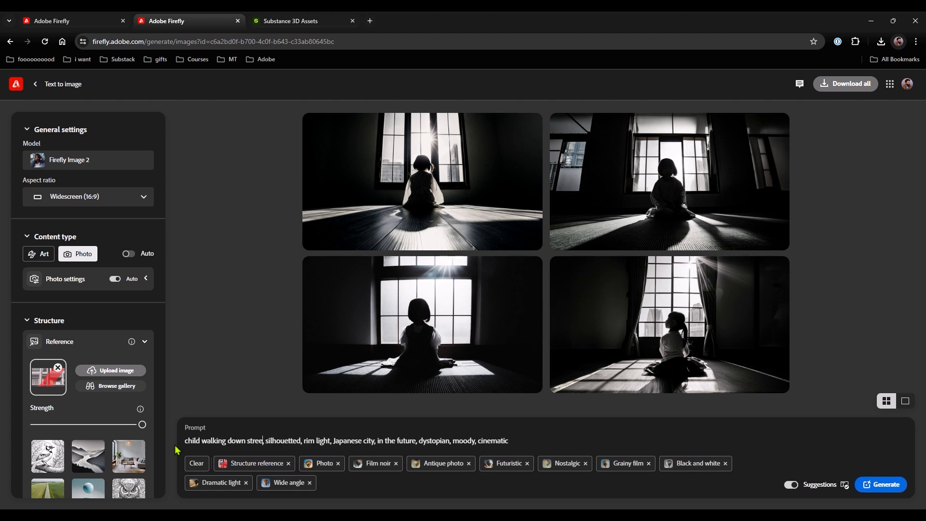
{"action": "type", "text": "ra,"}
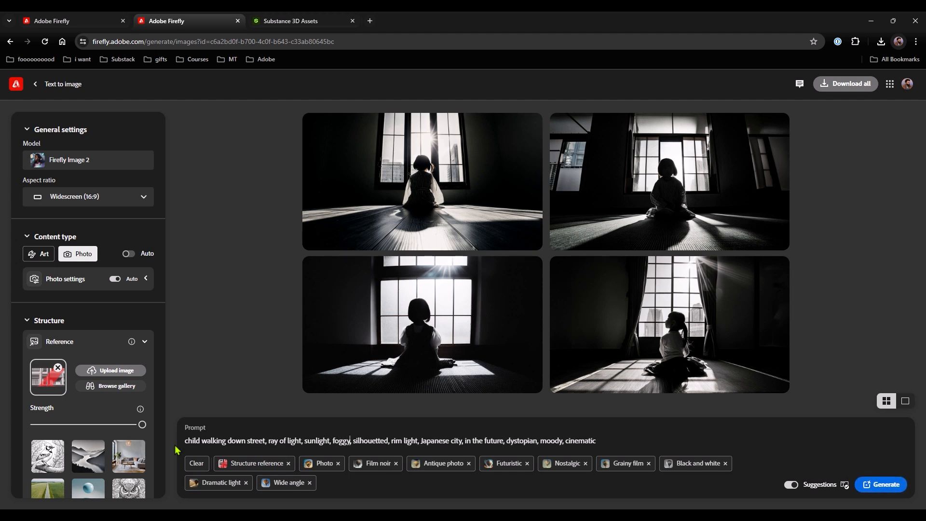
{"action": "mouse_move", "coordinate": [885, 484]}
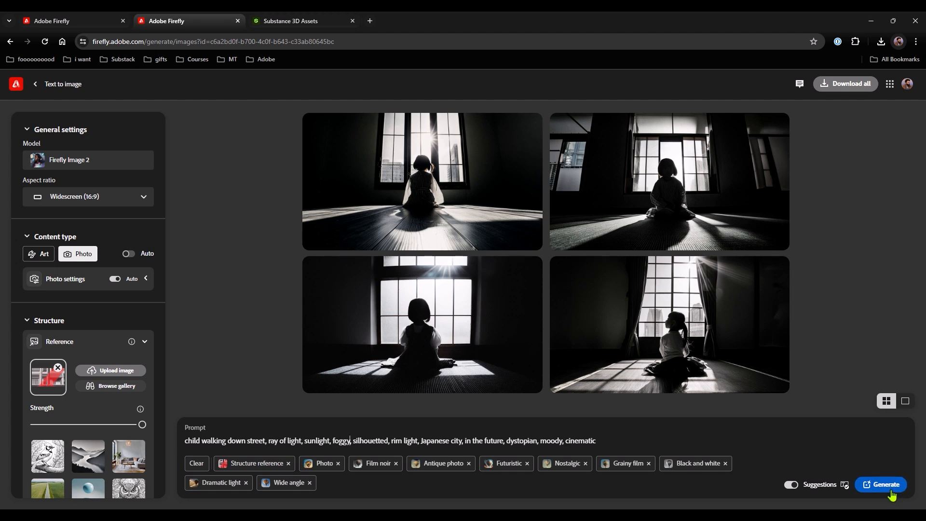
{"action": "left_click", "coordinate": [881, 484]}
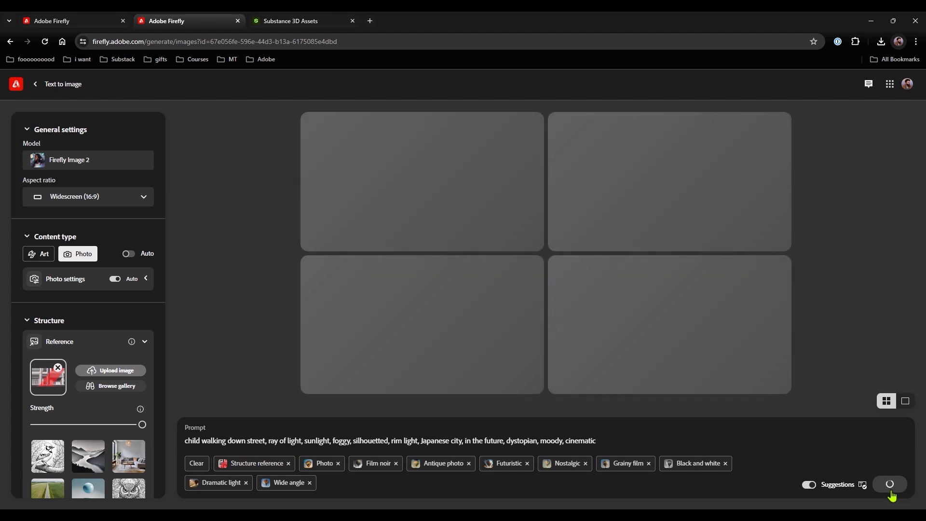
- Generate the destroyed-building walking-figure images, view one enlarged, then return to the grid
{"action": "left_click", "coordinate": [888, 484]}
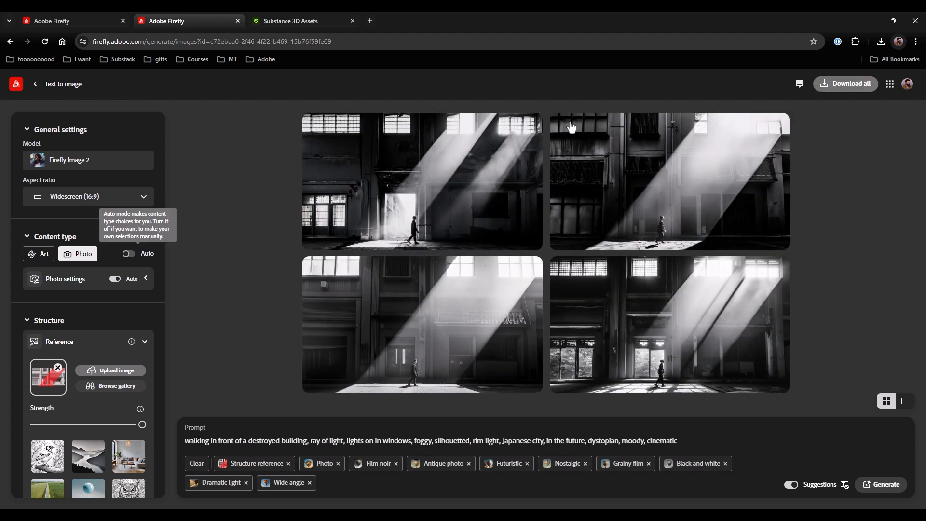
{"action": "mouse_move", "coordinate": [730, 219]}
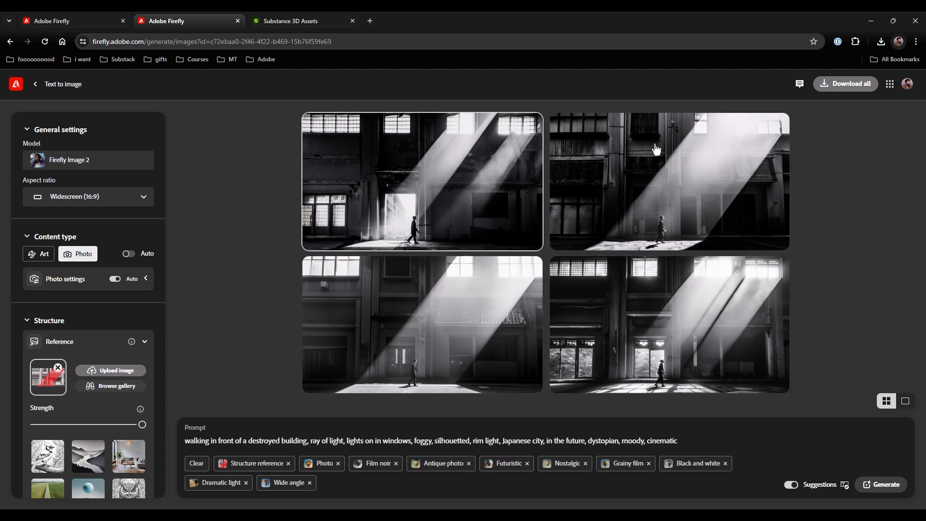
{"action": "left_click", "coordinate": [884, 484]}
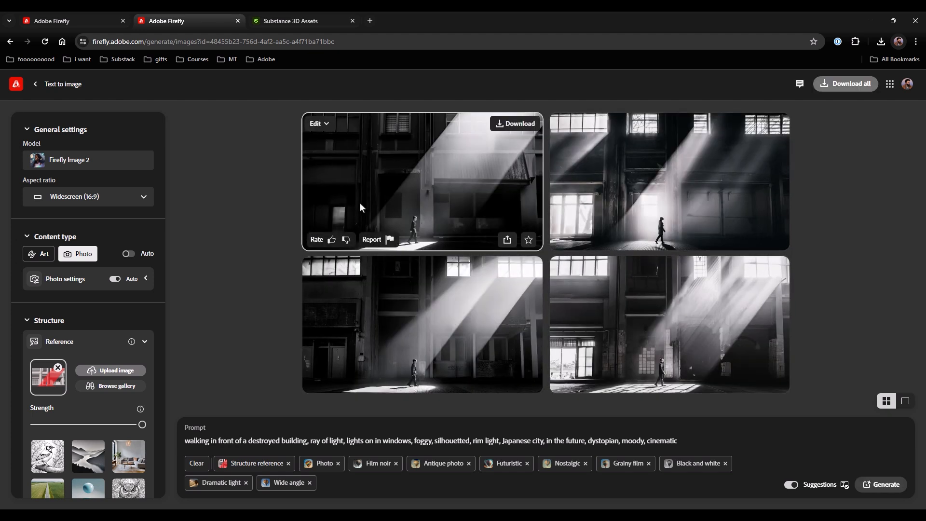
{"action": "mouse_move", "coordinate": [543, 142]}
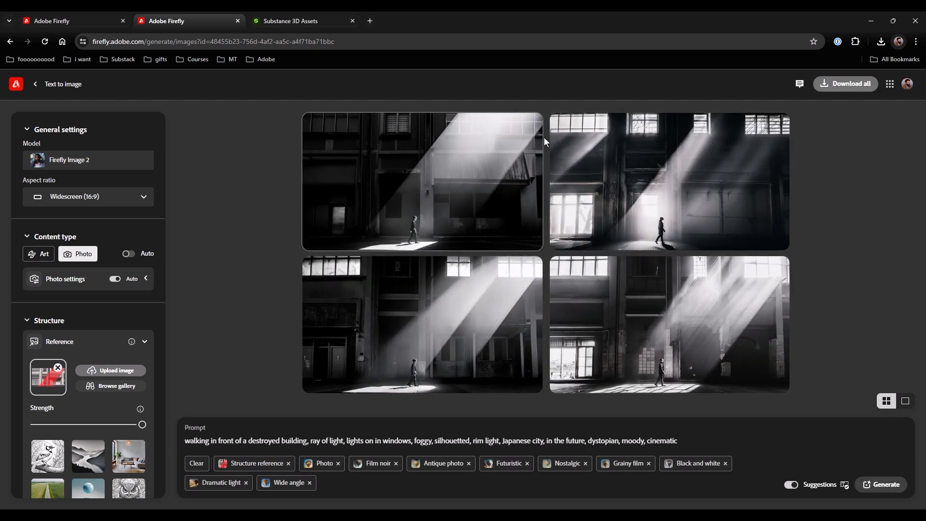
{"action": "mouse_move", "coordinate": [677, 199]}
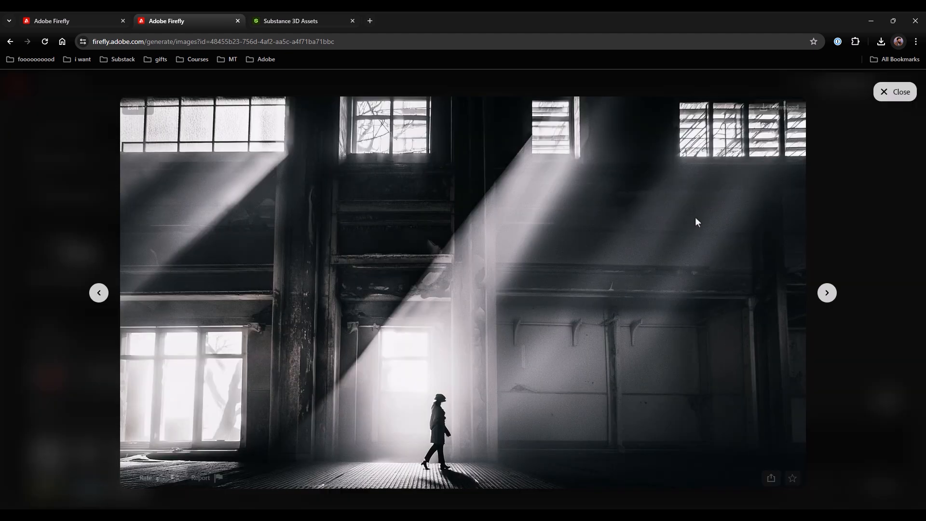
{"action": "mouse_move", "coordinate": [385, 415]}
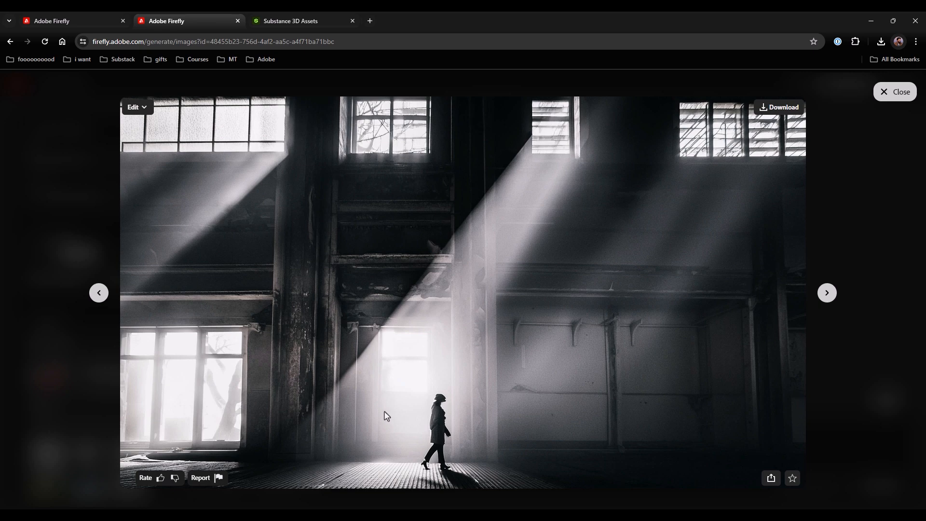
{"action": "mouse_move", "coordinate": [414, 384]}
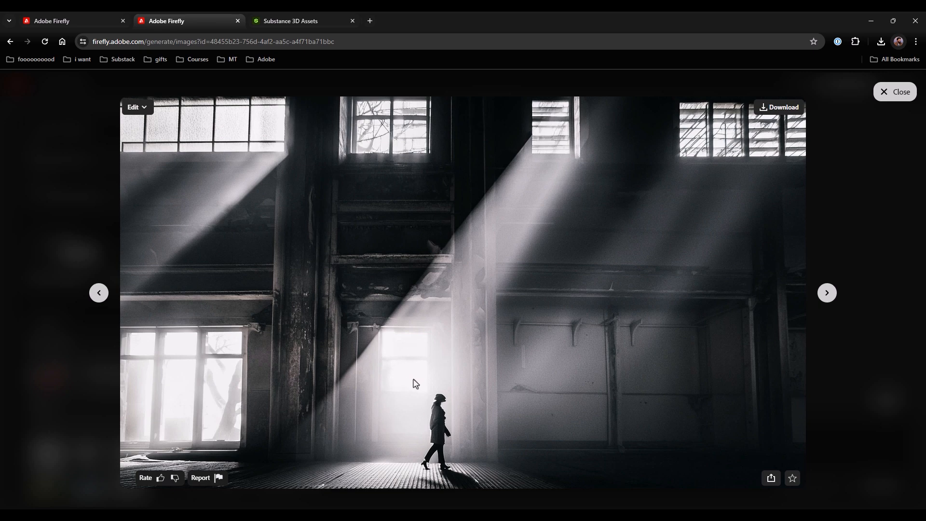
{"action": "mouse_move", "coordinate": [233, 391]}
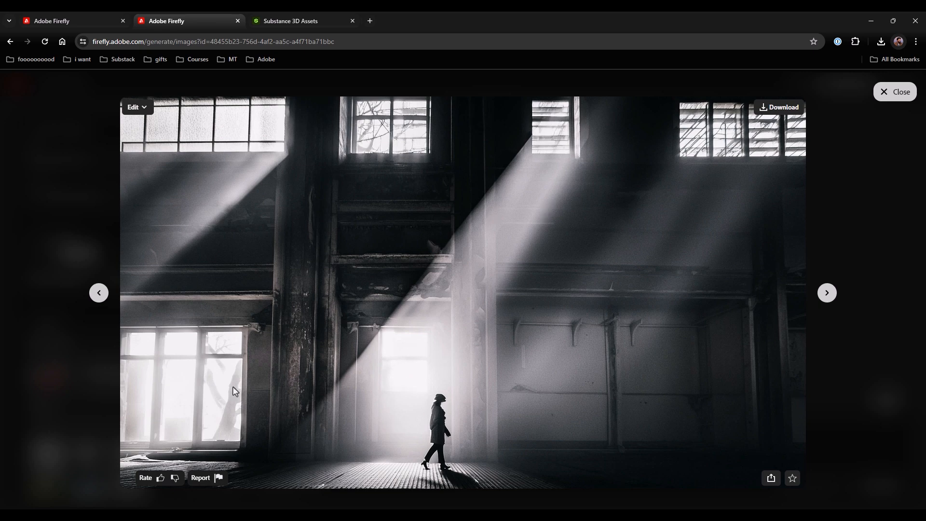
{"action": "mouse_move", "coordinate": [486, 254]}
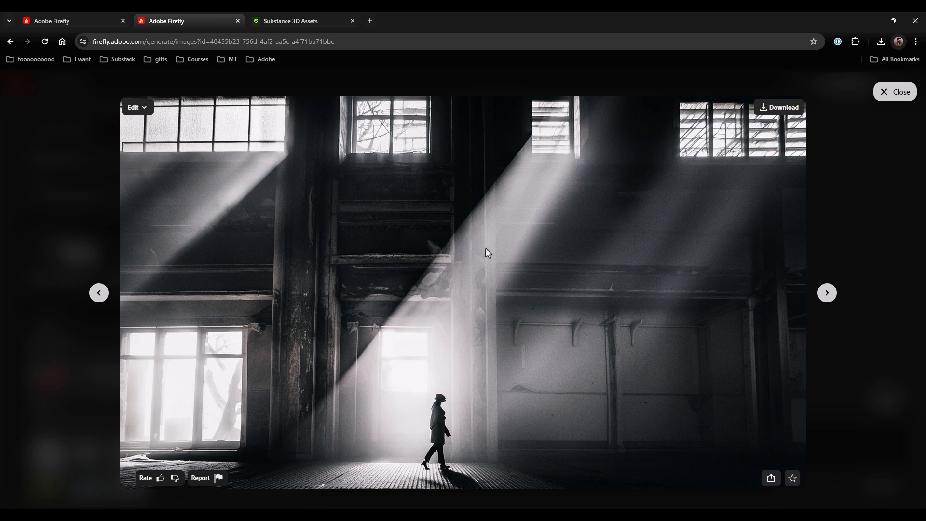
{"action": "mouse_move", "coordinate": [493, 202]}
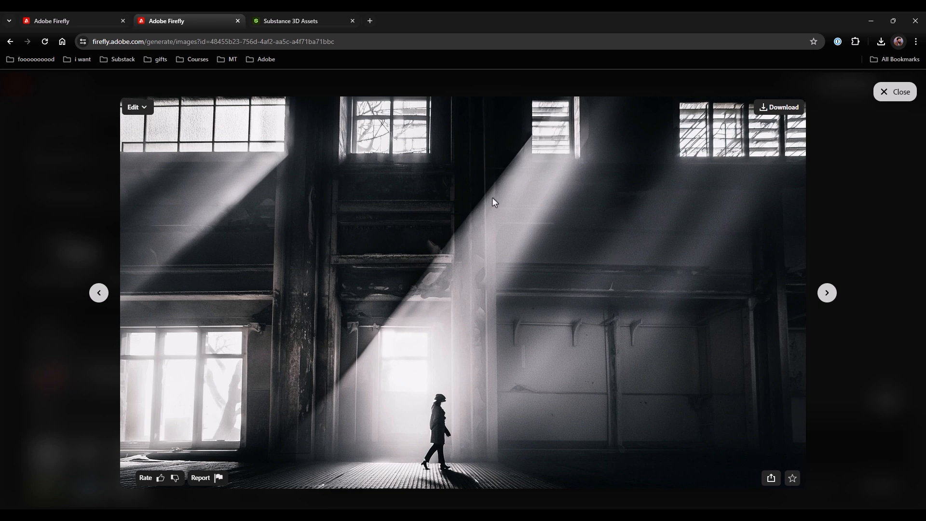
{"action": "mouse_move", "coordinate": [485, 278]}
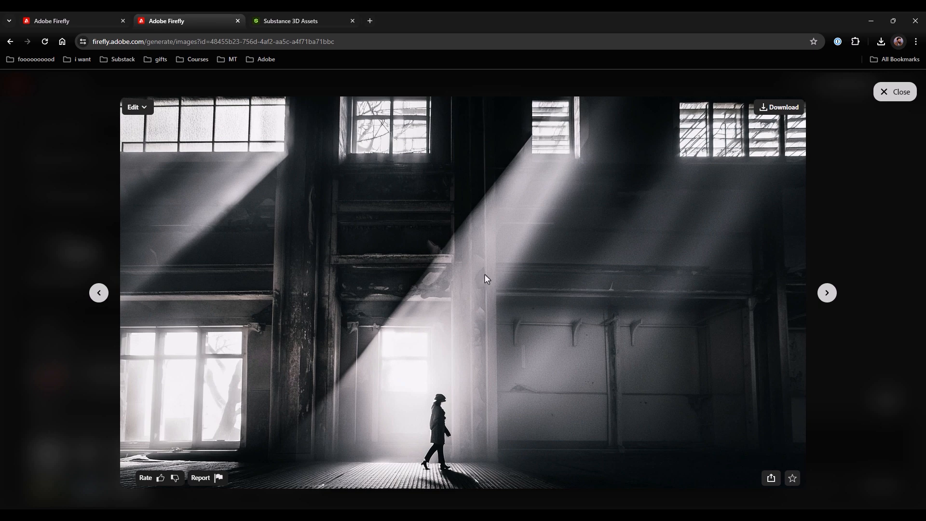
{"action": "mouse_move", "coordinate": [525, 244]}
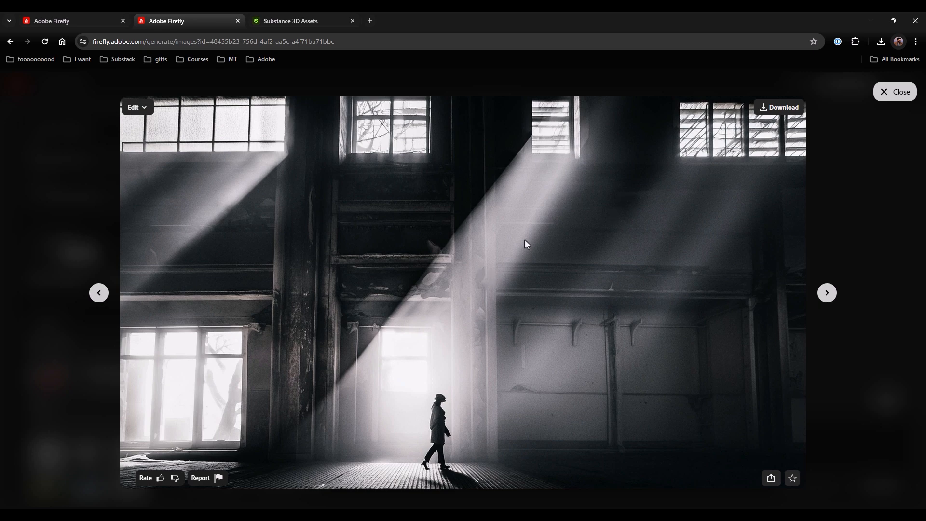
{"action": "mouse_move", "coordinate": [900, 92]}
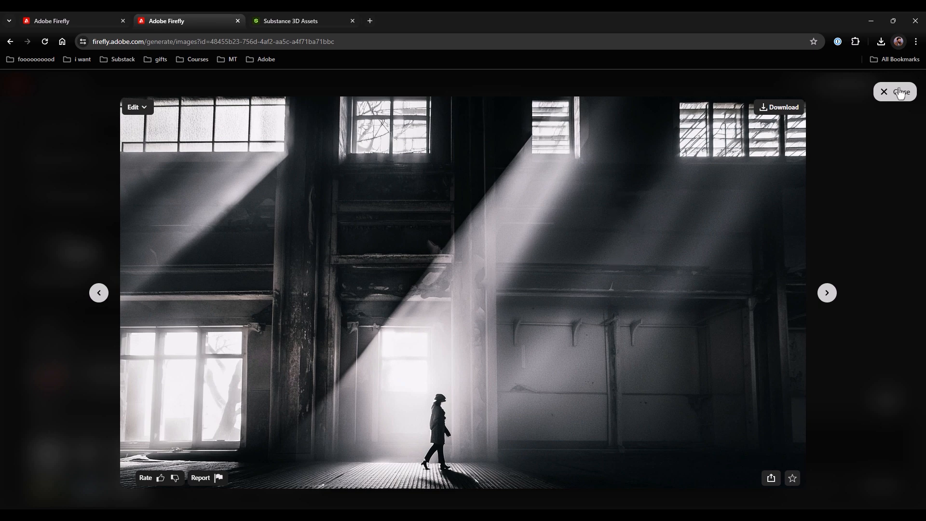
{"action": "left_click", "coordinate": [884, 91]}
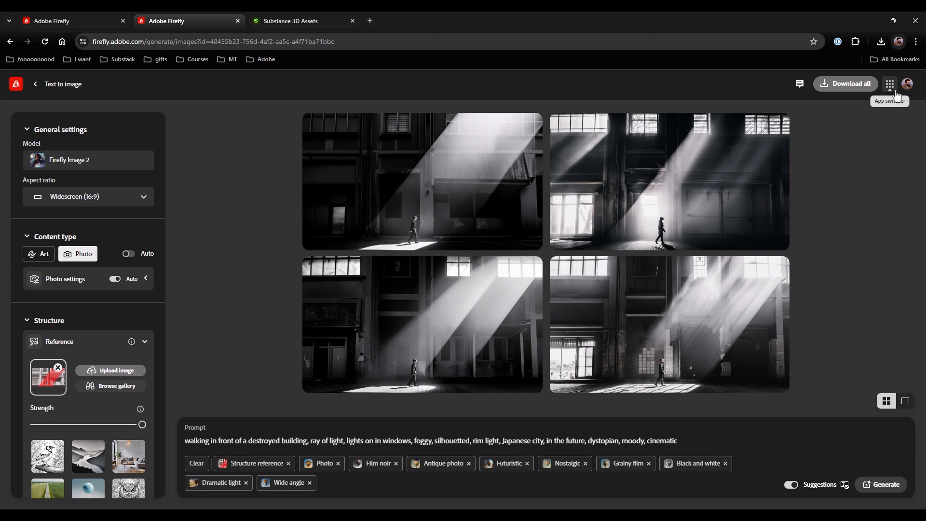